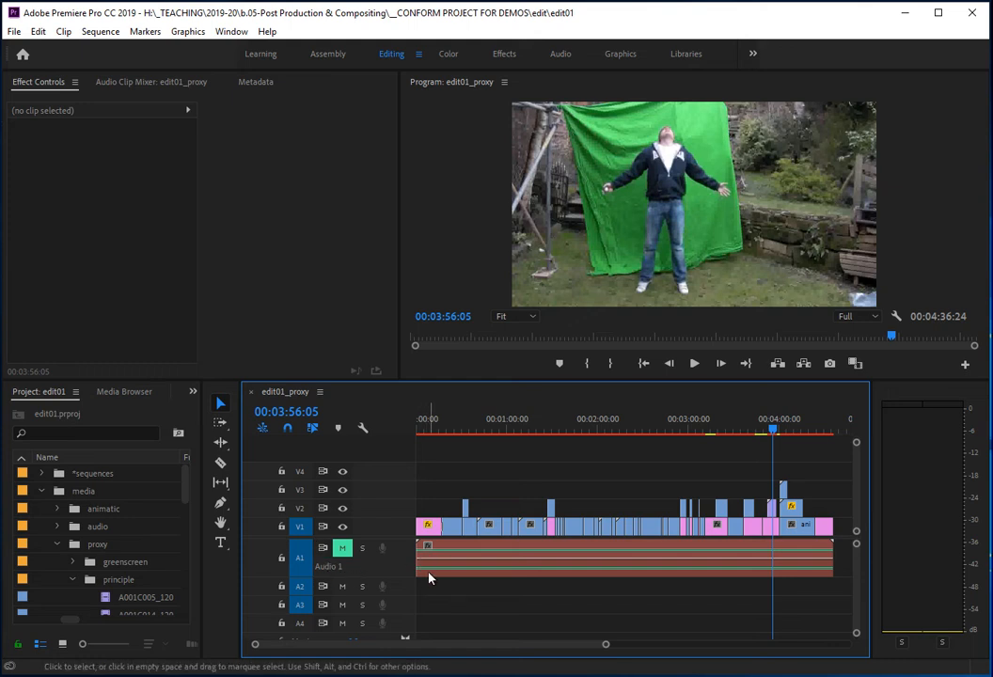
{"action": "mouse_move", "coordinate": [399, 586]}
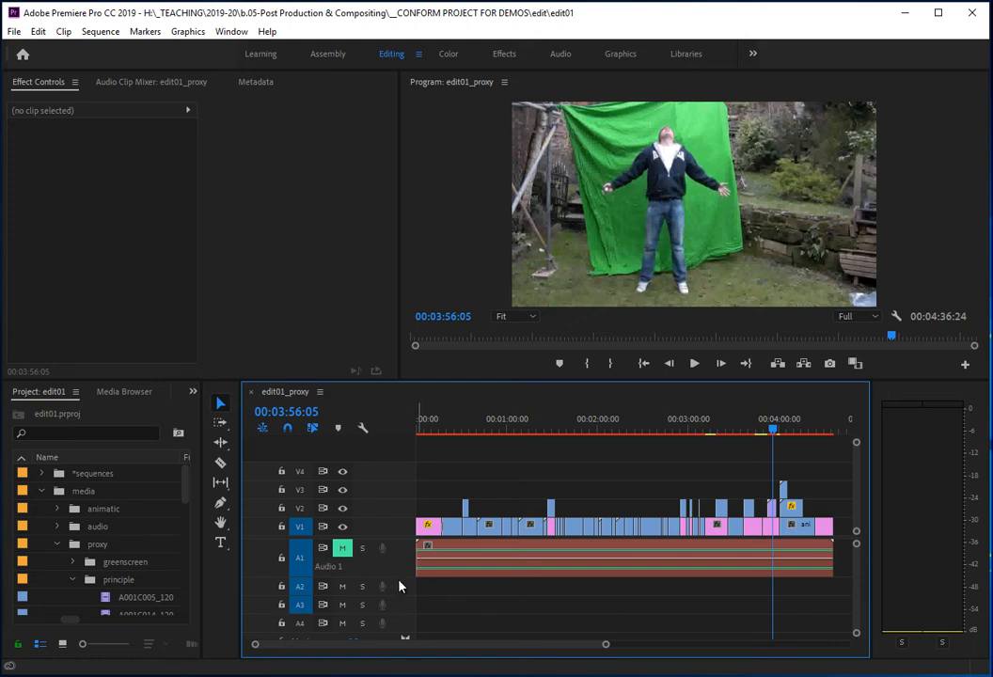
{"action": "mouse_move", "coordinate": [220, 545]}
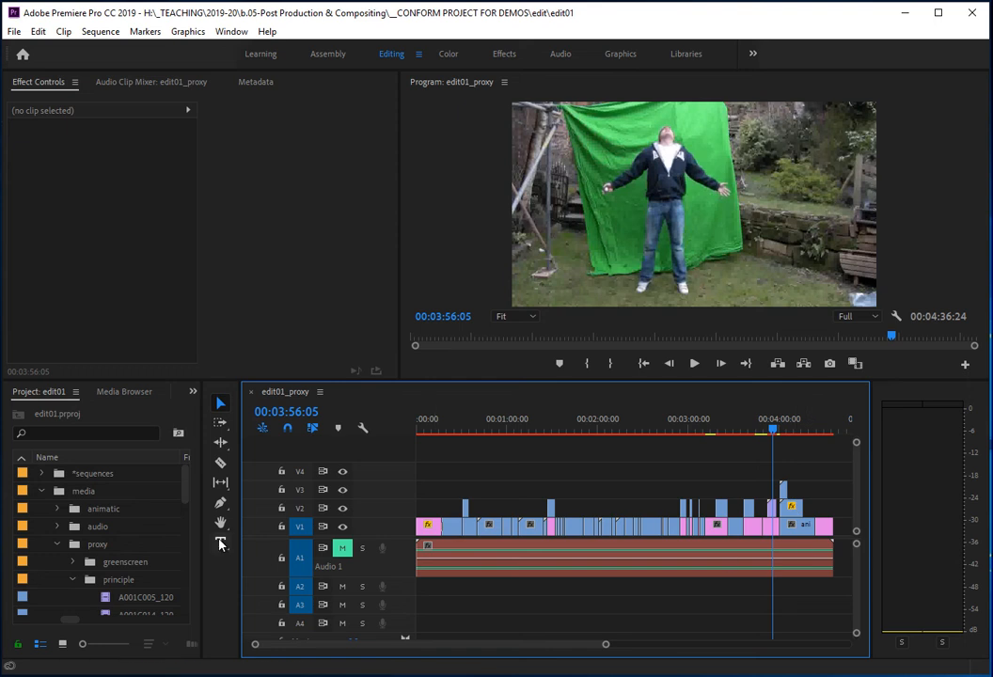
{"action": "mouse_move", "coordinate": [500, 594]}
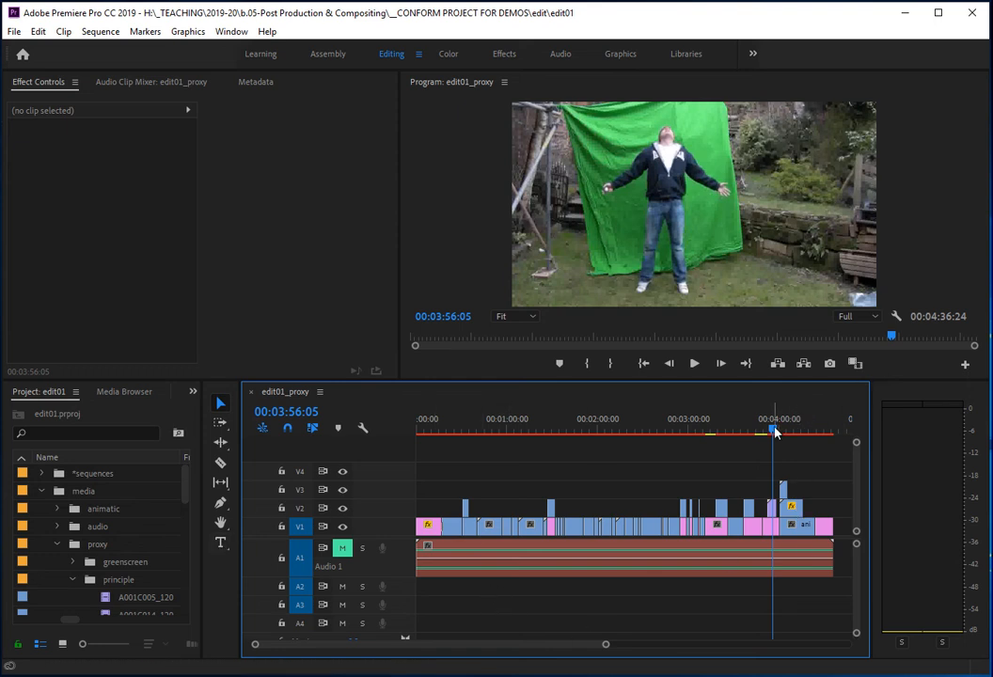
Skim the sequence by previewing shots: four-minute mark, world map, sleeping man, one minute in
{"action": "left_click", "coordinate": [681, 429]}
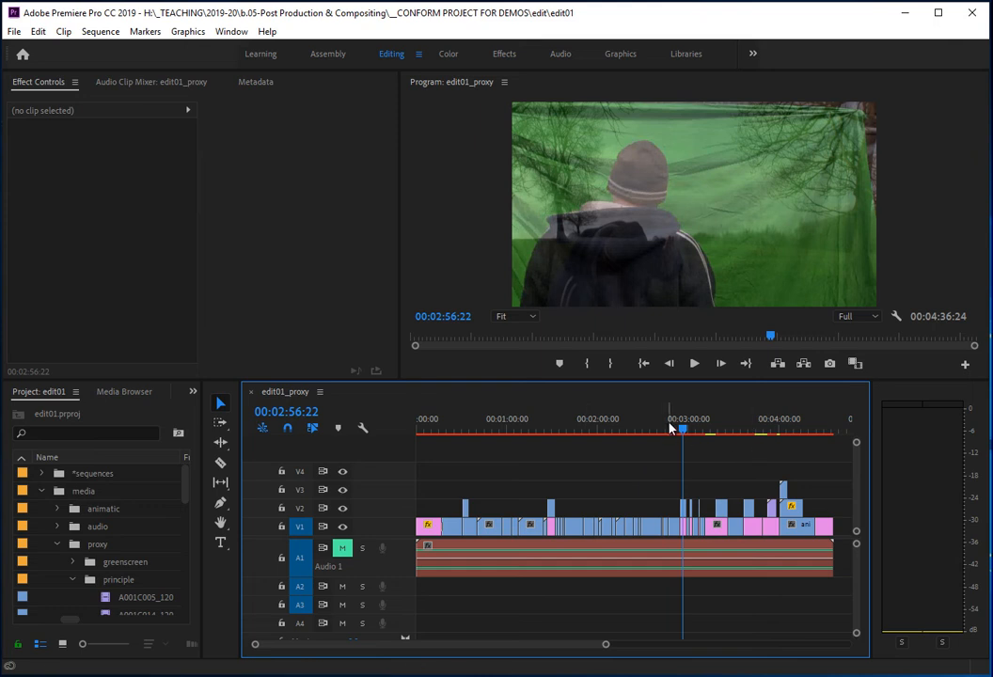
{"action": "left_click", "coordinate": [780, 429]}
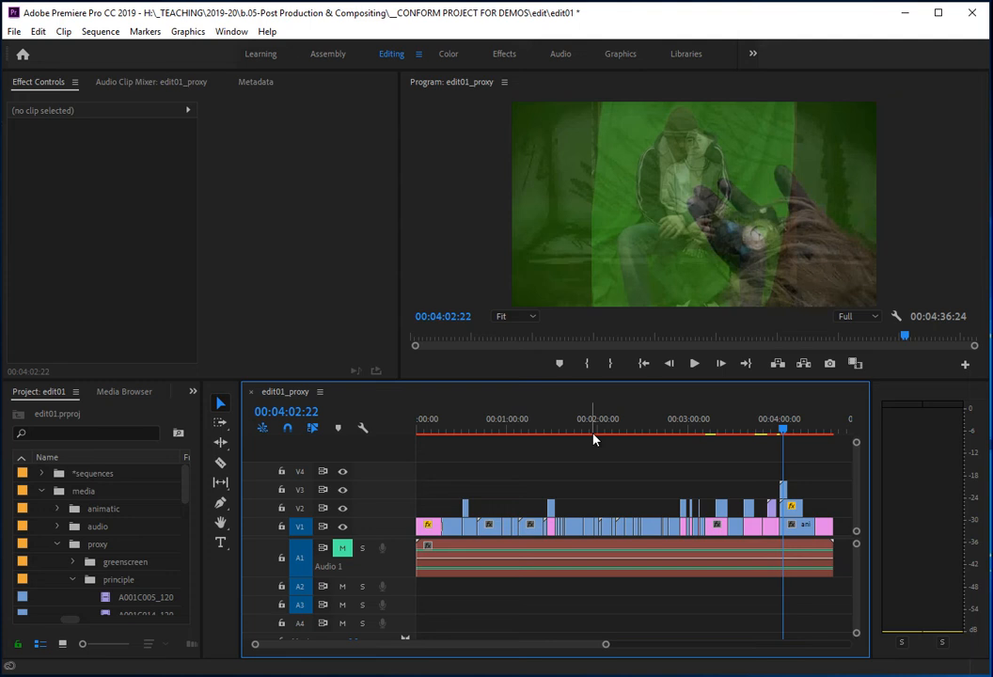
{"action": "mouse_move", "coordinate": [741, 406]}
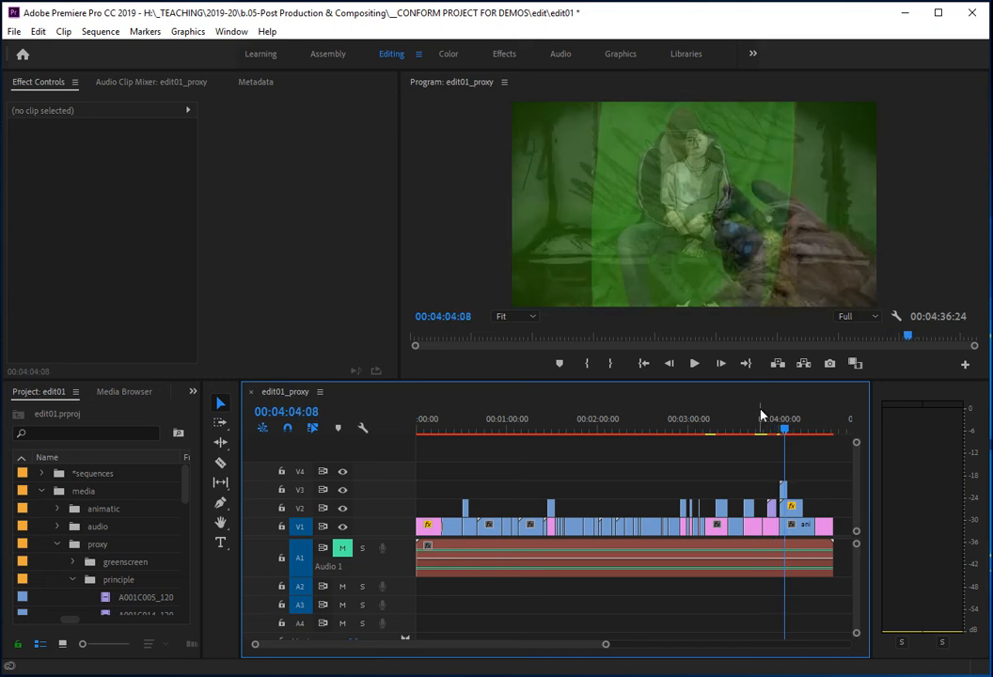
{"action": "mouse_move", "coordinate": [791, 536]}
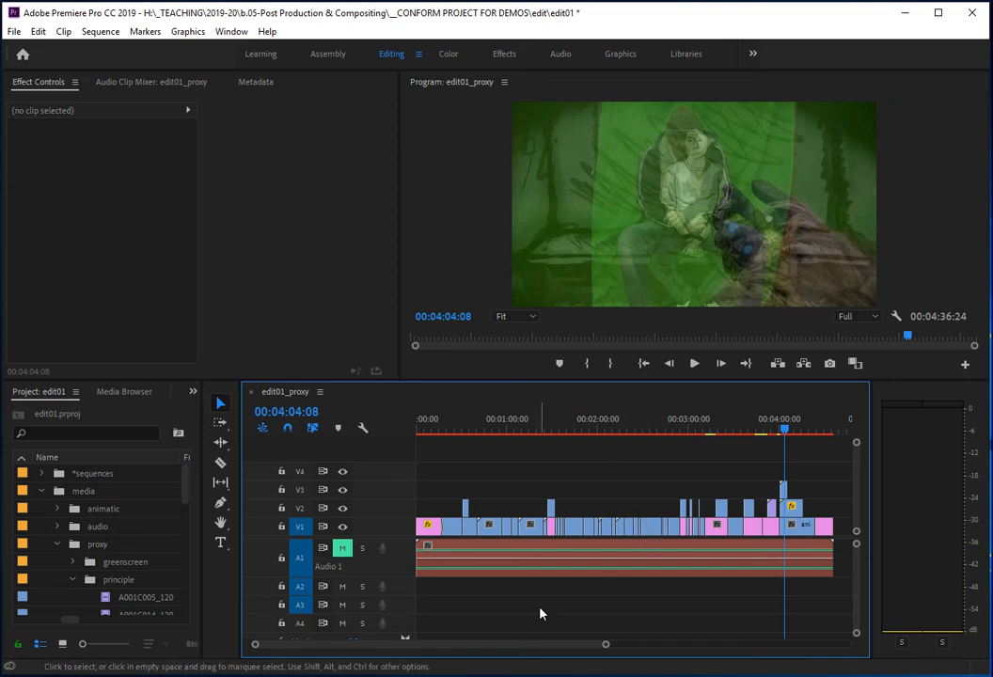
{"action": "mouse_move", "coordinate": [528, 624]}
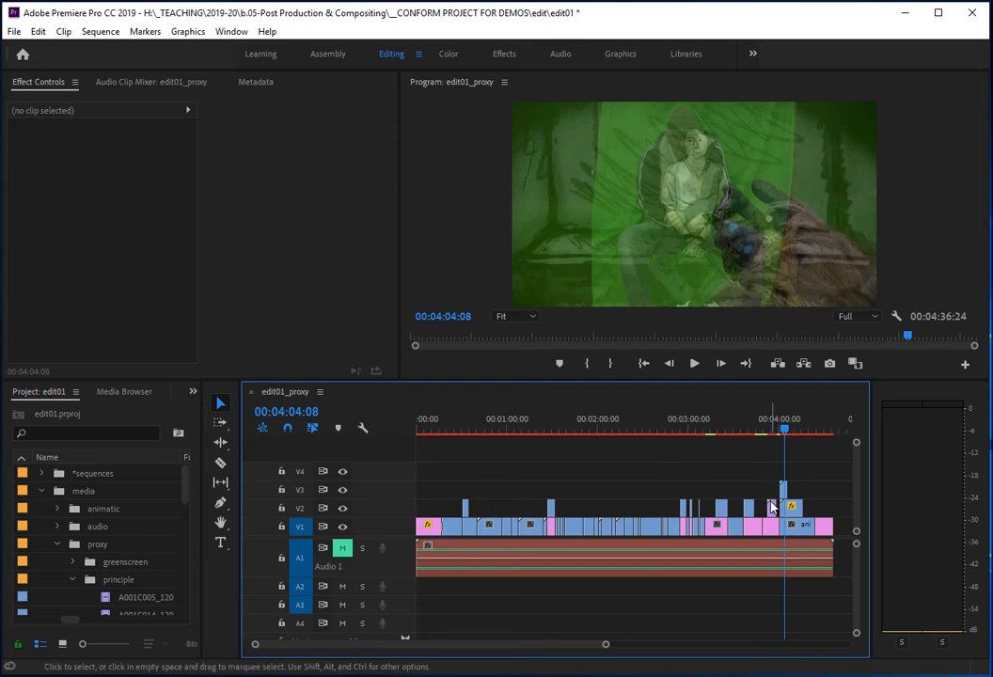
{"action": "mouse_move", "coordinate": [393, 502]}
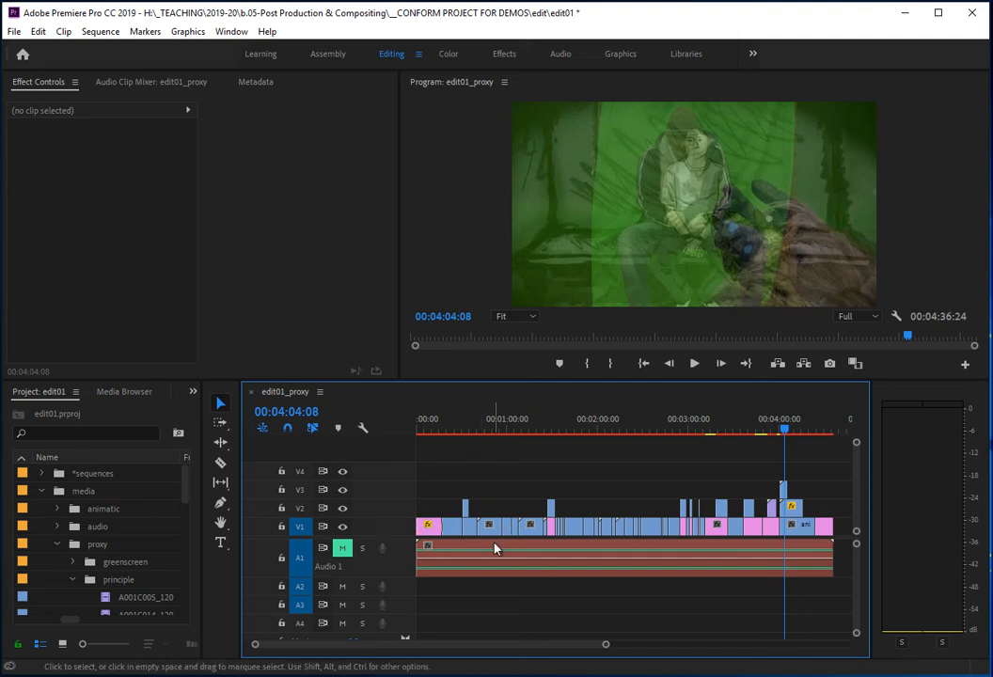
{"action": "mouse_move", "coordinate": [506, 549]}
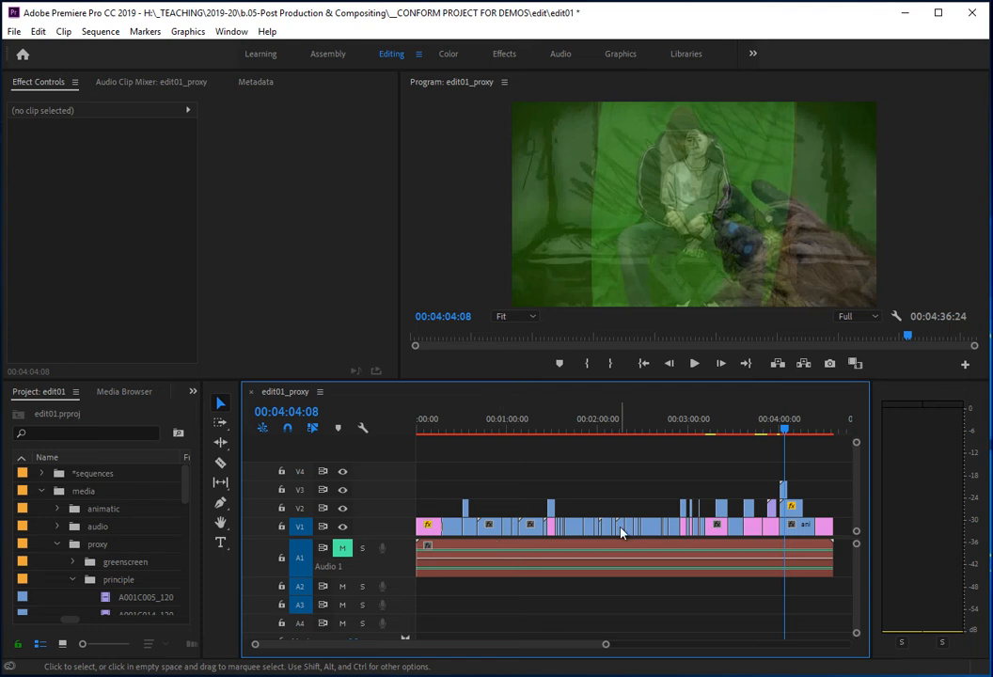
{"action": "mouse_move", "coordinate": [562, 538]}
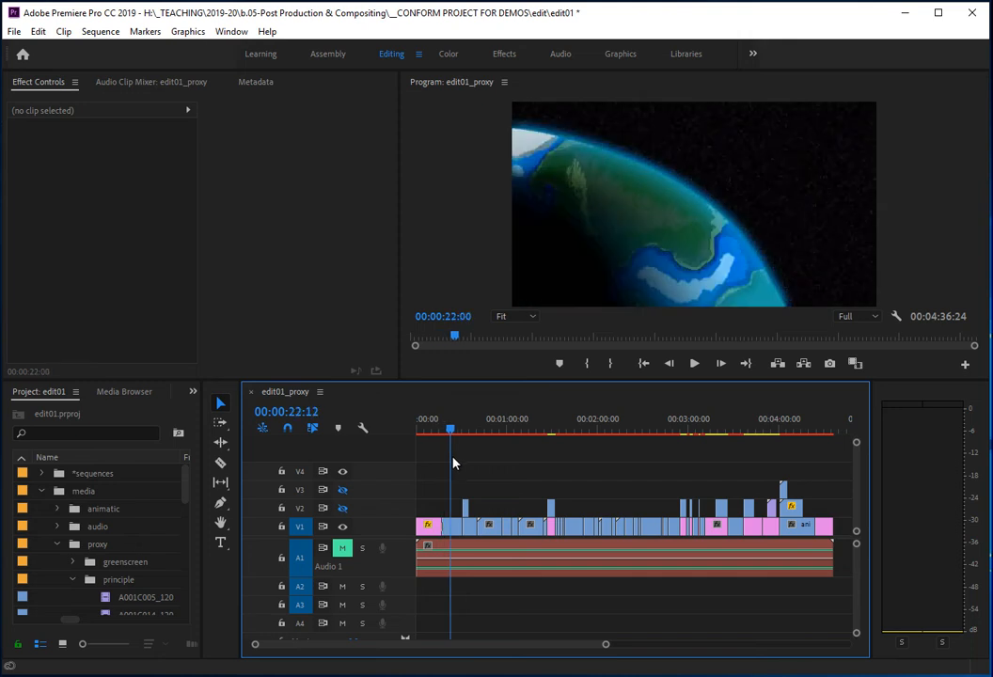
{"action": "left_click", "coordinate": [452, 429]}
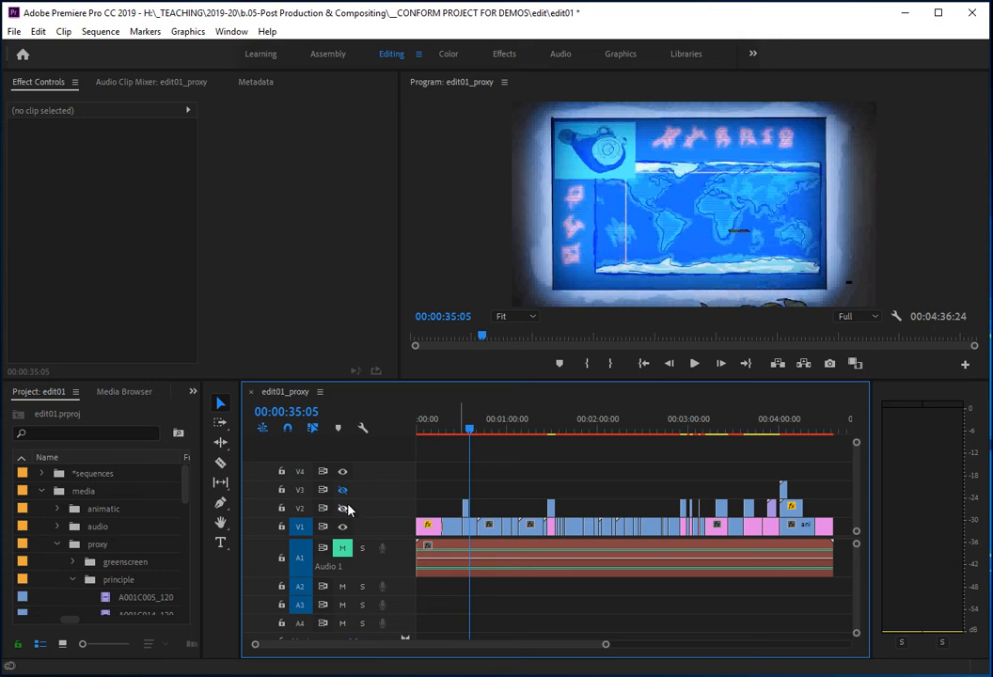
{"action": "left_click", "coordinate": [461, 435]}
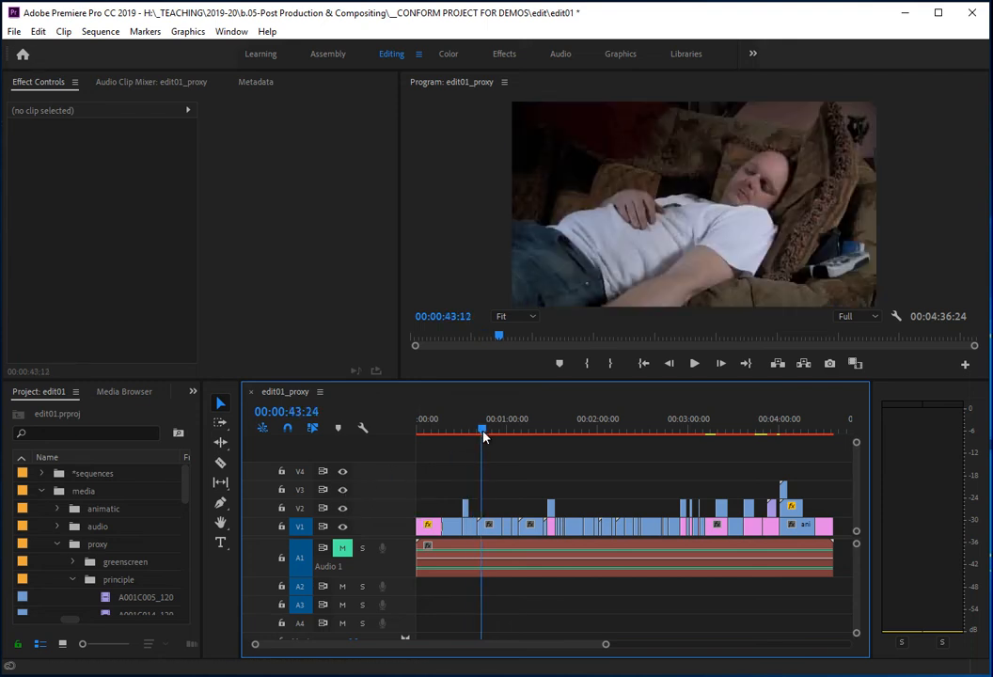
{"action": "left_click", "coordinate": [519, 431]}
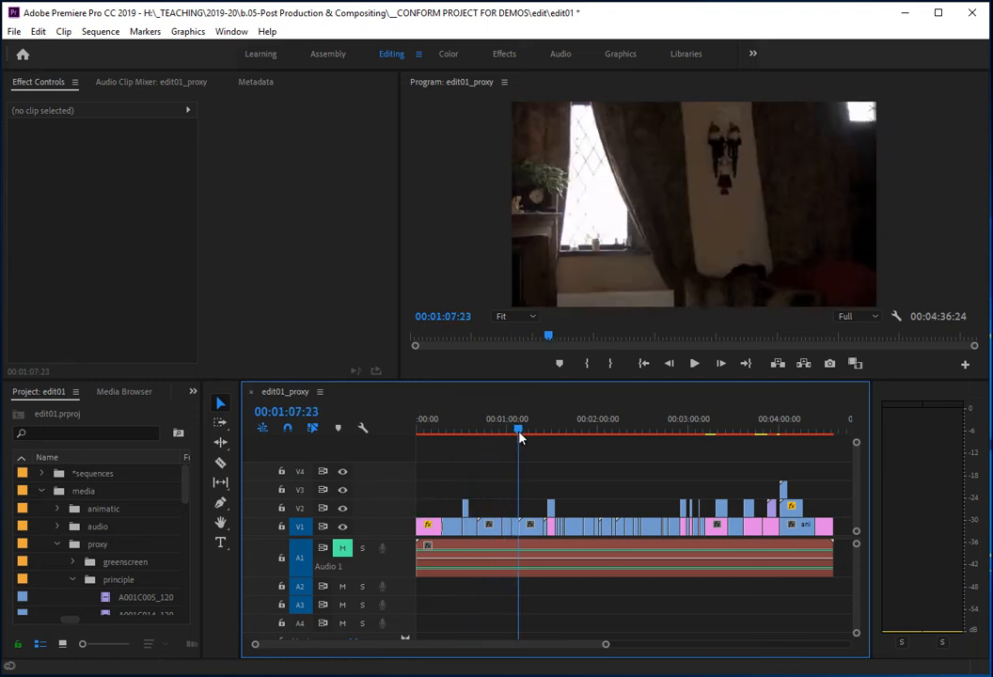
Preview the pocket watch and tree shots, return to the TITLES card, then scroll the clip list
{"action": "left_click", "coordinate": [545, 430]}
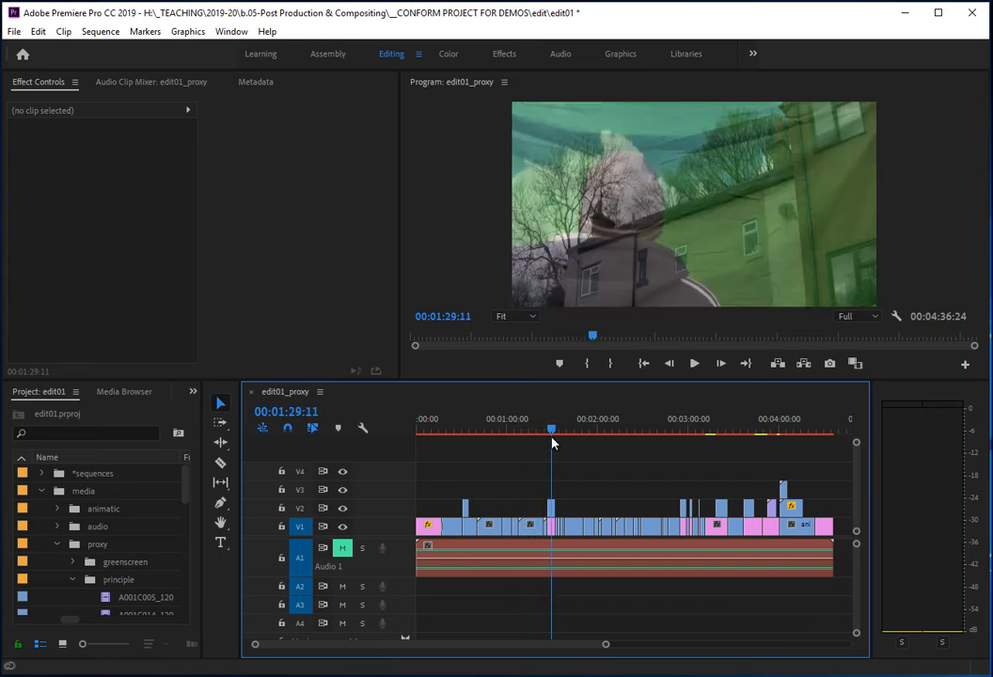
{"action": "left_click", "coordinate": [571, 427]}
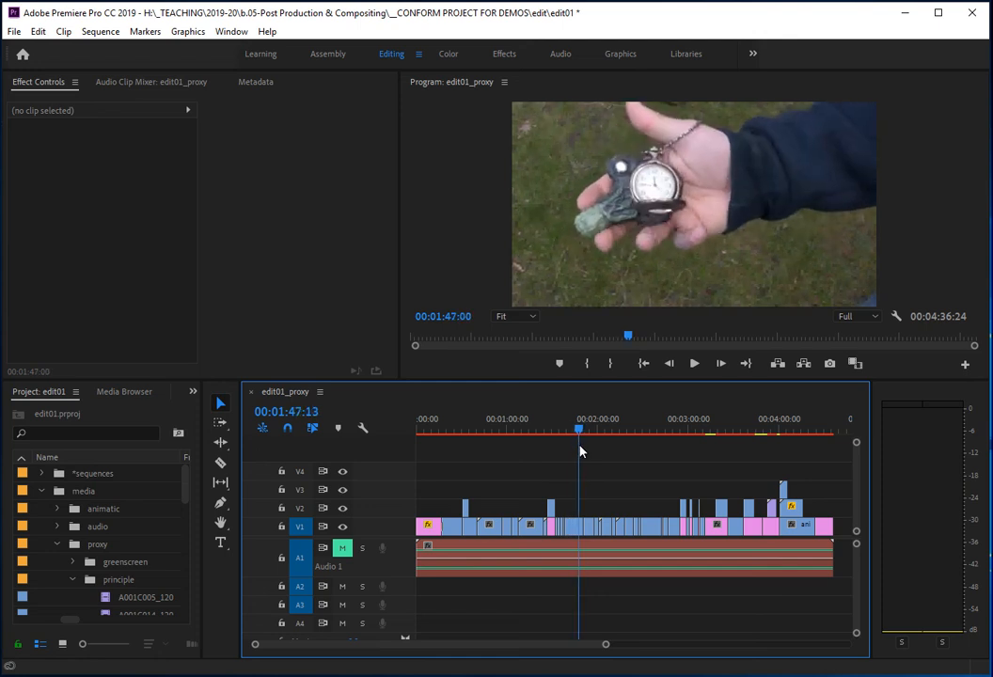
{"action": "left_click", "coordinate": [587, 429]}
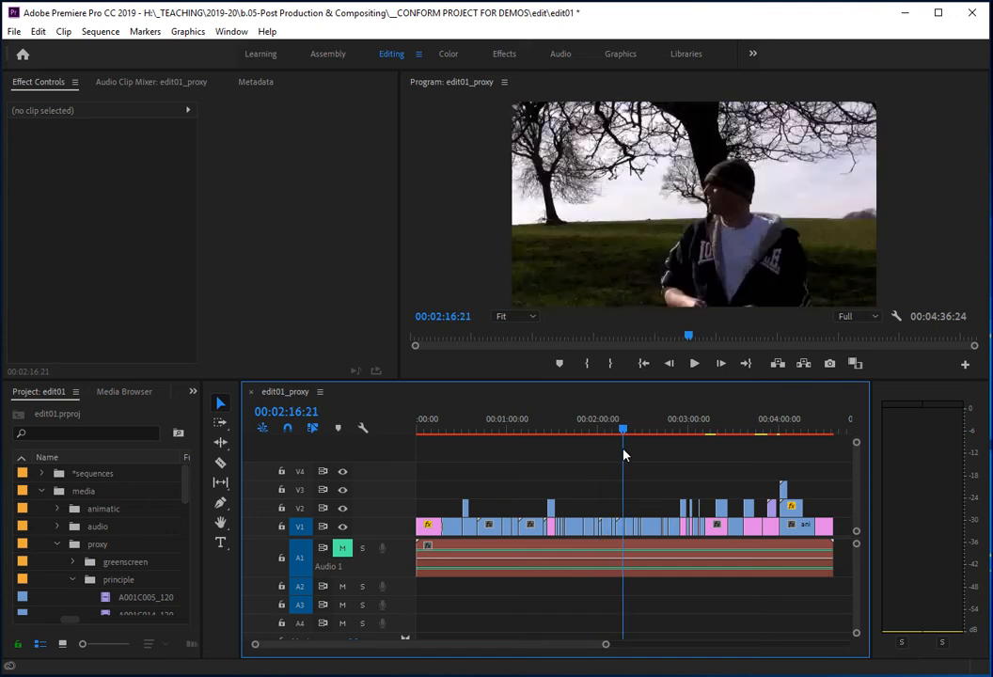
{"action": "left_click", "coordinate": [647, 425]}
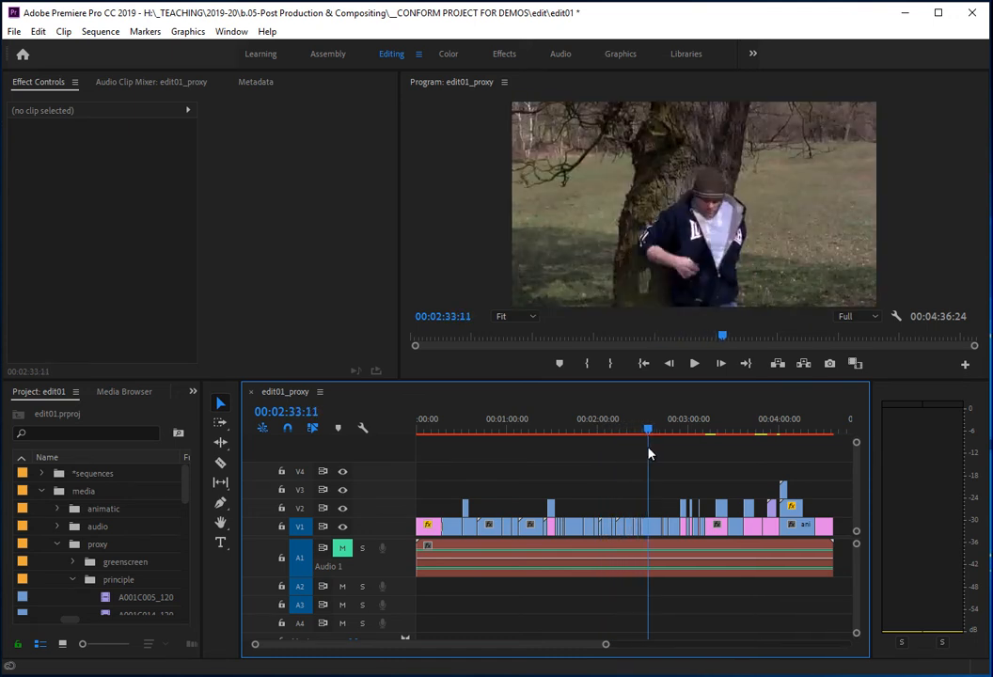
{"action": "left_click", "coordinate": [688, 448]}
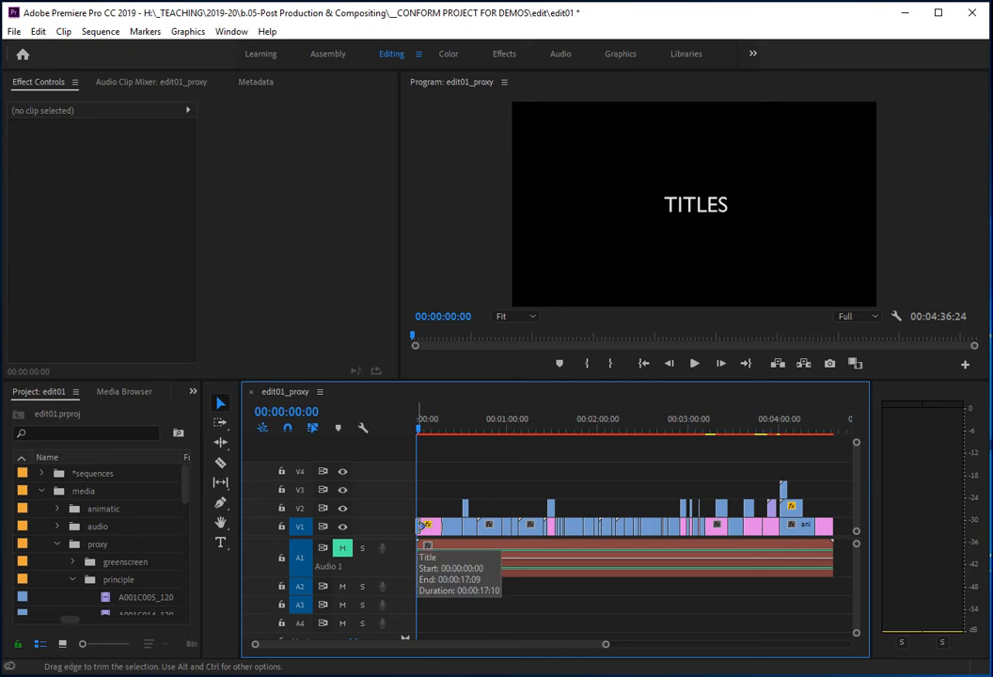
{"action": "mouse_move", "coordinate": [399, 632]}
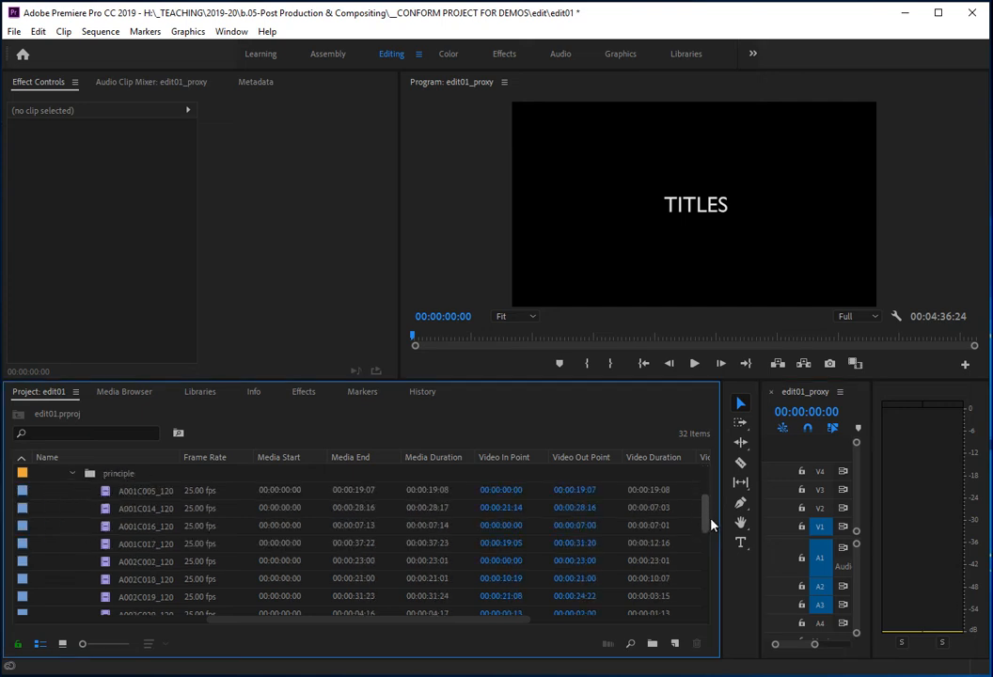
{"action": "scroll", "scroll_direction": "down", "scroll_amount": 3}
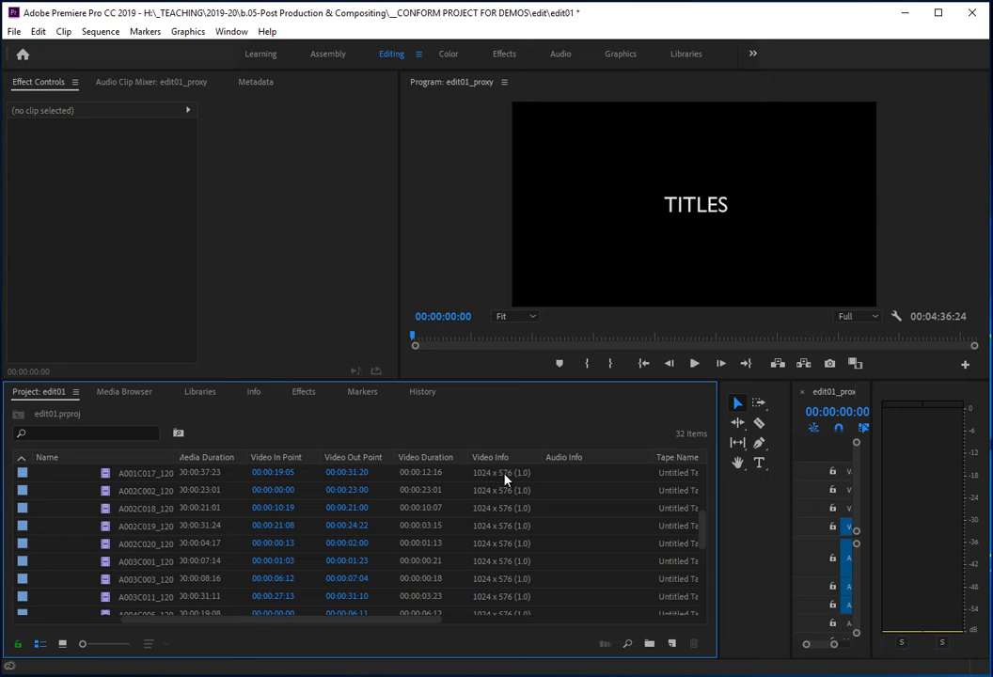
{"action": "mouse_move", "coordinate": [496, 481]}
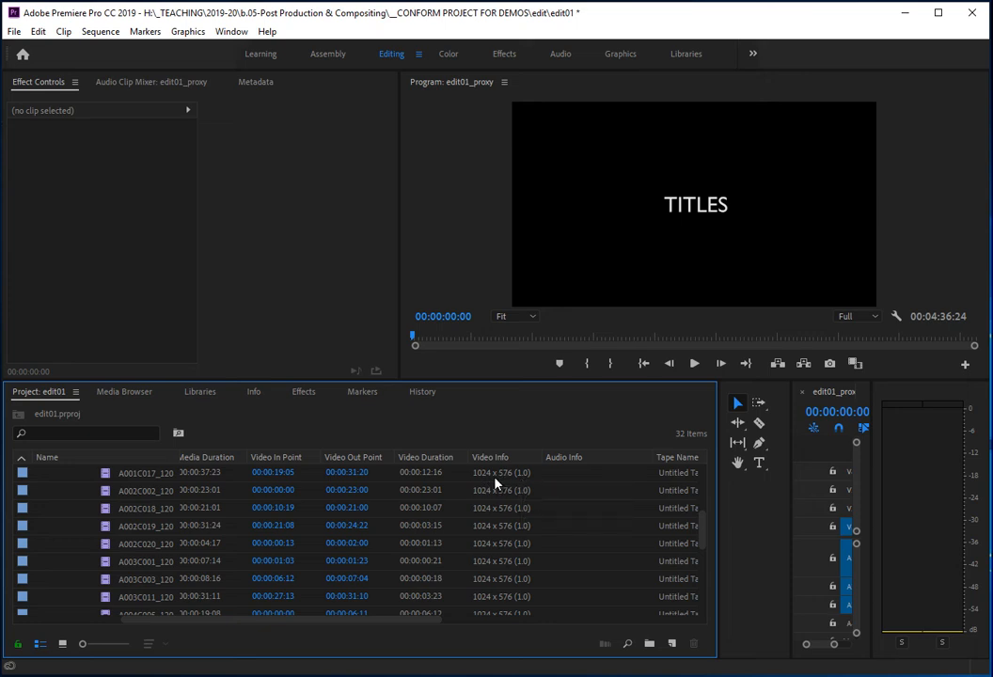
{"action": "mouse_move", "coordinate": [529, 489]}
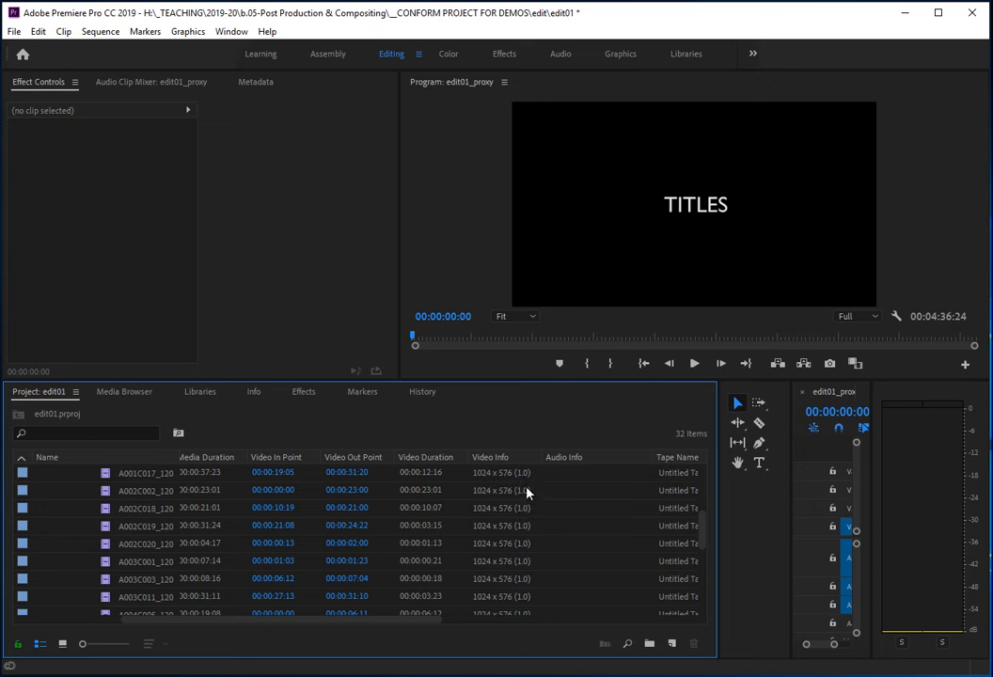
{"action": "mouse_move", "coordinate": [406, 650]}
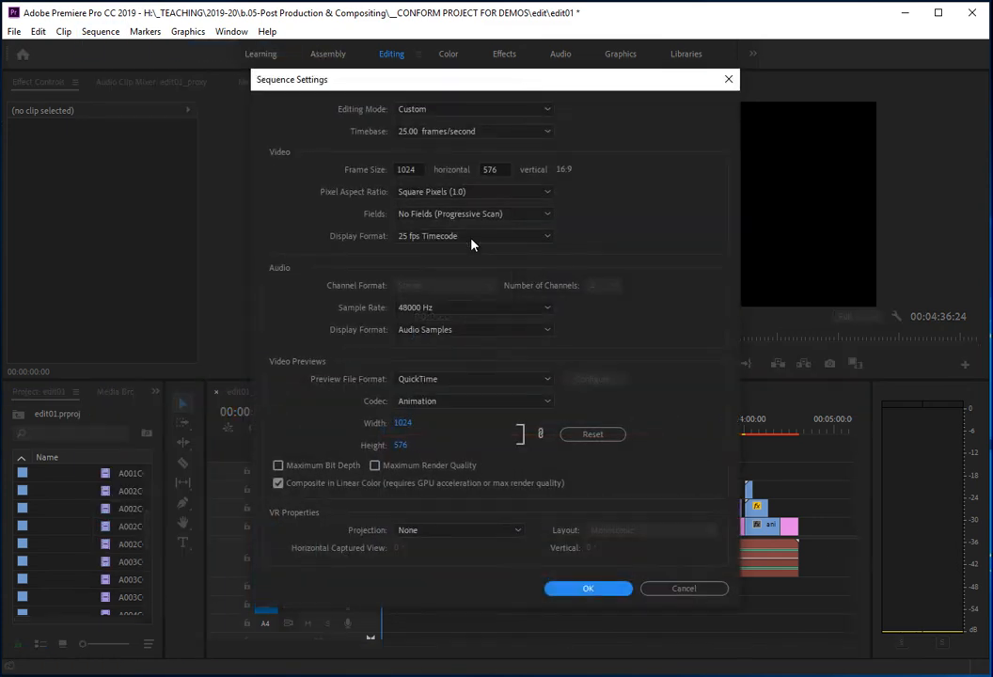
{"action": "mouse_move", "coordinate": [413, 167]}
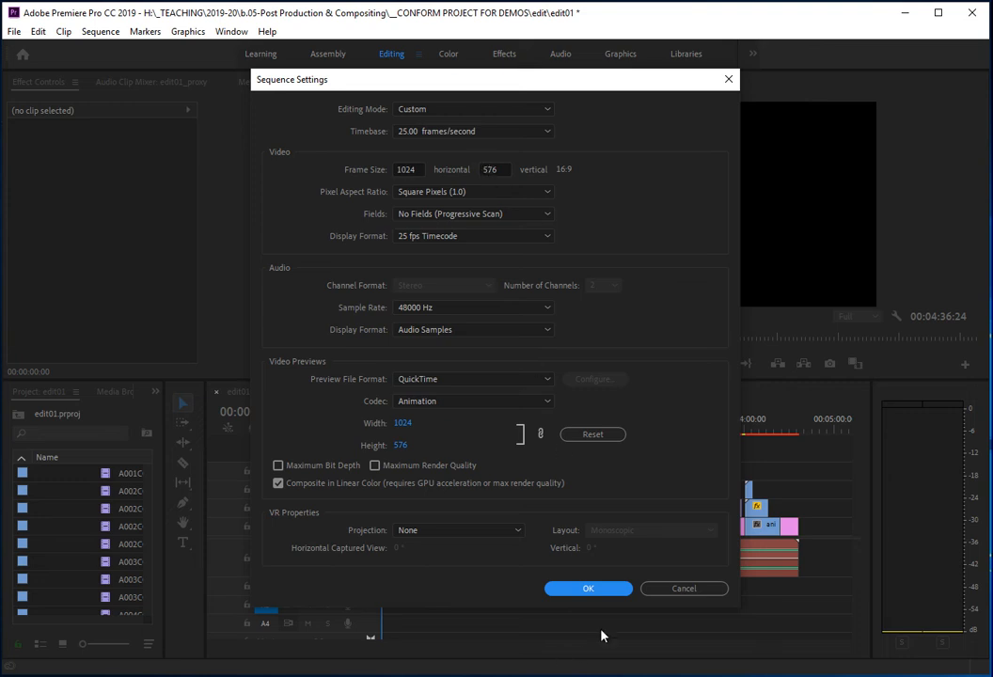
Accept the edit01_proxy sequence settings at 1024 x 576, 25 fps and close the dialog
{"action": "left_click", "coordinate": [586, 589]}
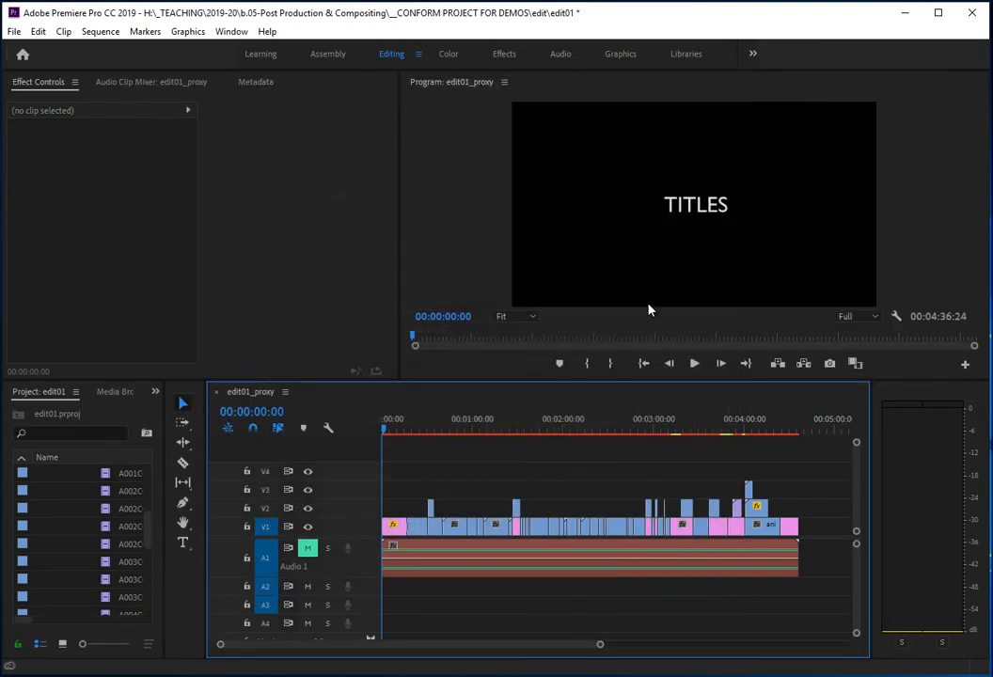
{"action": "mouse_move", "coordinate": [580, 290]}
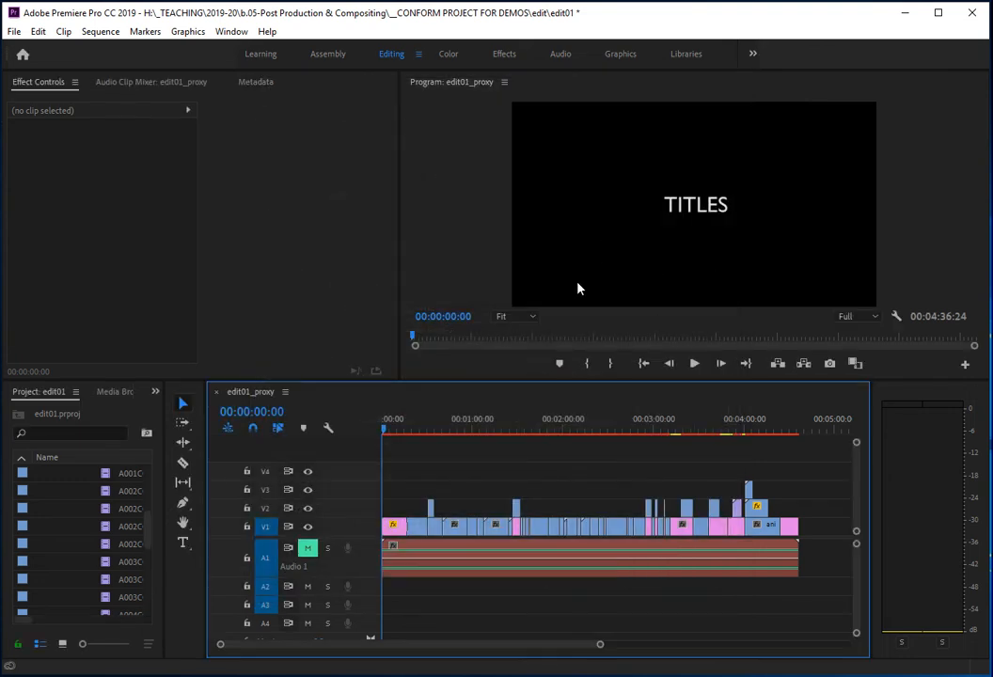
{"action": "mouse_move", "coordinate": [560, 312]}
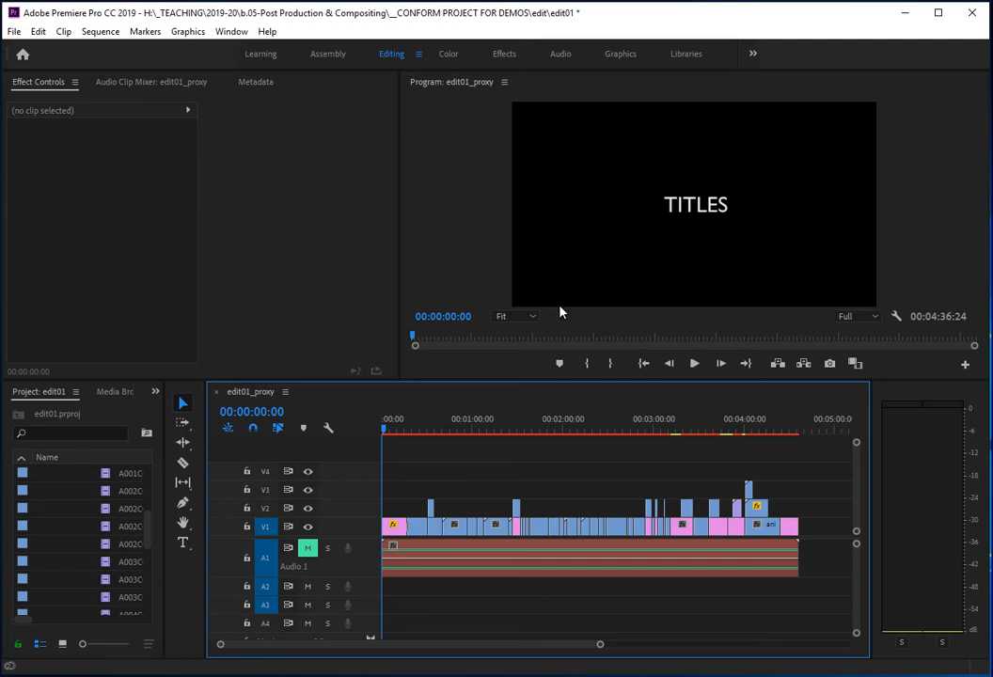
{"action": "mouse_move", "coordinate": [462, 397]}
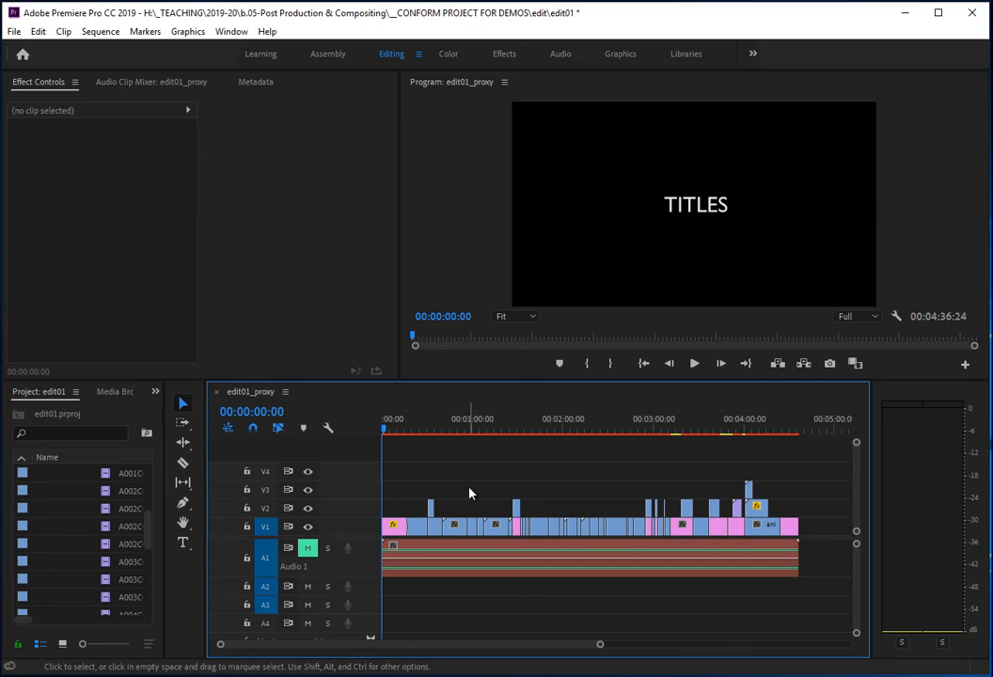
{"action": "mouse_move", "coordinate": [474, 493]}
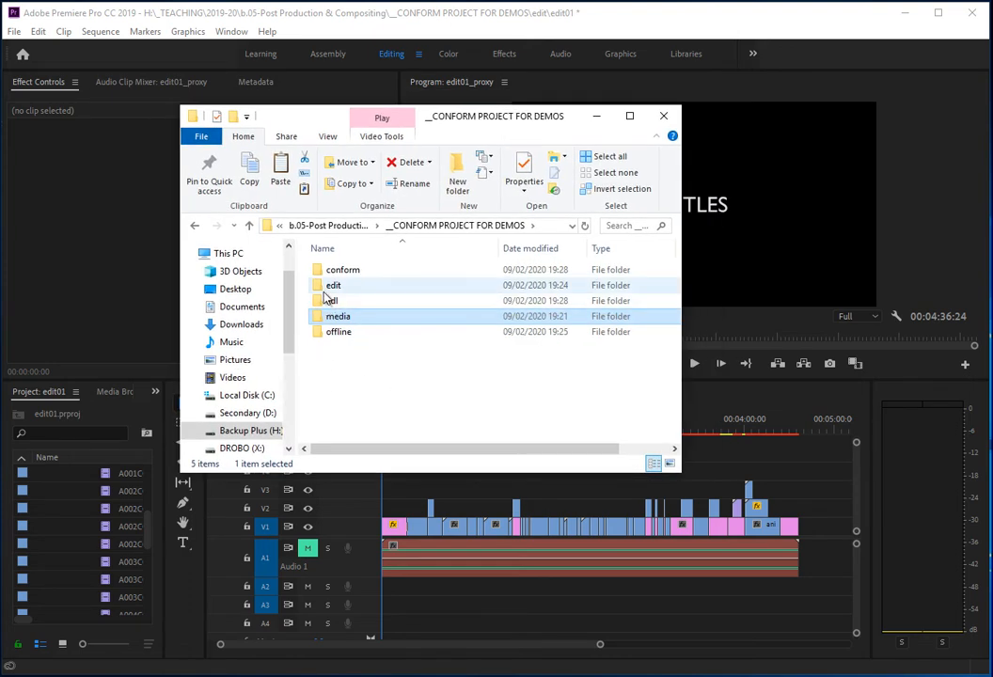
{"action": "double_click", "coordinate": [335, 286]}
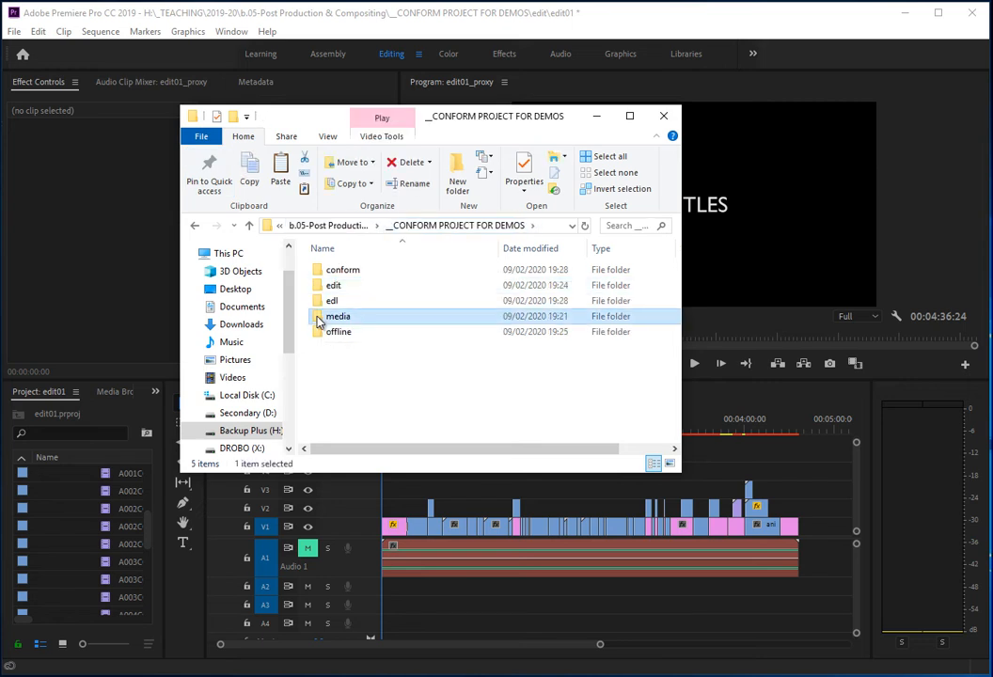
{"action": "double_click", "coordinate": [339, 316]}
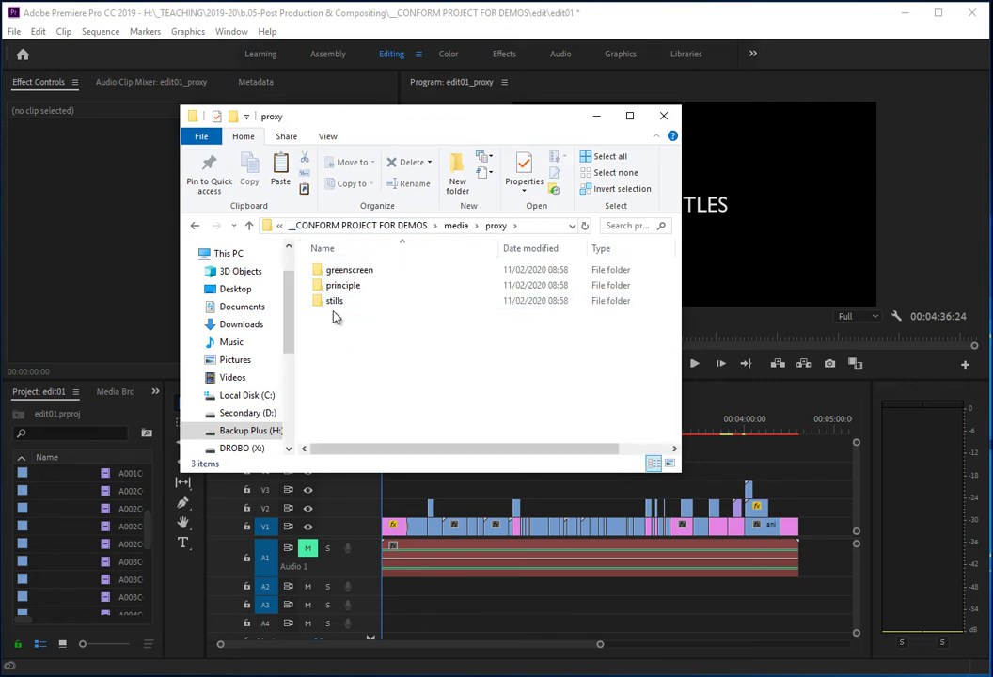
{"action": "mouse_move", "coordinate": [597, 117]}
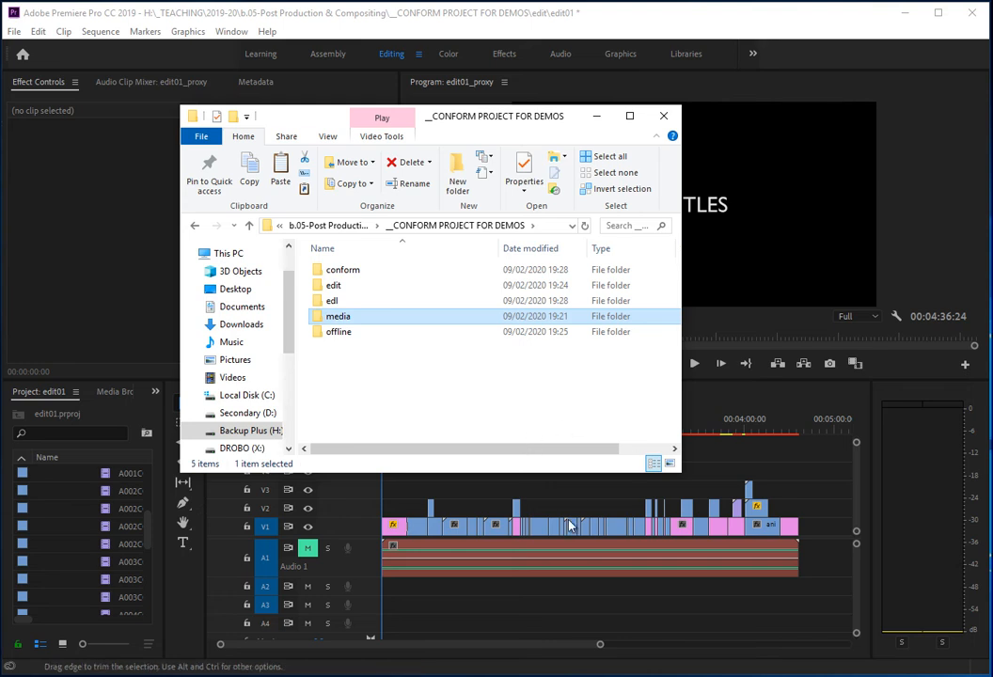
{"action": "mouse_move", "coordinate": [452, 379]}
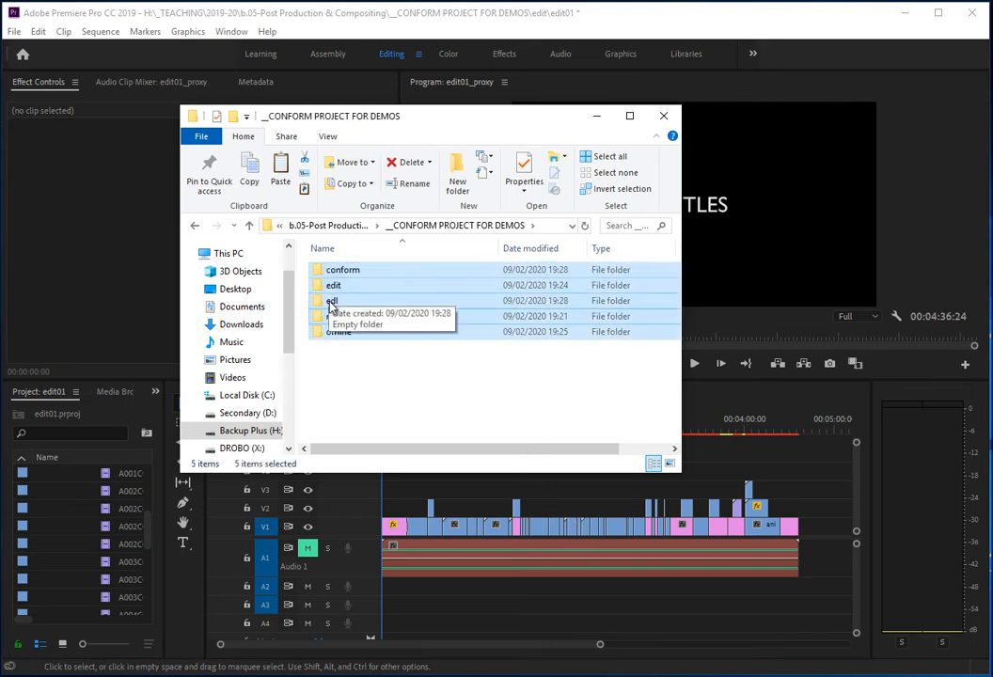
{"action": "left_click", "coordinate": [662, 117]}
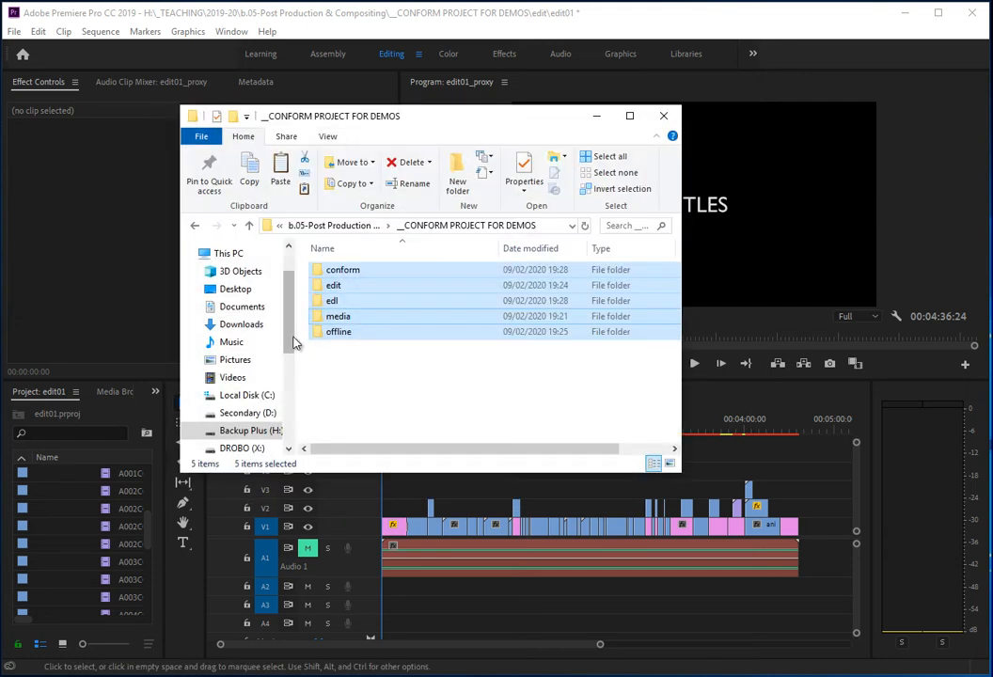
Check the offline folder is empty, go back to the conform project folder and dismiss Explorer
{"action": "double_click", "coordinate": [331, 301]}
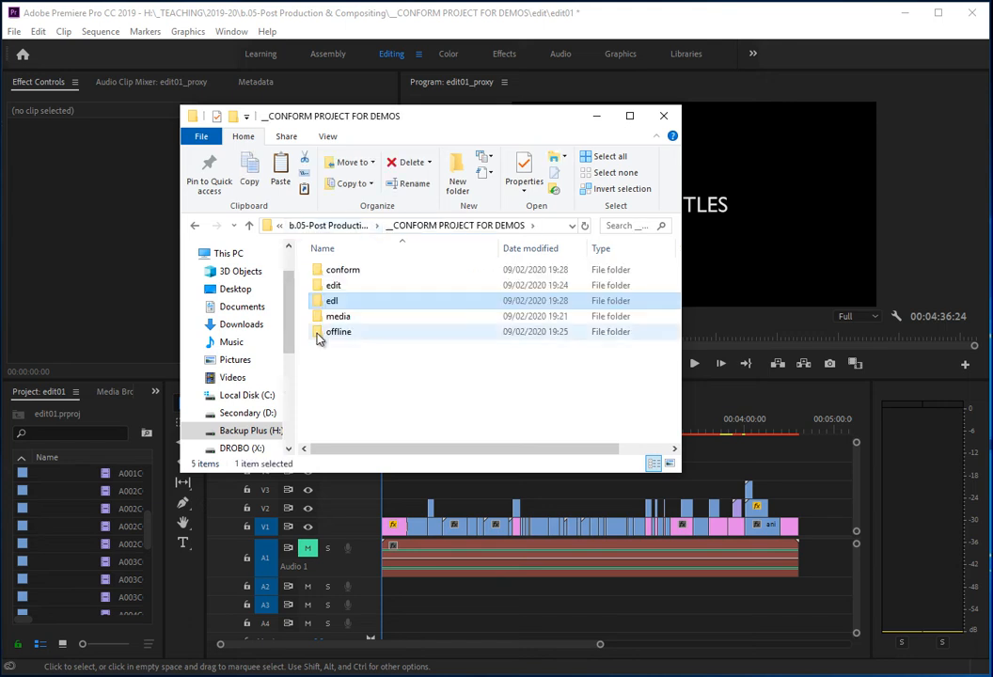
{"action": "double_click", "coordinate": [338, 331]}
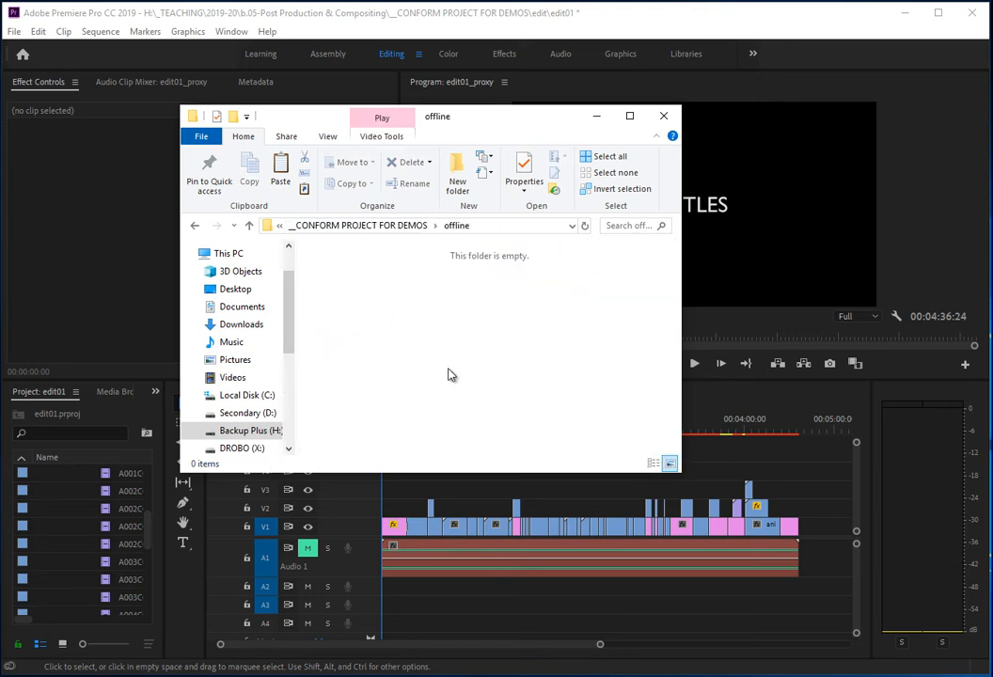
{"action": "mouse_move", "coordinate": [320, 561]}
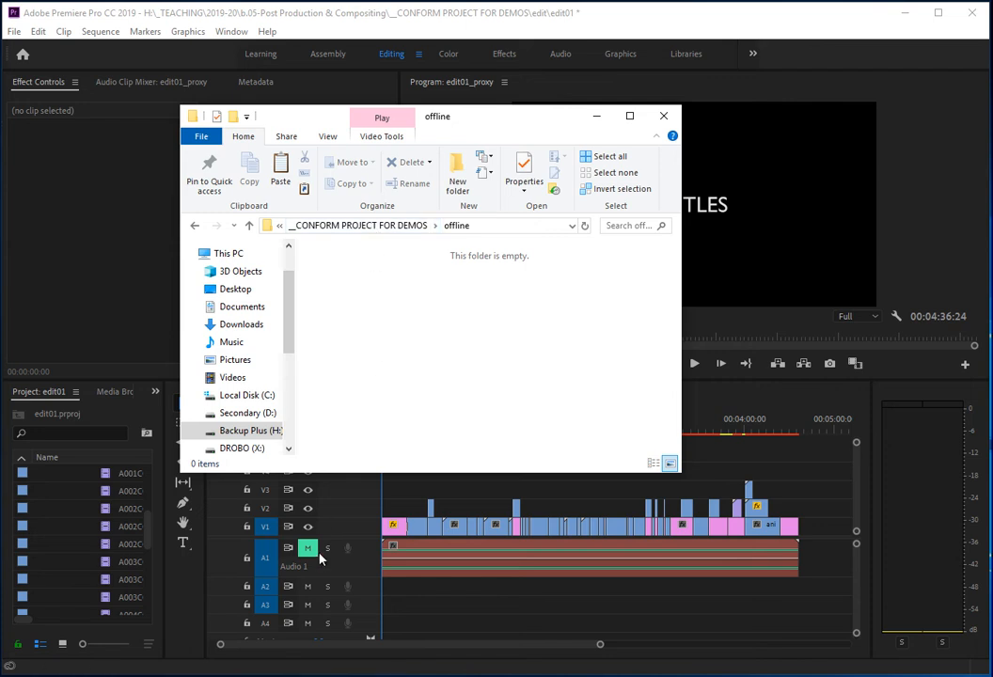
{"action": "left_click", "coordinate": [359, 226]}
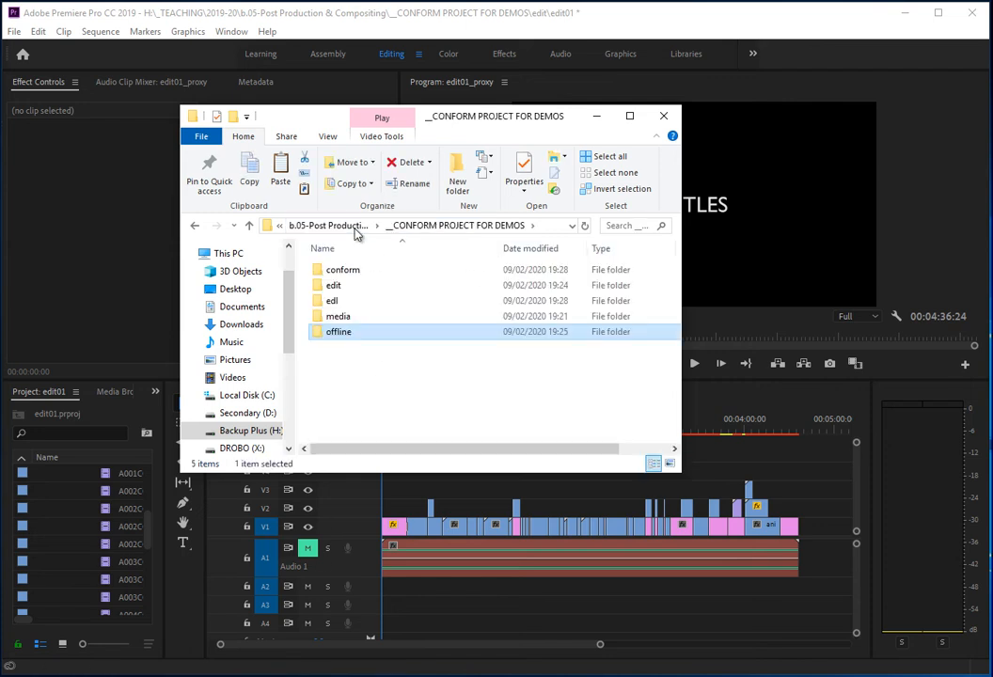
{"action": "mouse_move", "coordinate": [429, 128]}
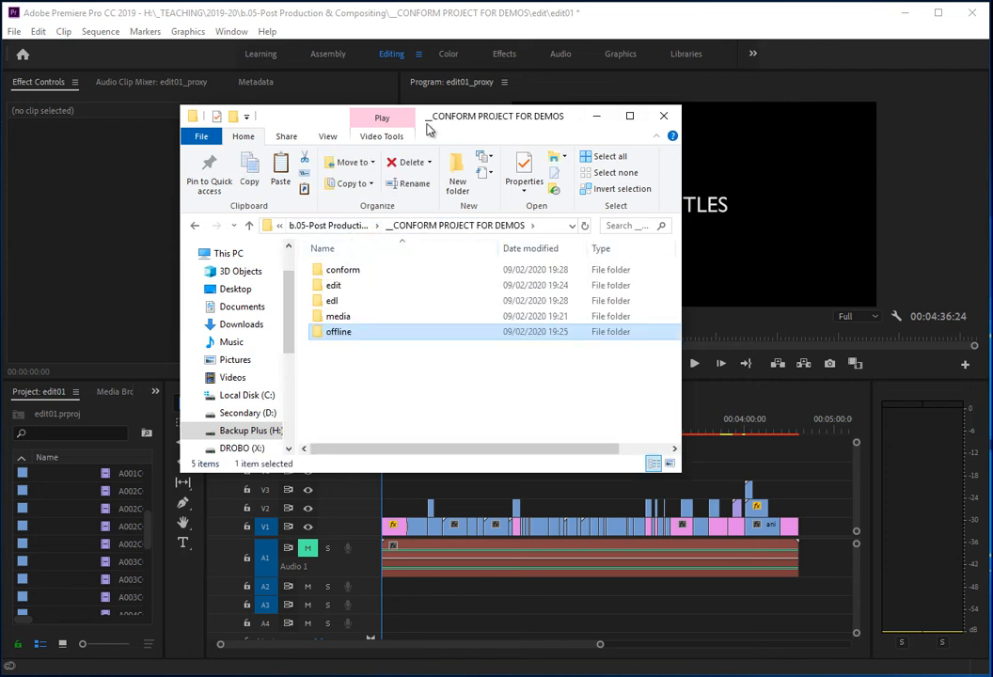
{"action": "left_click", "coordinate": [662, 114]}
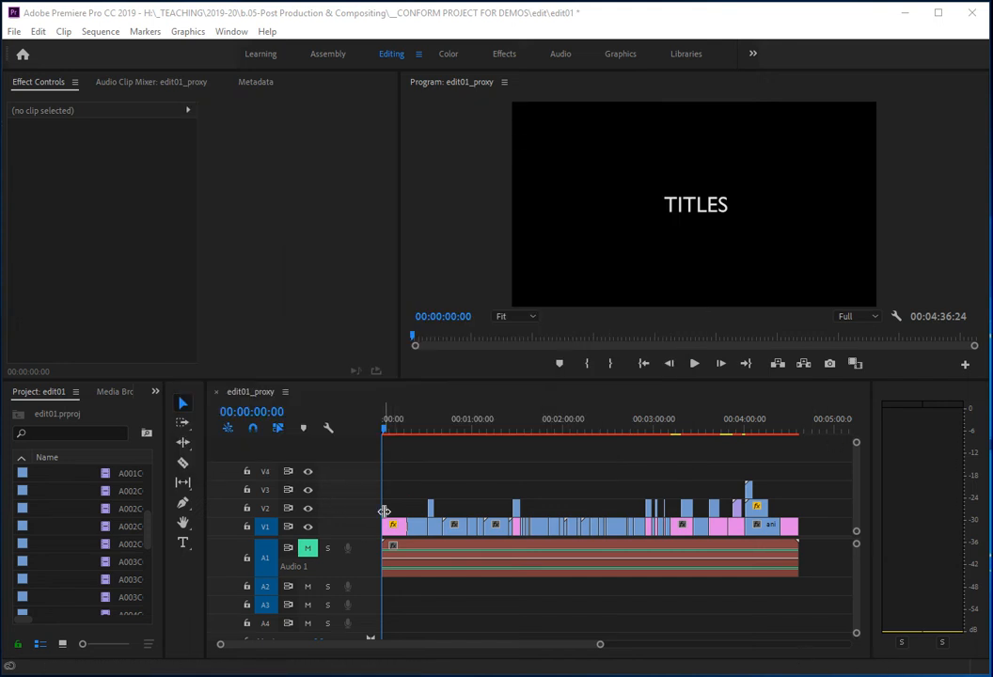
Give the edit01_proxy Timeline panel focus so the sequence is active for export
{"action": "left_click", "coordinate": [455, 430]}
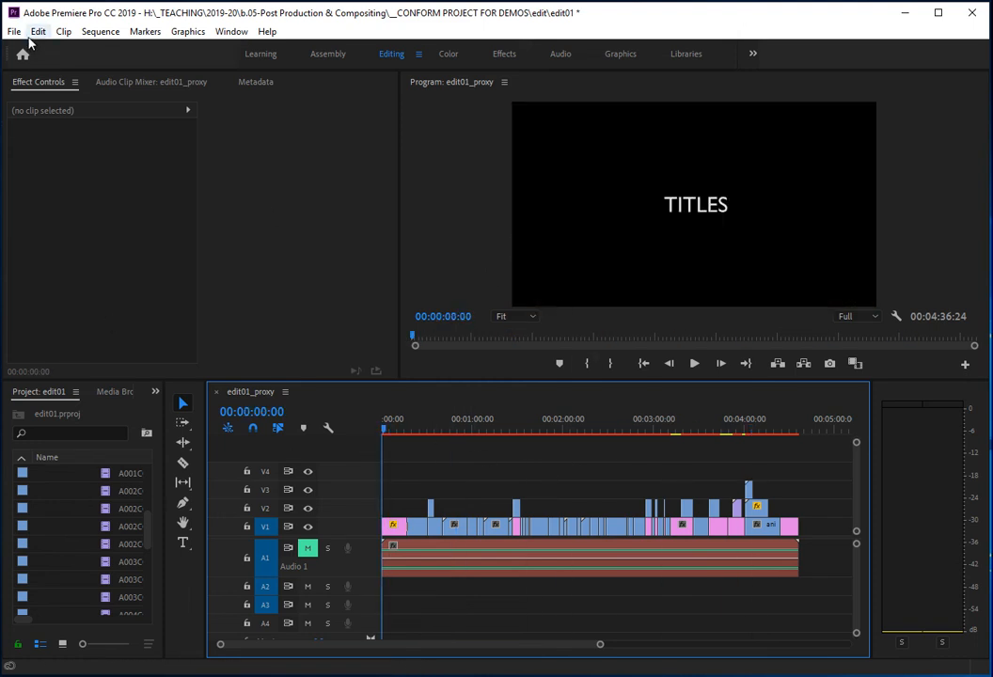
Show the File menu with the Export submenu listing EDL among the formats
{"action": "left_click", "coordinate": [11, 30]}
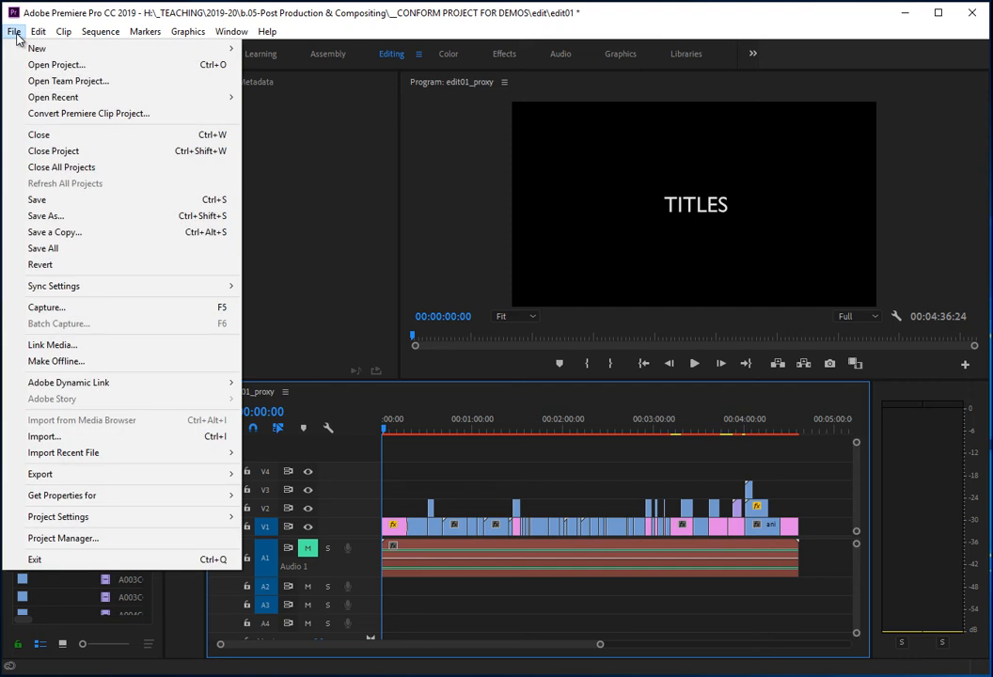
{"action": "mouse_move", "coordinate": [64, 453]}
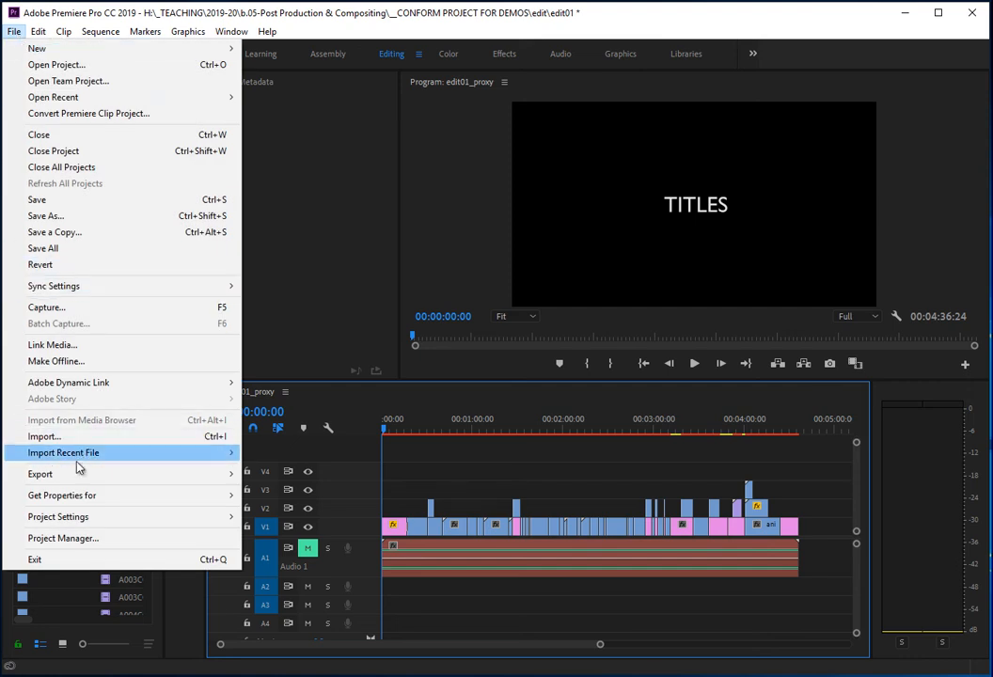
{"action": "mouse_move", "coordinate": [42, 474]}
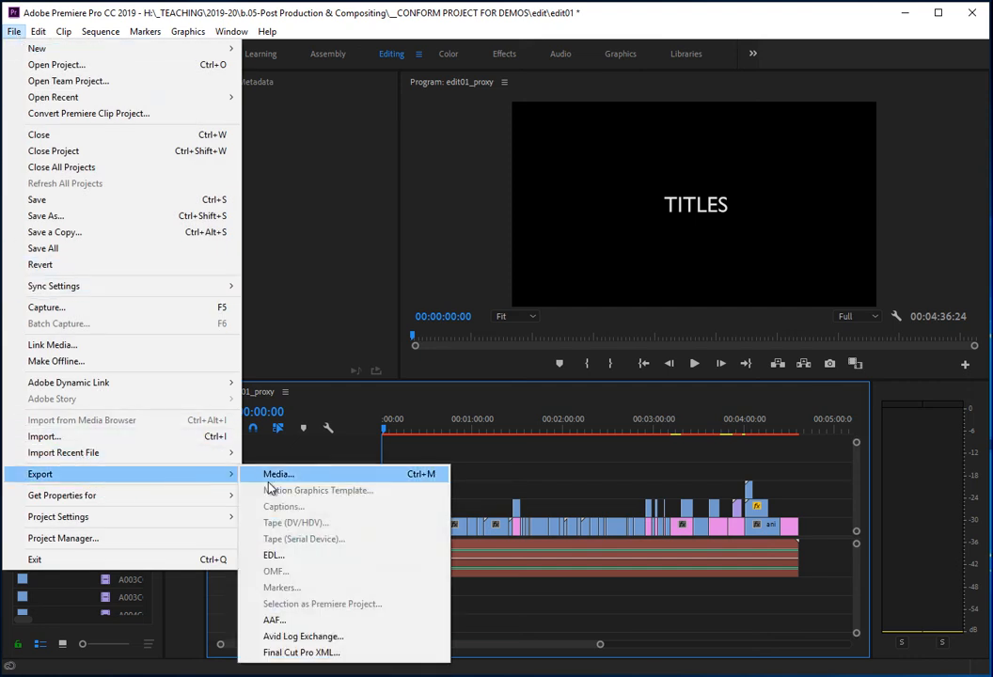
{"action": "mouse_move", "coordinate": [325, 636]}
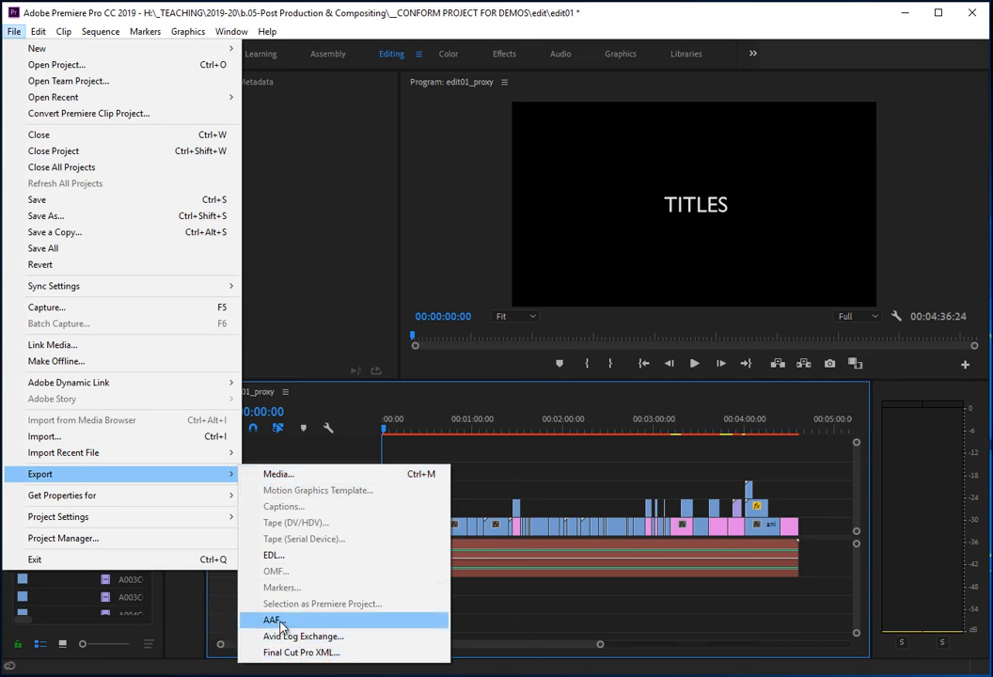
{"action": "mouse_move", "coordinate": [303, 650]}
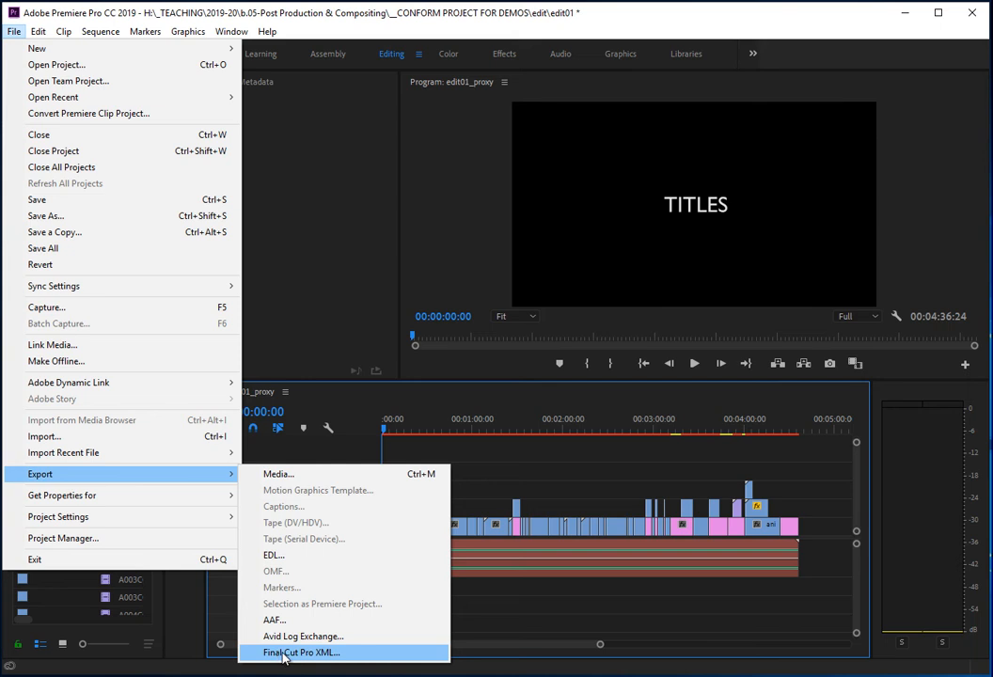
{"action": "mouse_move", "coordinate": [299, 564]}
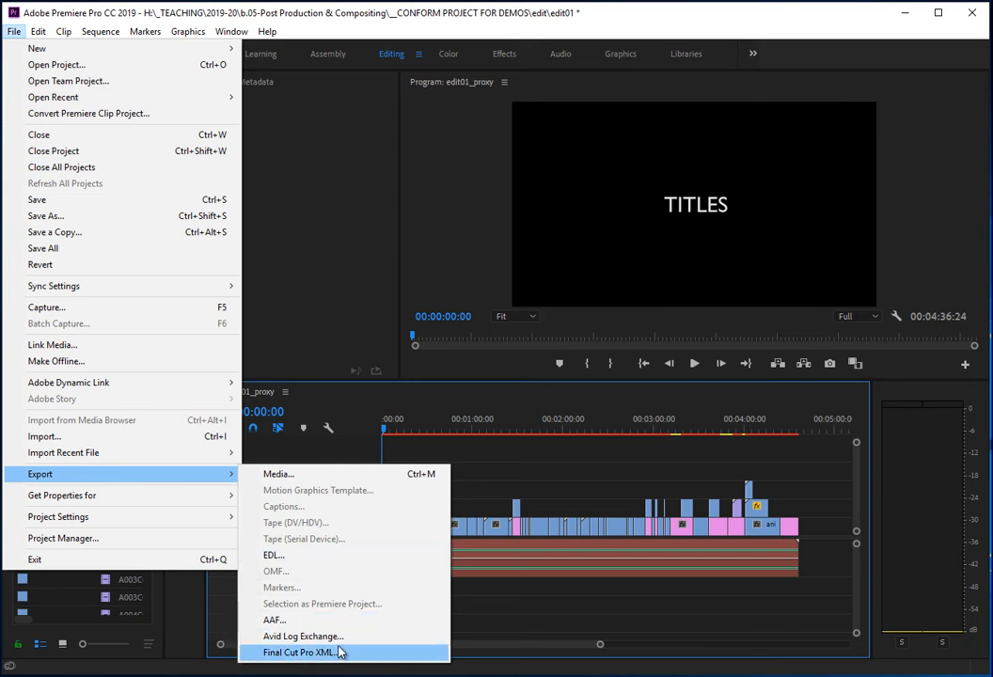
{"action": "mouse_move", "coordinate": [278, 564]}
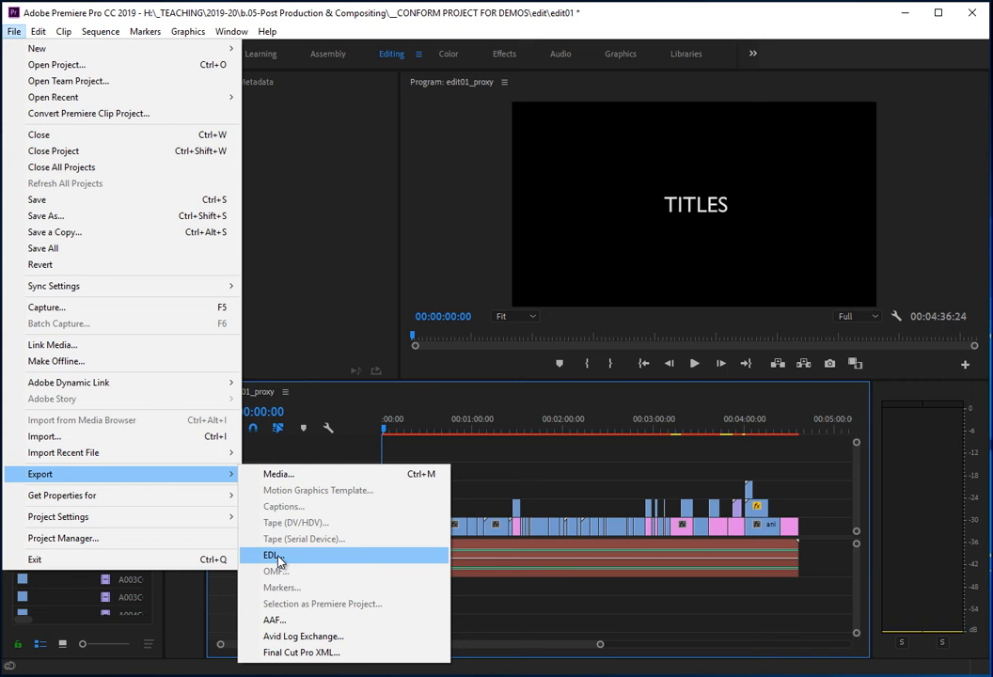
Bring up CMX 3600 EDL Export Settings and include sound roll and sound timecode
{"action": "left_click", "coordinate": [271, 553]}
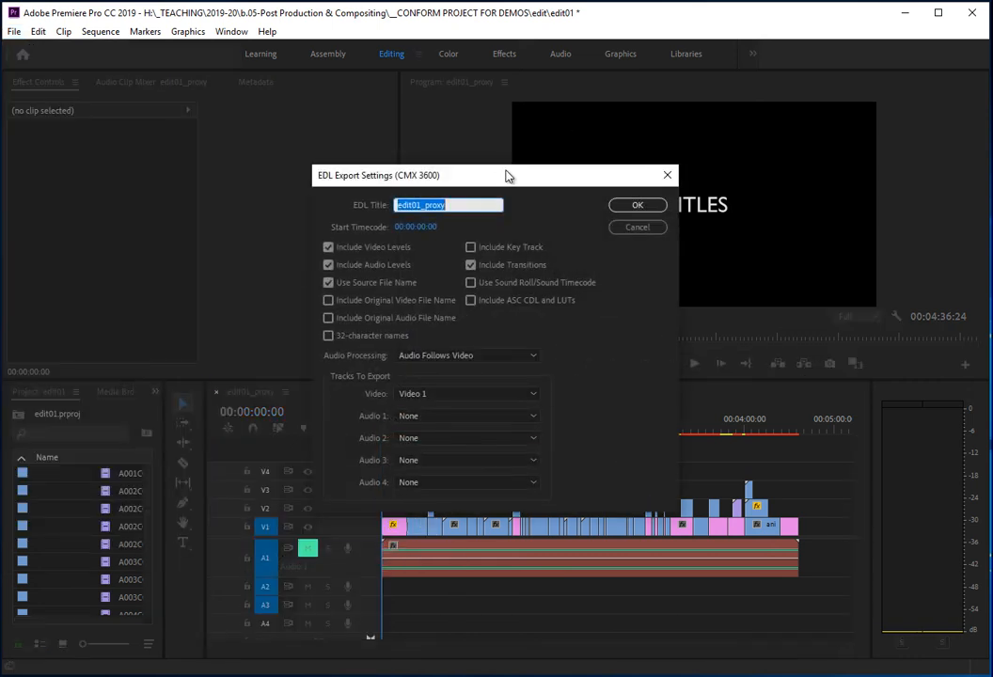
{"action": "mouse_move", "coordinate": [376, 214]}
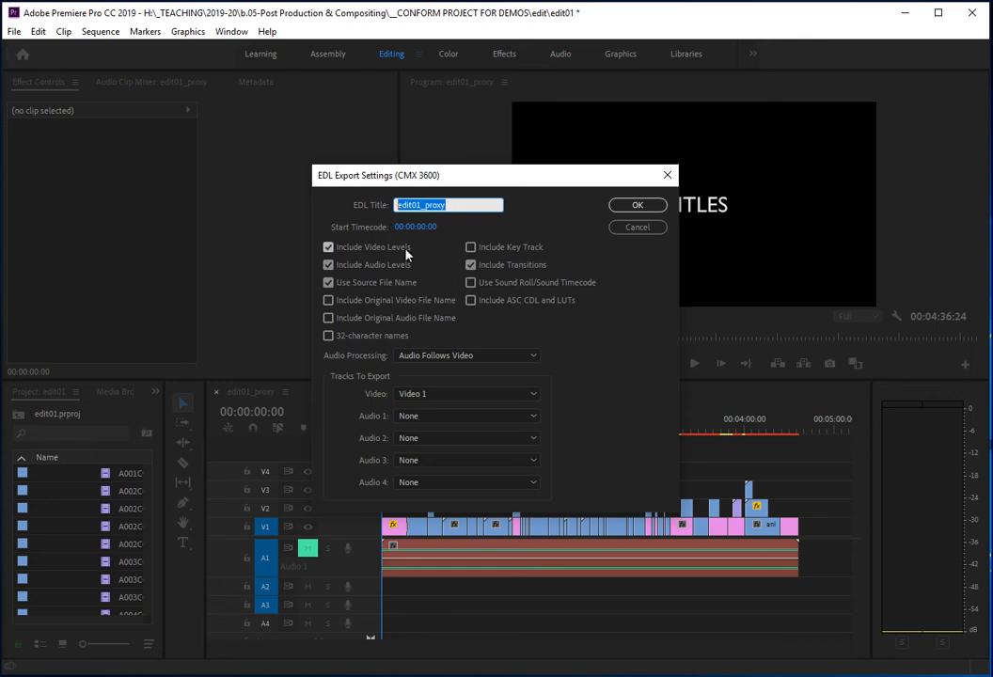
{"action": "mouse_move", "coordinate": [443, 245]}
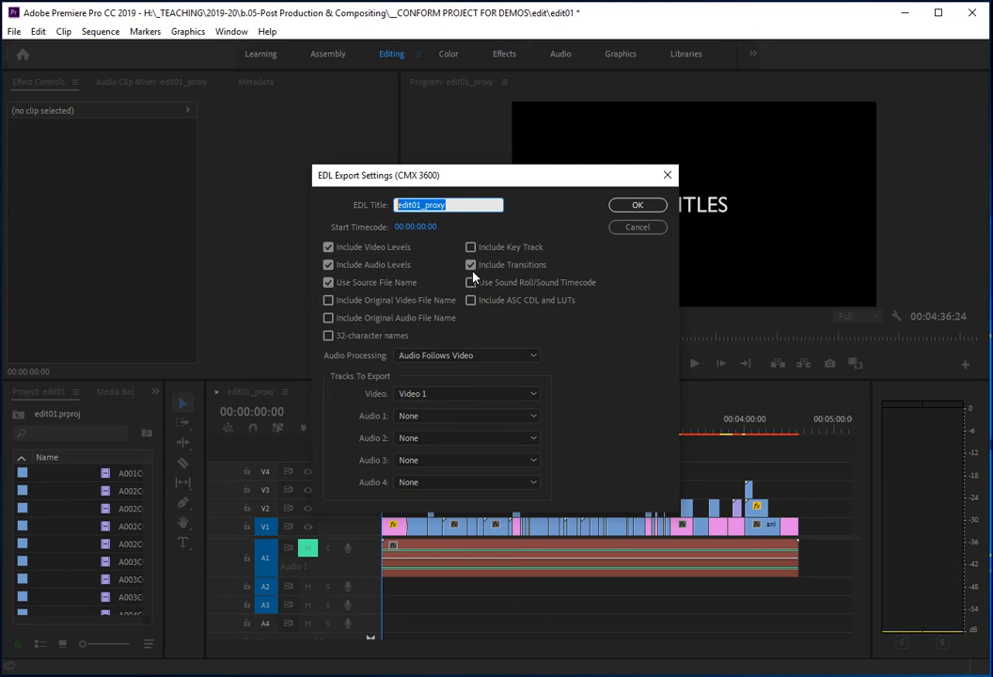
{"action": "mouse_move", "coordinate": [407, 564]}
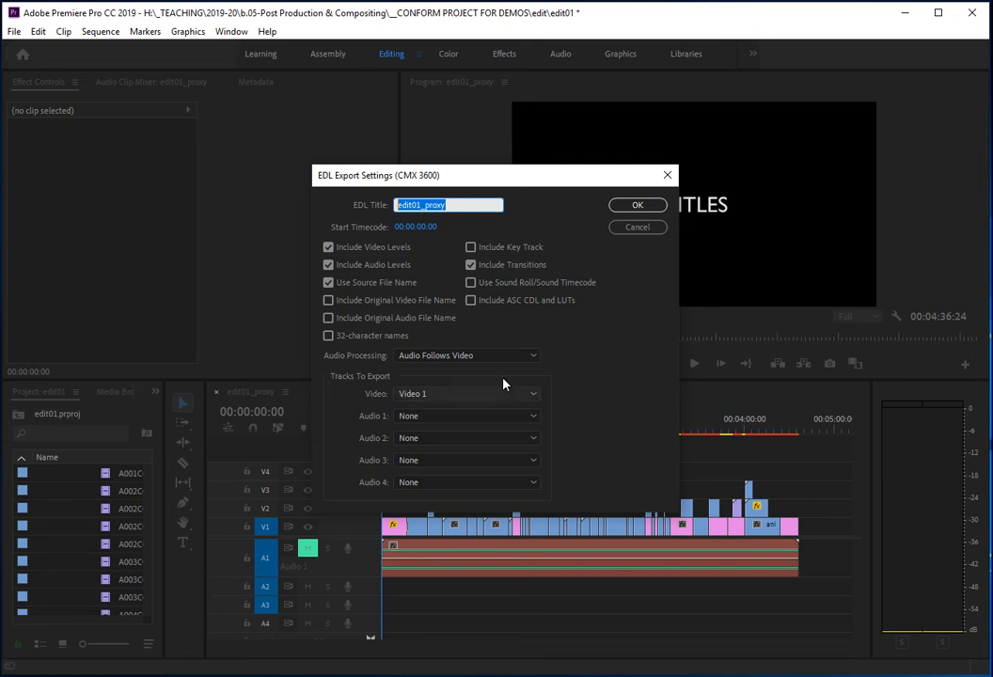
{"action": "left_click", "coordinate": [470, 263]}
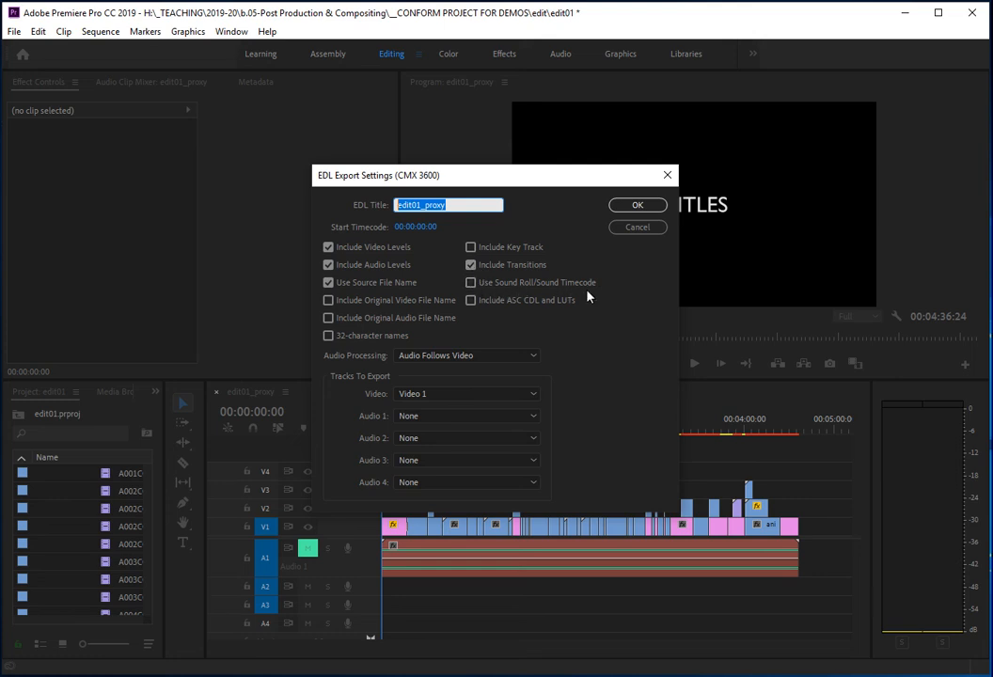
{"action": "left_click", "coordinate": [472, 282]}
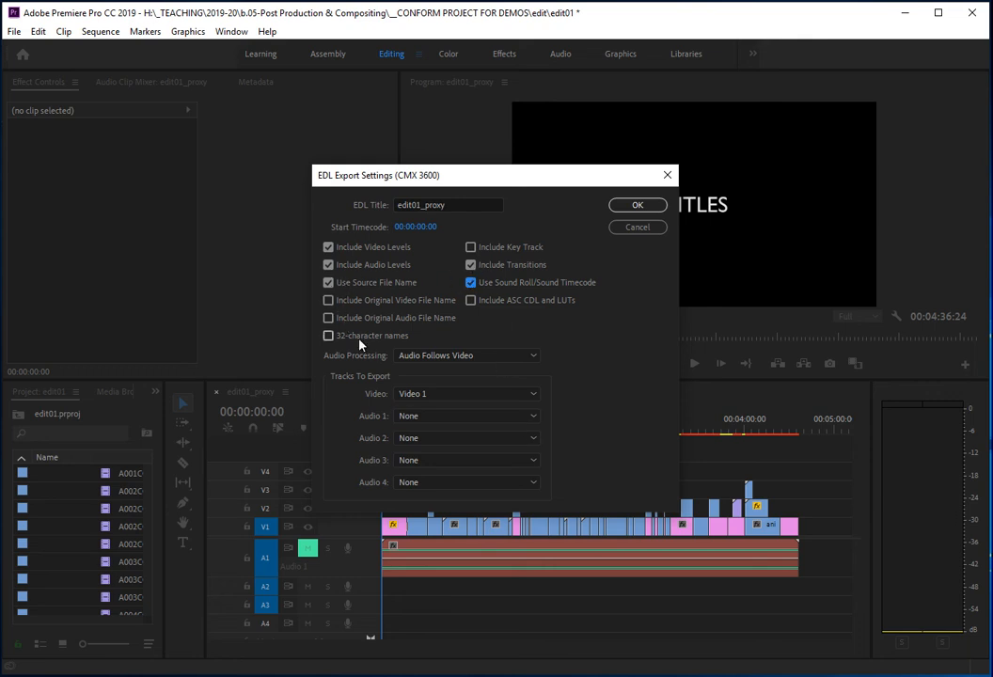
{"action": "mouse_move", "coordinate": [461, 429]}
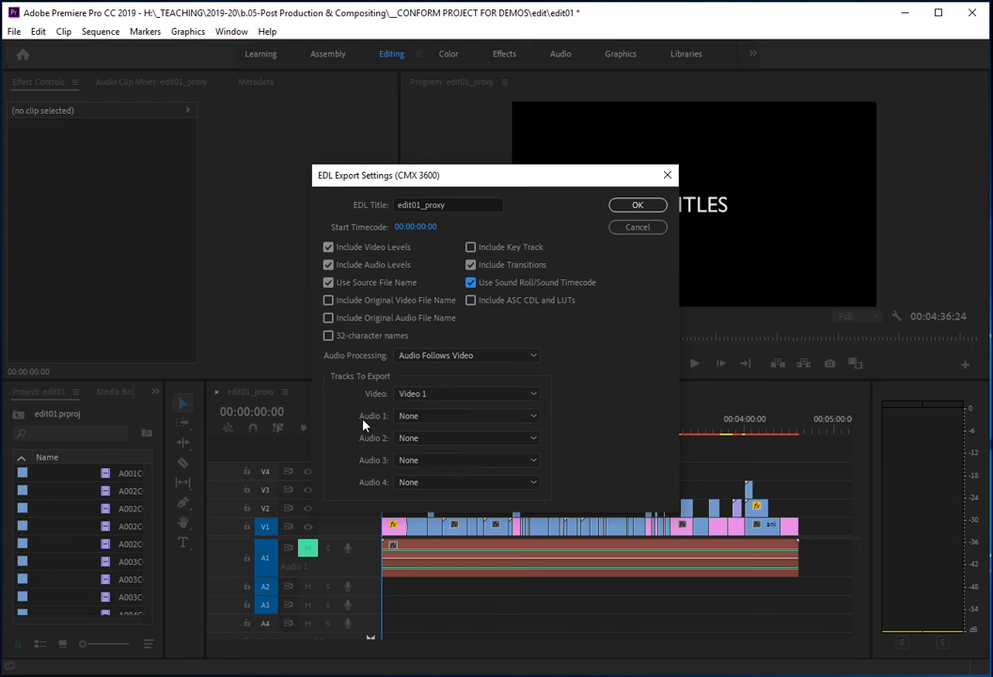
{"action": "mouse_move", "coordinate": [374, 402]}
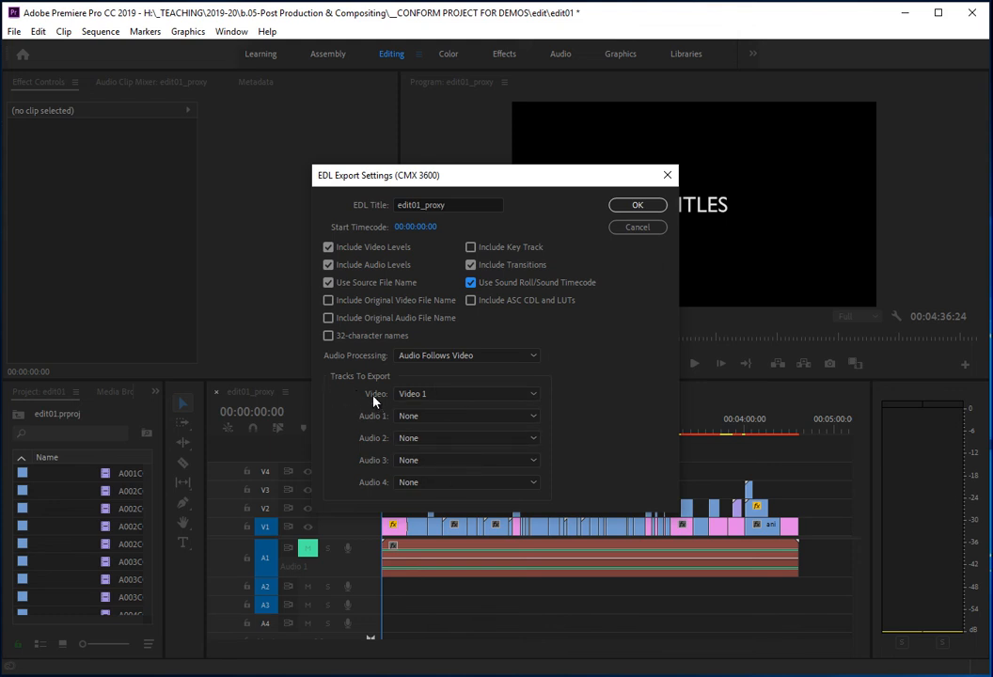
{"action": "mouse_move", "coordinate": [380, 403]}
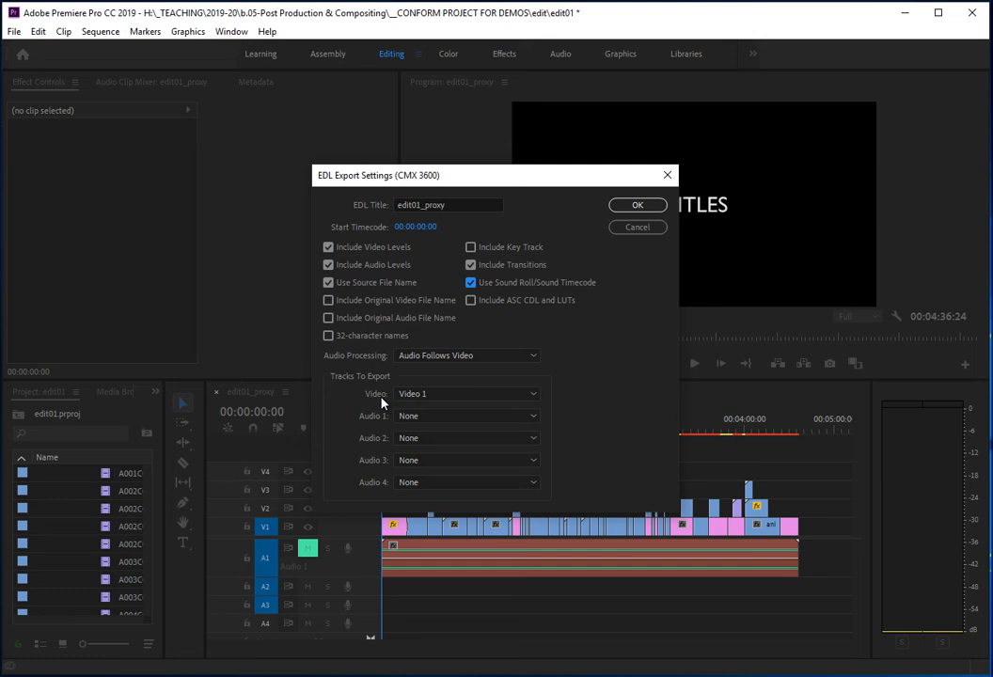
{"action": "mouse_move", "coordinate": [754, 502]}
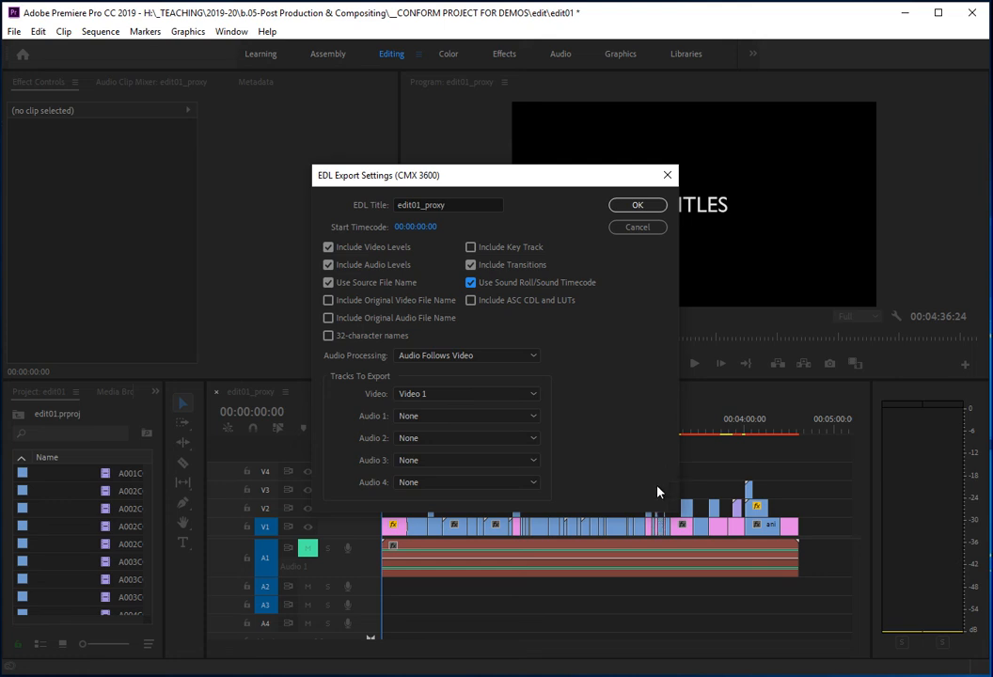
{"action": "mouse_move", "coordinate": [423, 418]}
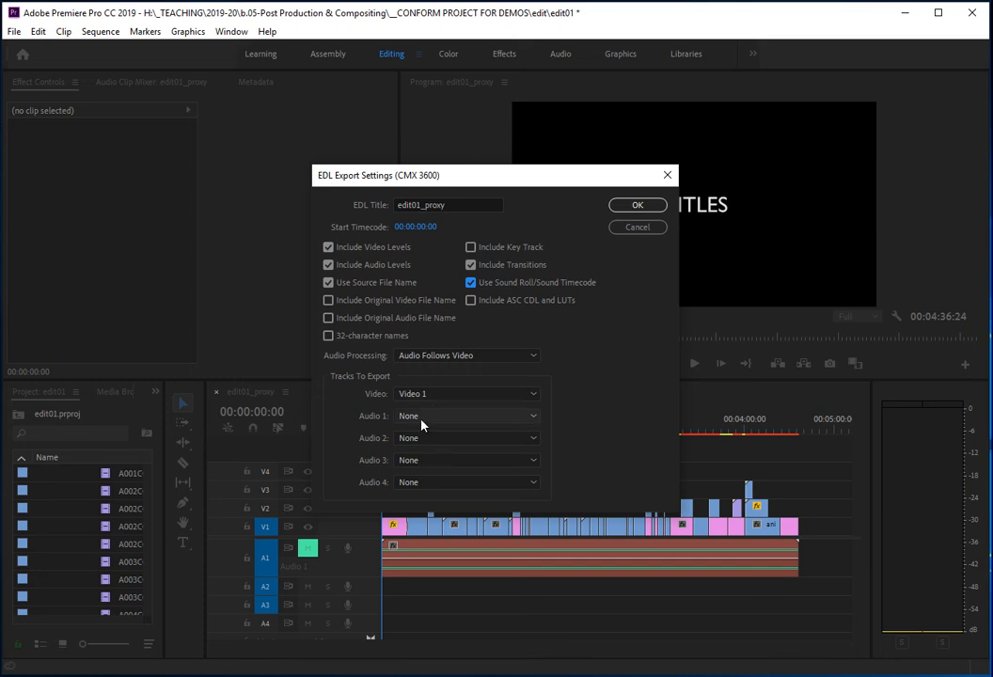
{"action": "mouse_move", "coordinate": [372, 421]}
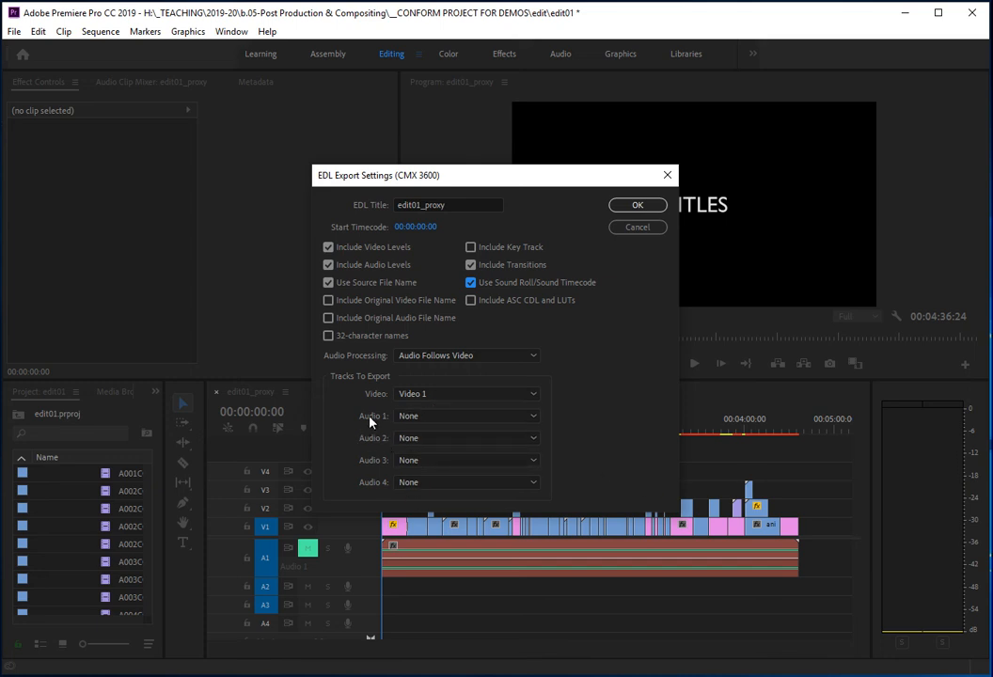
{"action": "mouse_move", "coordinate": [369, 417]}
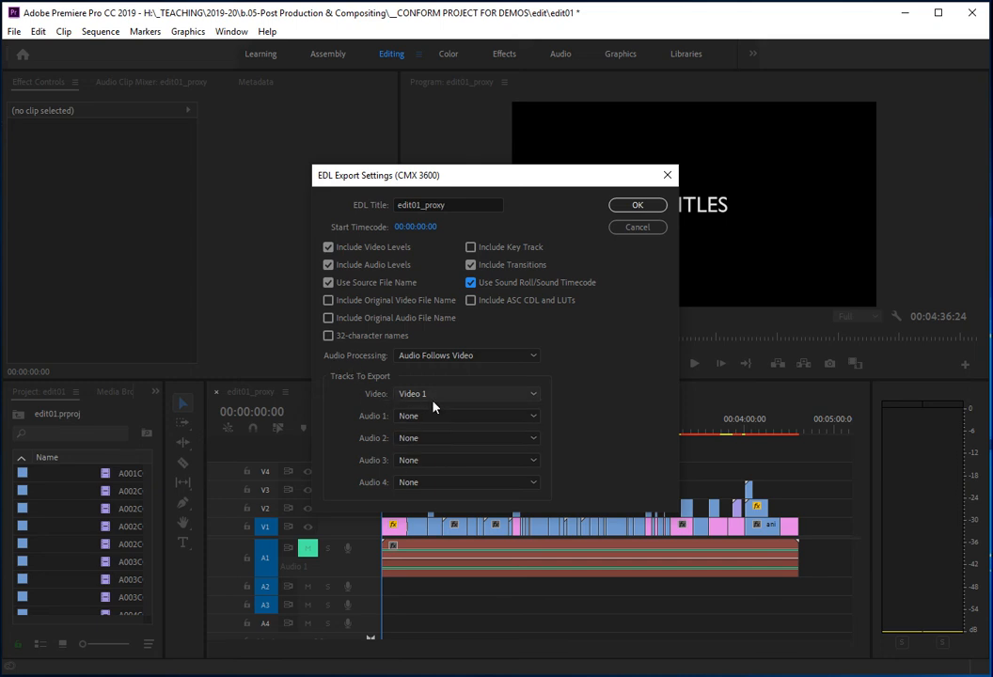
Set Tracks To Export video to Video 1 and confirm the EDL settings
{"action": "left_click", "coordinate": [466, 393]}
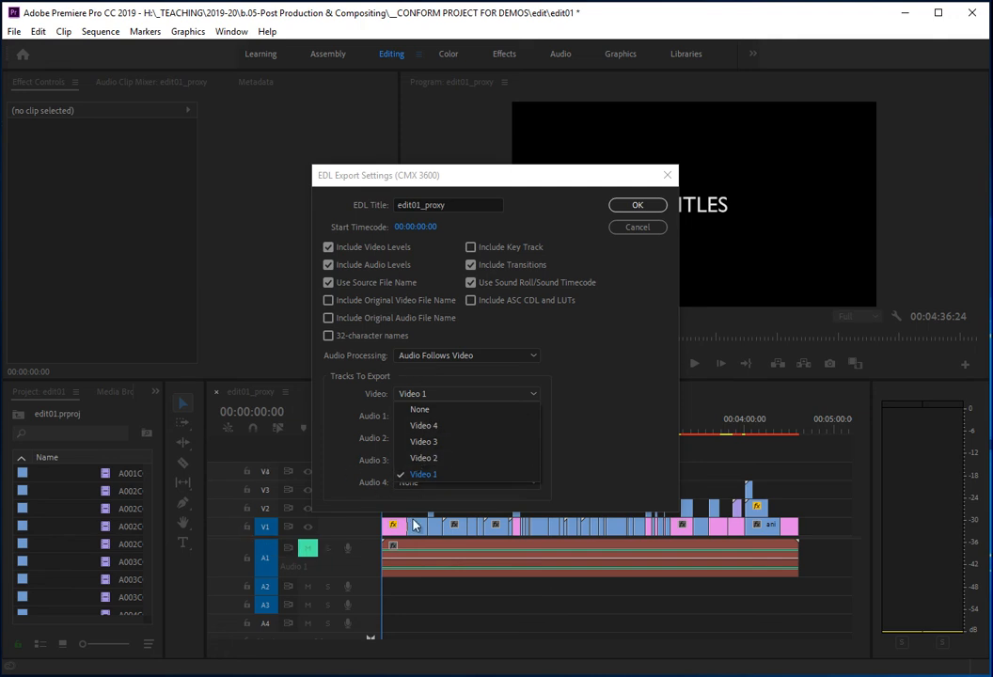
{"action": "left_click", "coordinate": [423, 474]}
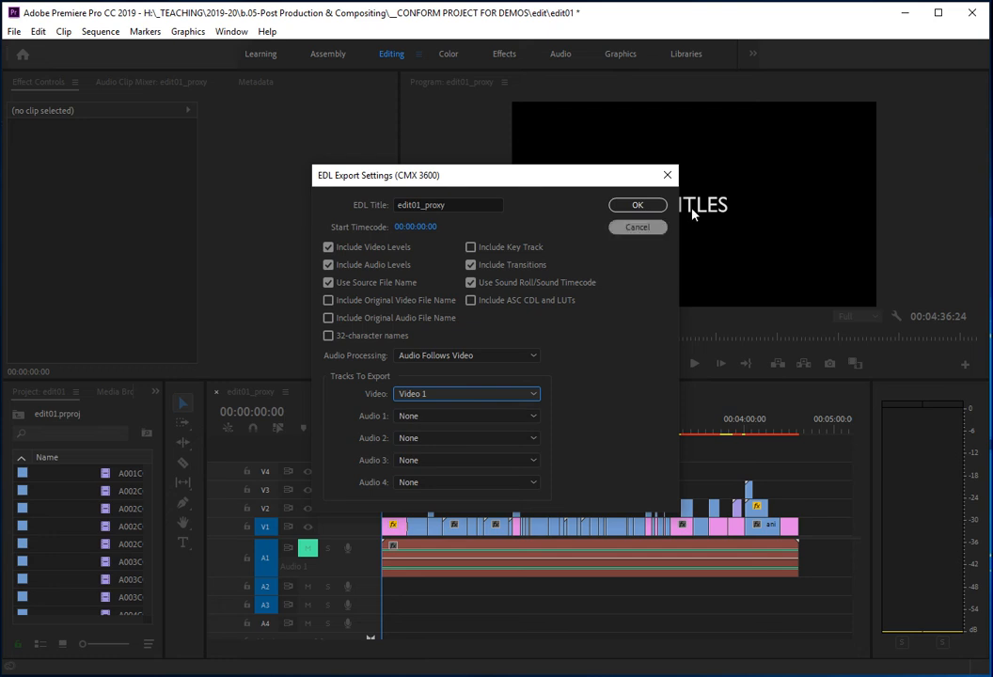
{"action": "left_click", "coordinate": [638, 203]}
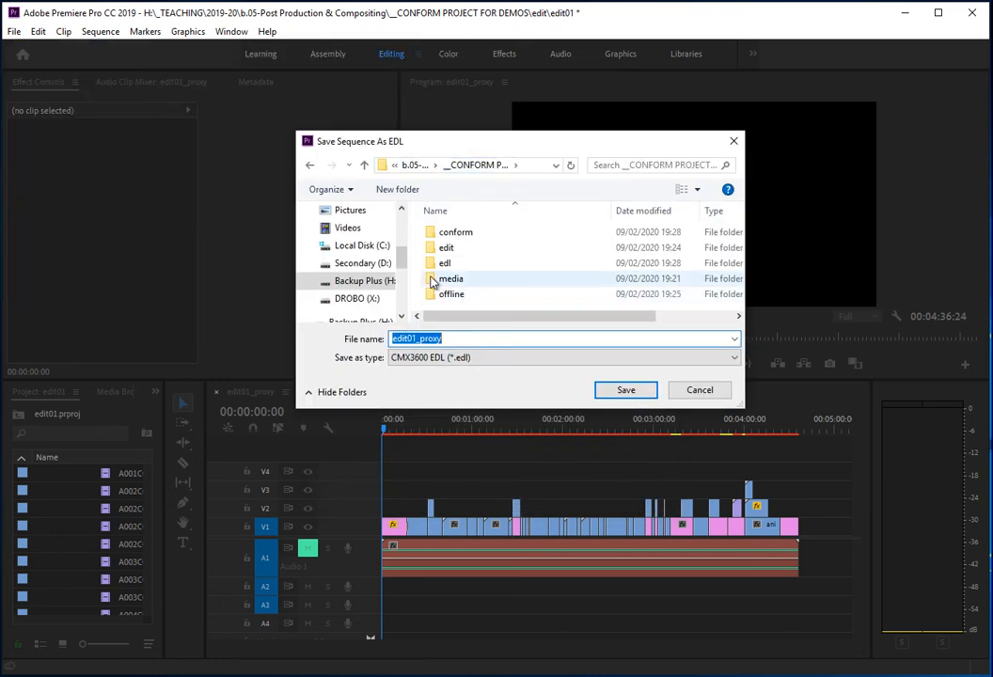
Choose the edl folder as save location and name the file V01
{"action": "double_click", "coordinate": [444, 263]}
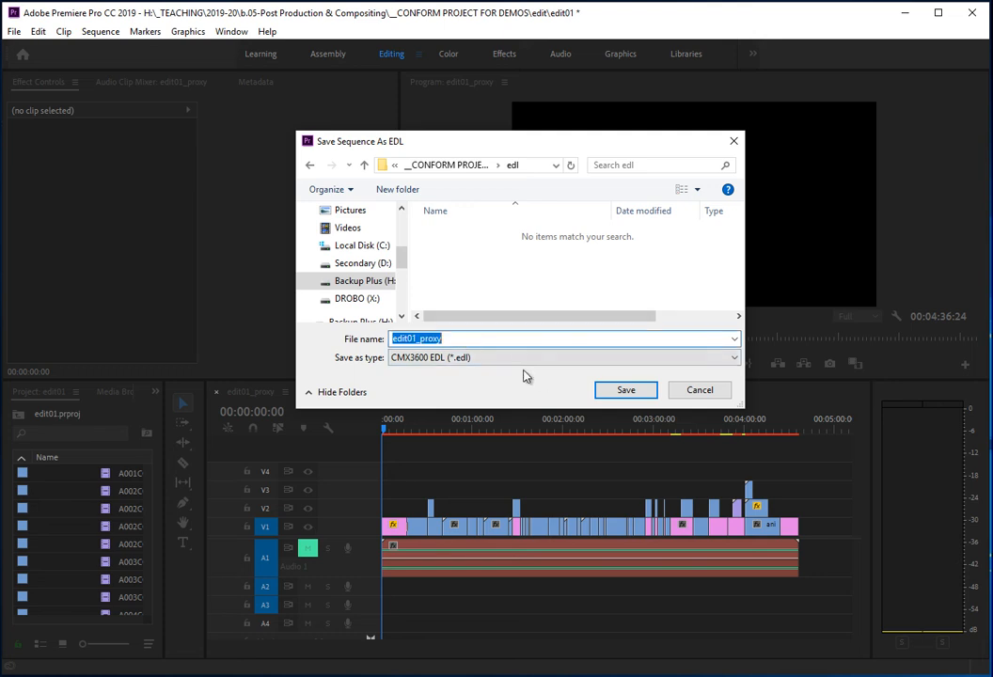
{"action": "type", "text": "V1"}
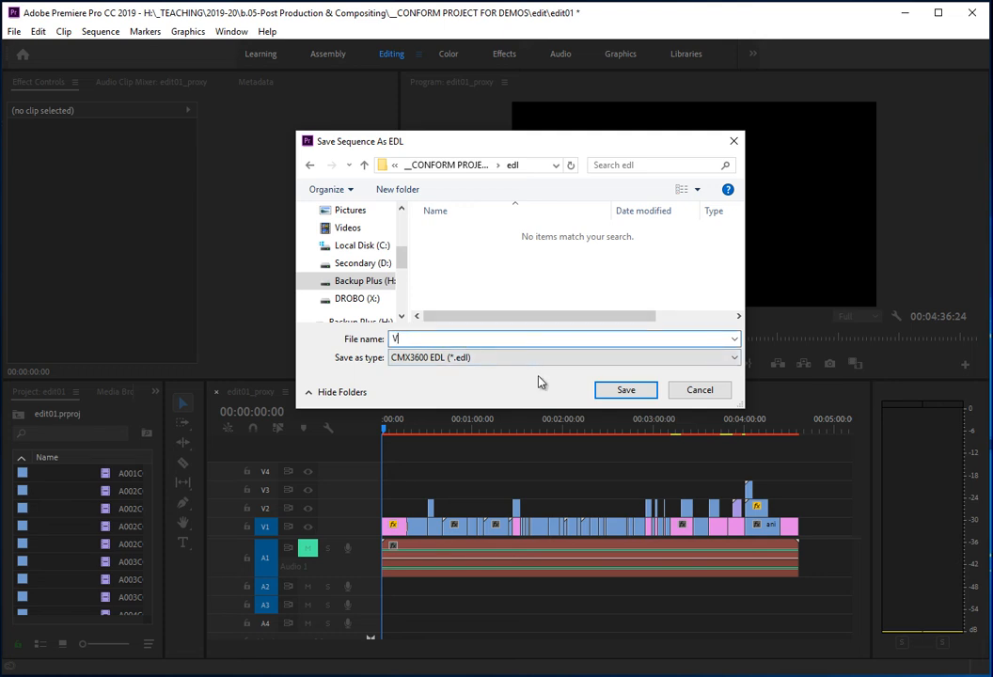
{"action": "type", "text": "01"}
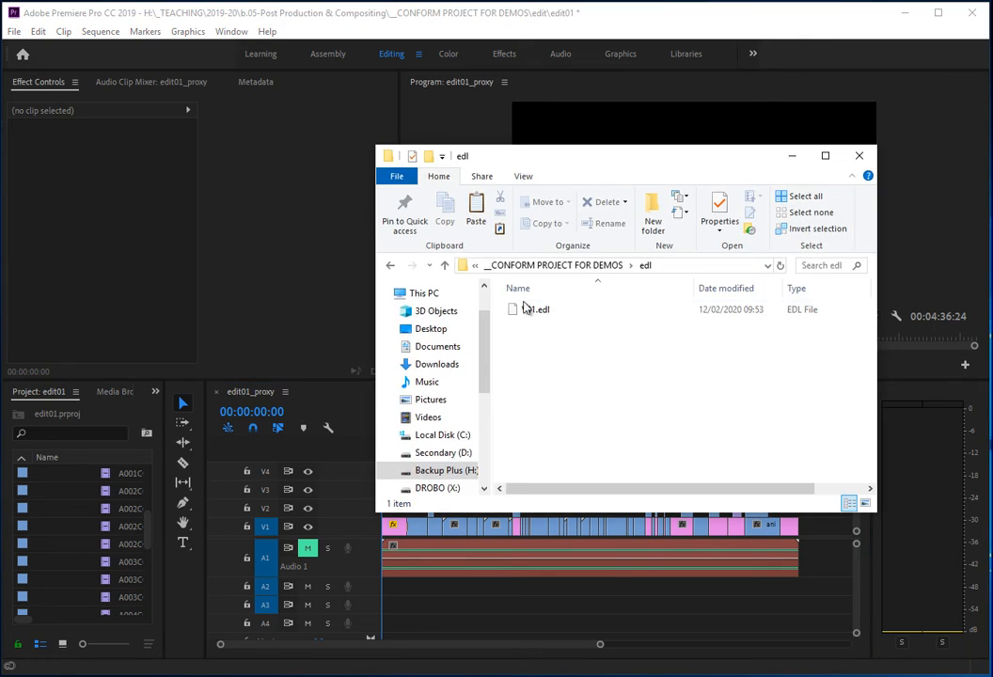
{"action": "right_click", "coordinate": [536, 308]}
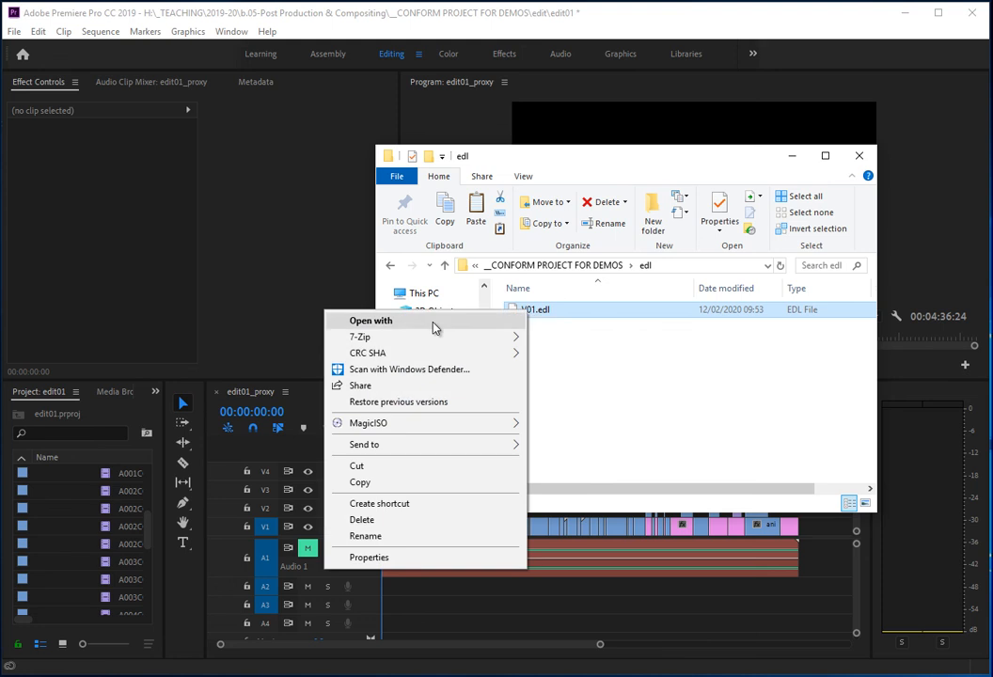
{"action": "left_click", "coordinate": [371, 319]}
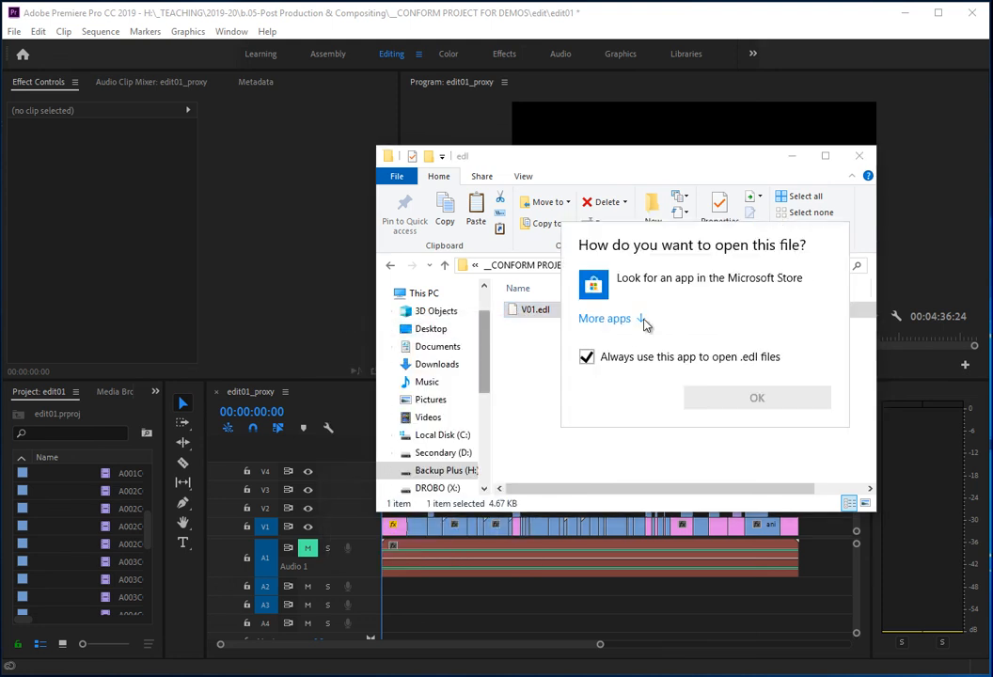
{"action": "left_click", "coordinate": [605, 318]}
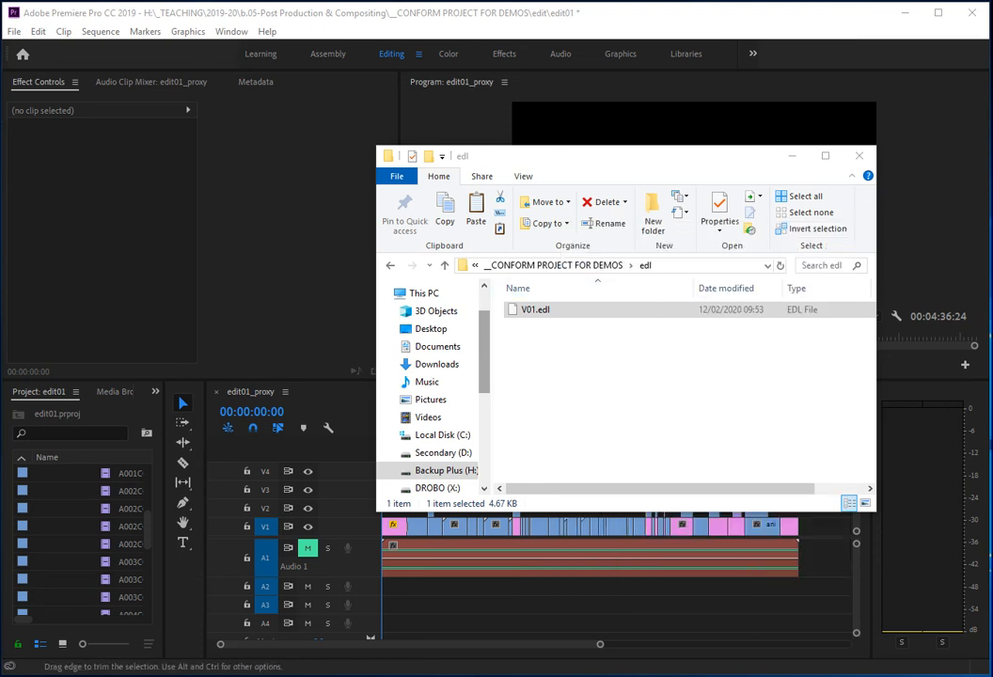
View V01.edl's event lines in Notepad, highlight some, then bring Premiere back to front
{"action": "double_click", "coordinate": [527, 308]}
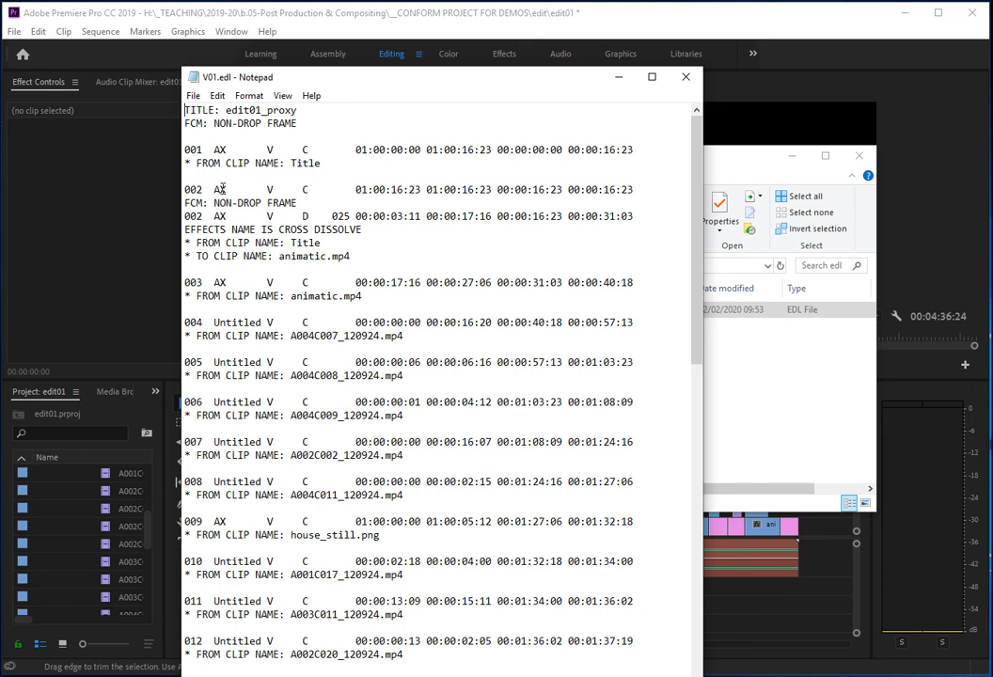
{"action": "mouse_move", "coordinate": [229, 261]}
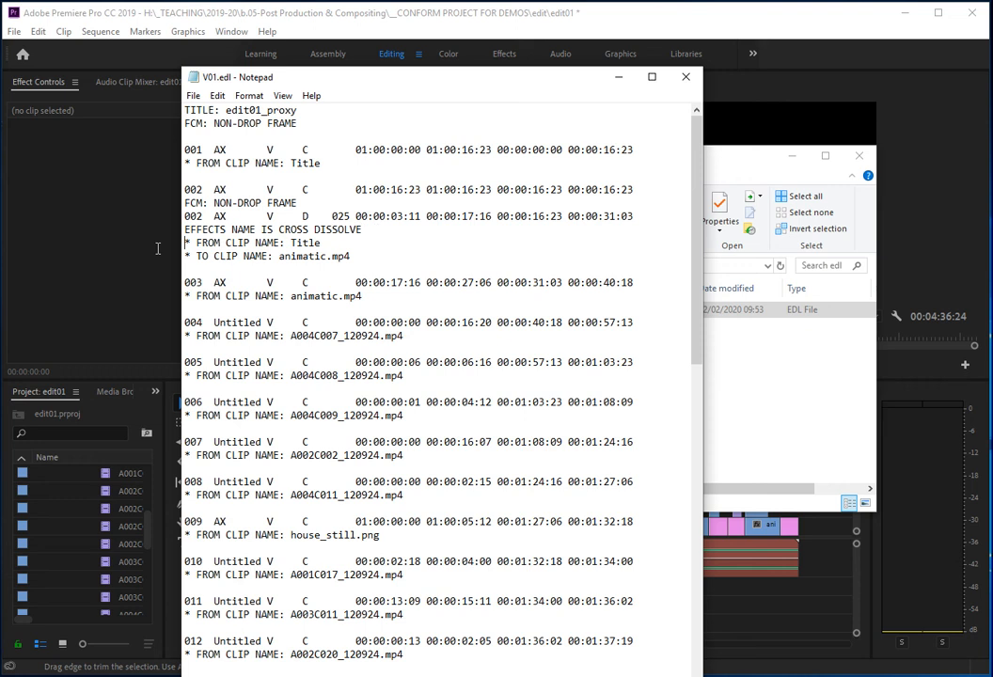
{"action": "double_click", "coordinate": [273, 229]}
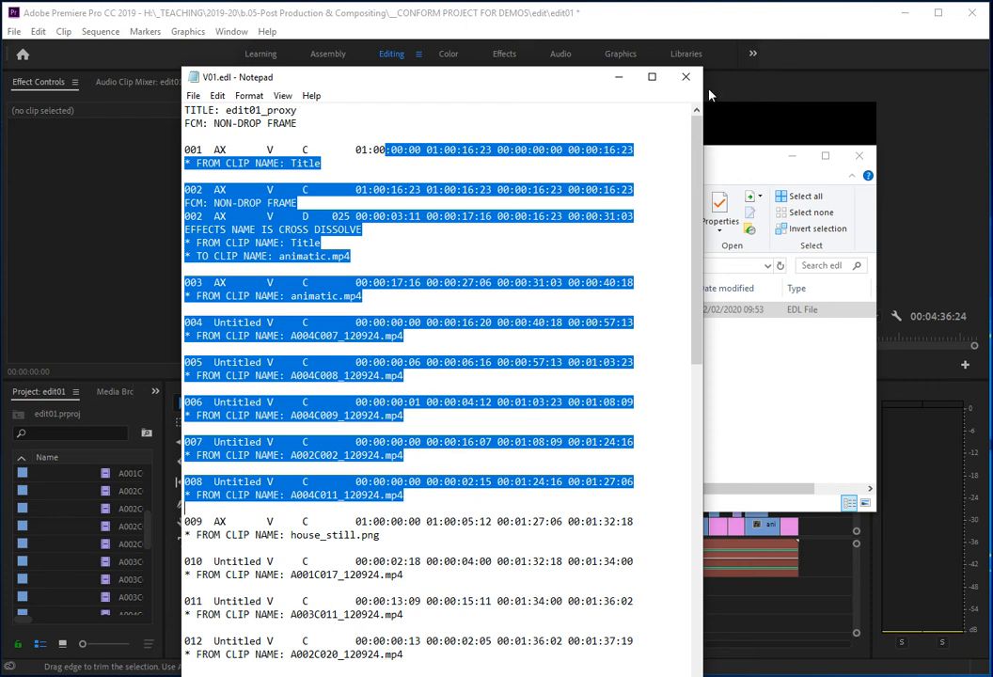
{"action": "left_click", "coordinate": [684, 76]}
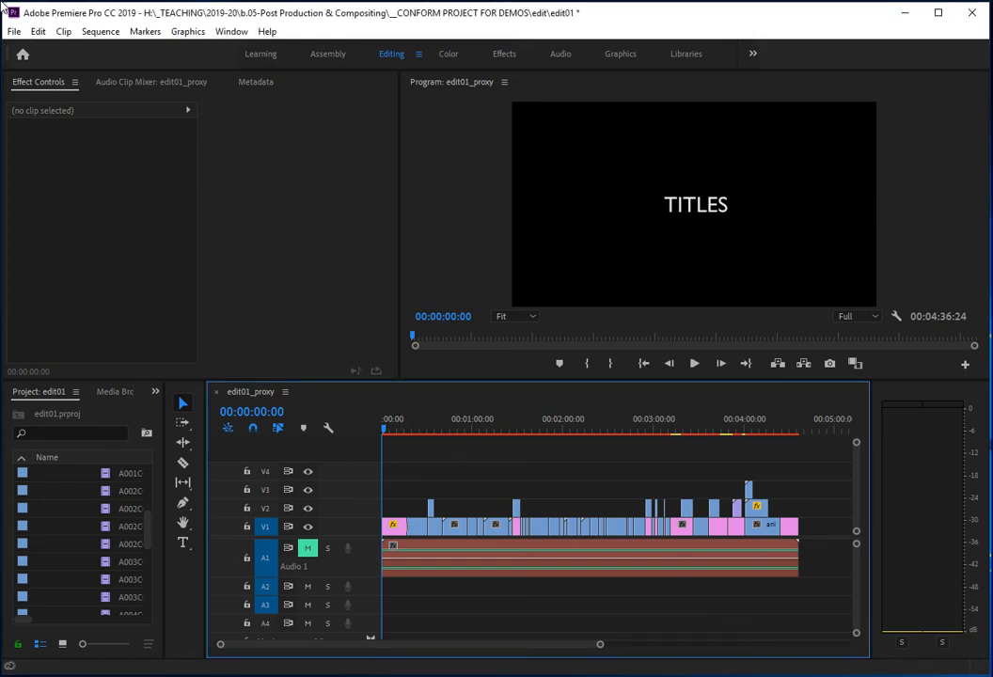
Export the Video 2 track as V02.edl into the edl folder
{"action": "left_click", "coordinate": [12, 37]}
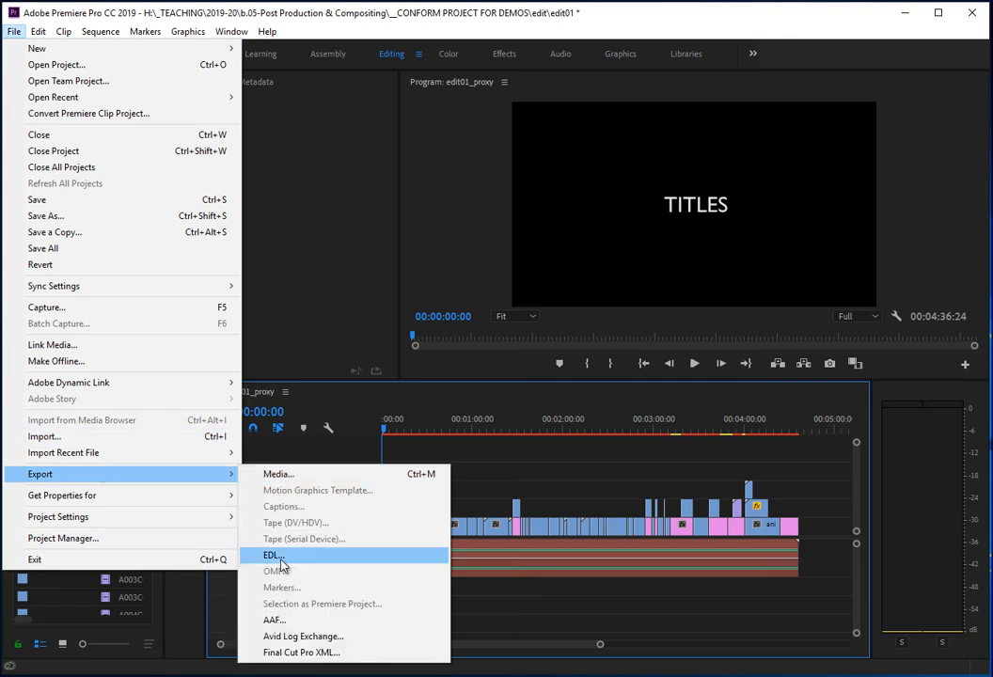
{"action": "left_click", "coordinate": [273, 553]}
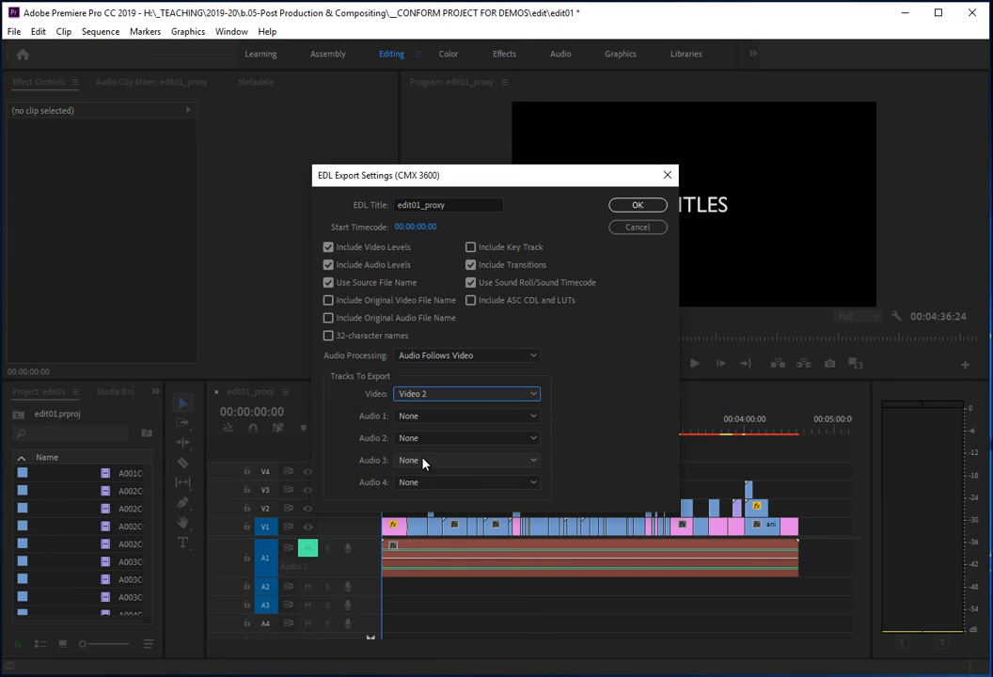
{"action": "left_click", "coordinate": [636, 205]}
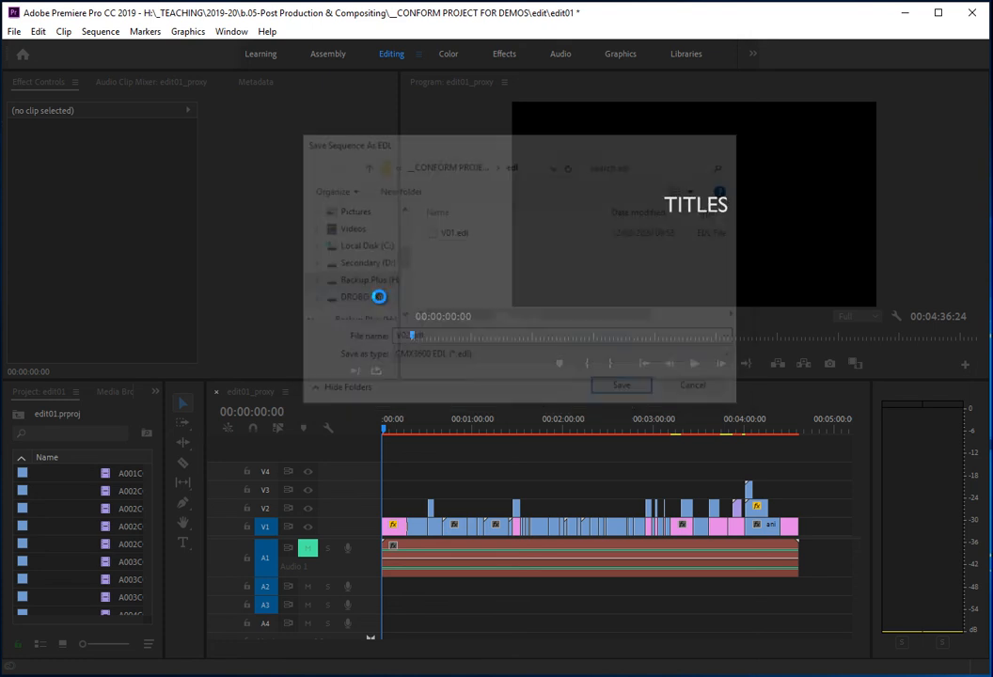
{"action": "left_click", "coordinate": [692, 383]}
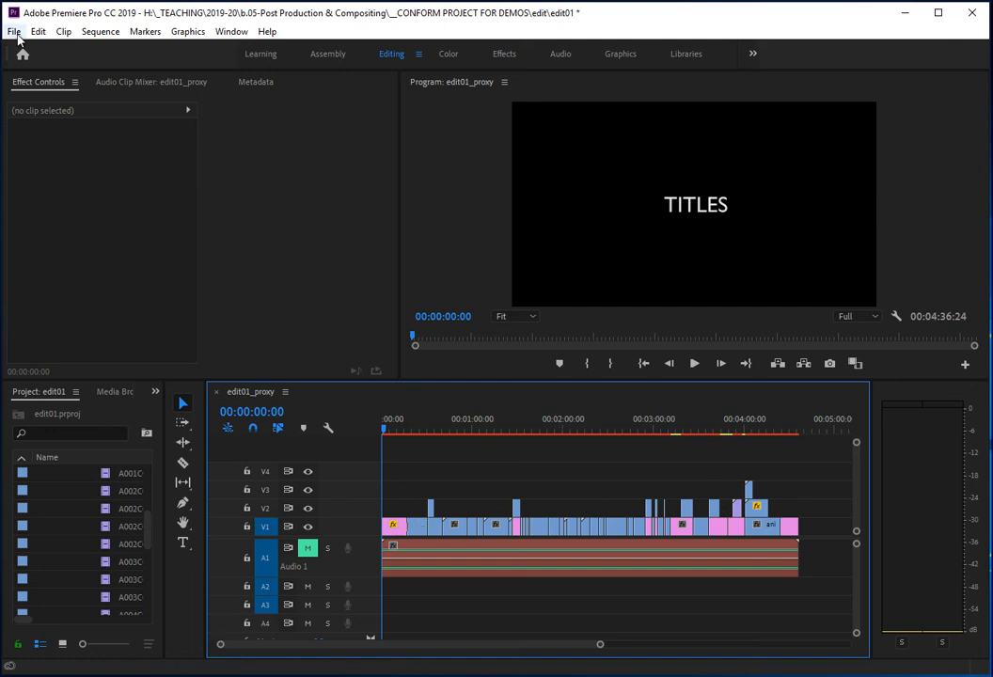
Export Video 3 of the sequence as V03.edl beside V01 and V02 in the edl folder
{"action": "left_click", "coordinate": [15, 30]}
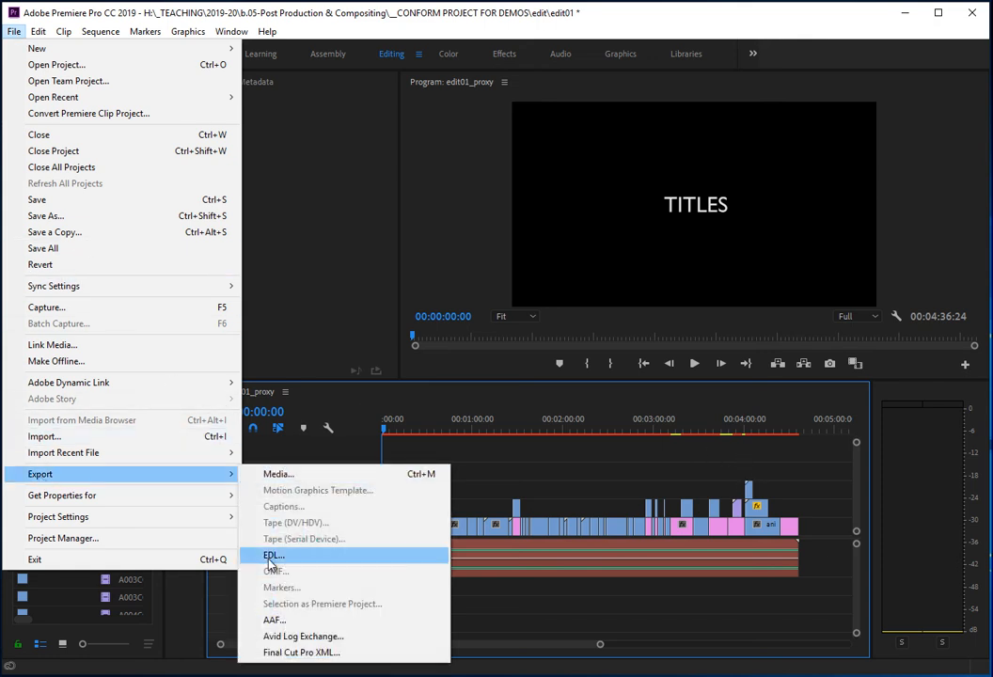
{"action": "left_click", "coordinate": [271, 553]}
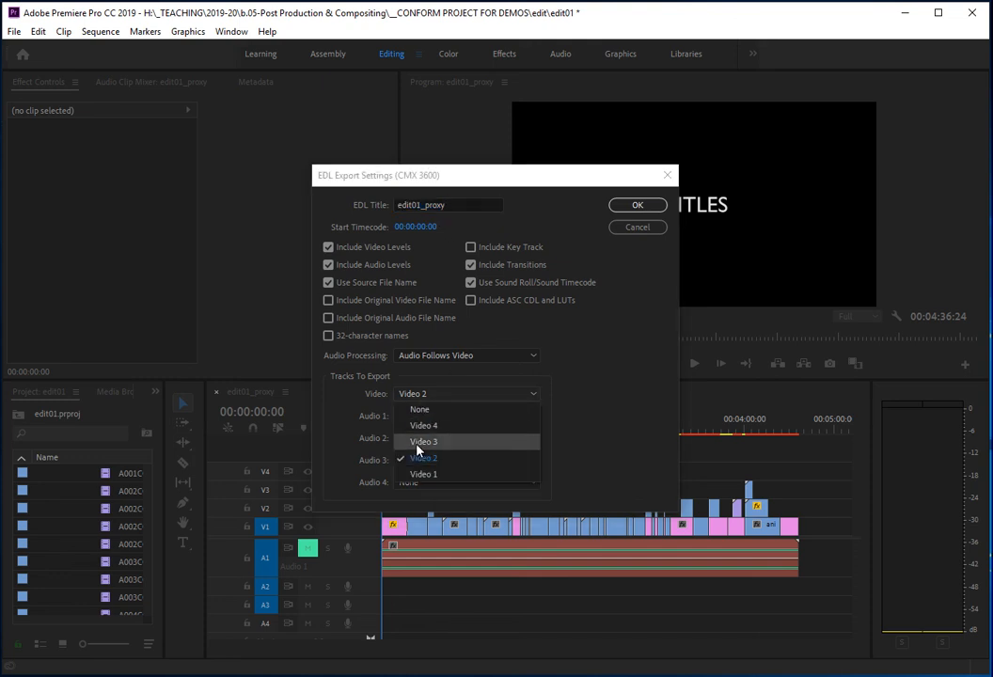
{"action": "left_click", "coordinate": [637, 205]}
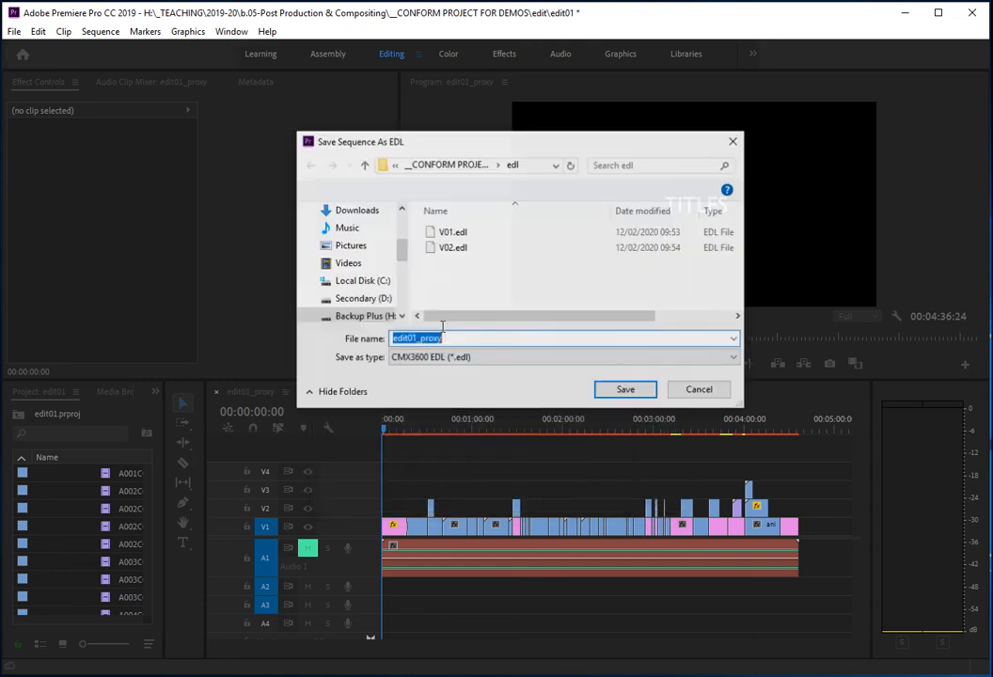
{"action": "left_click", "coordinate": [455, 248]}
{"action": "type", "text": "V03.edl"}
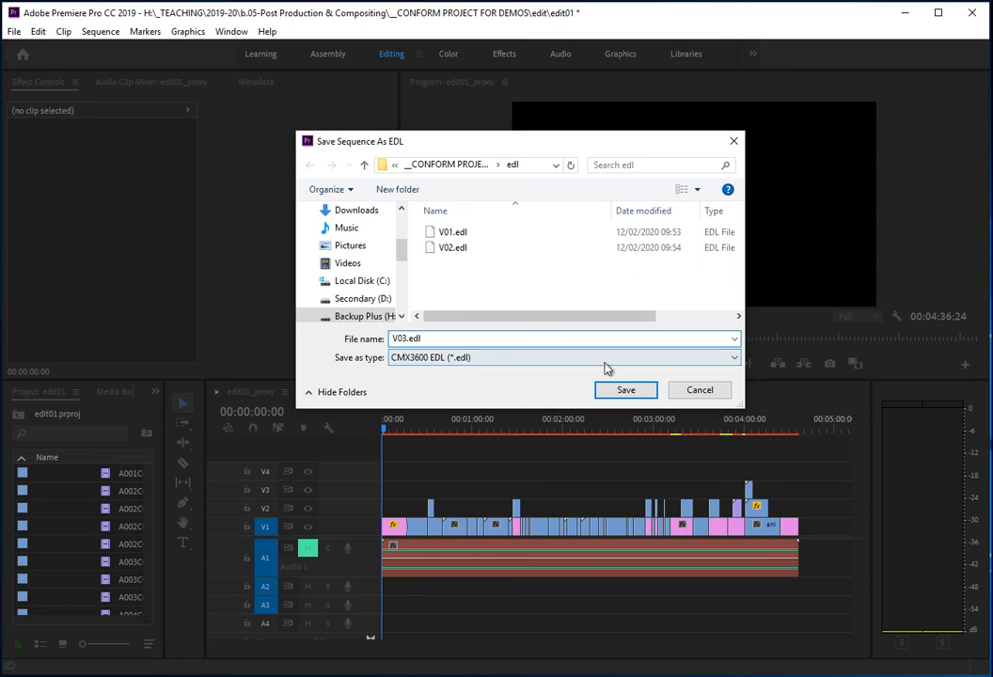
{"action": "left_click", "coordinate": [624, 389]}
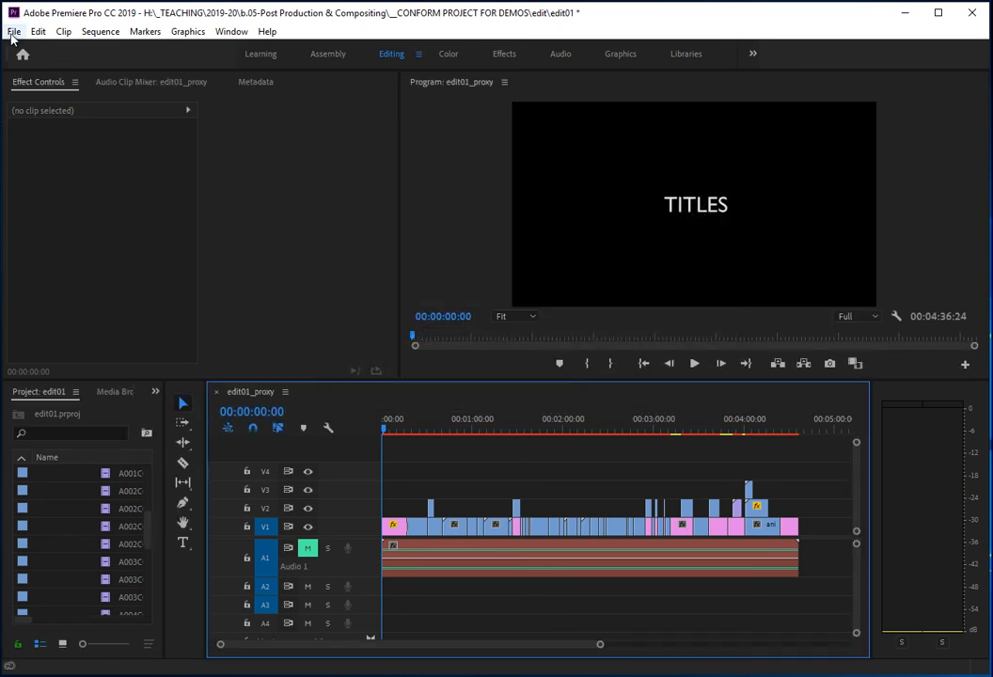
Export an audio-only EDL with Audio 1 Channel 1/2 assigned, no video, named A01 in the edl folder
{"action": "left_click", "coordinate": [13, 34]}
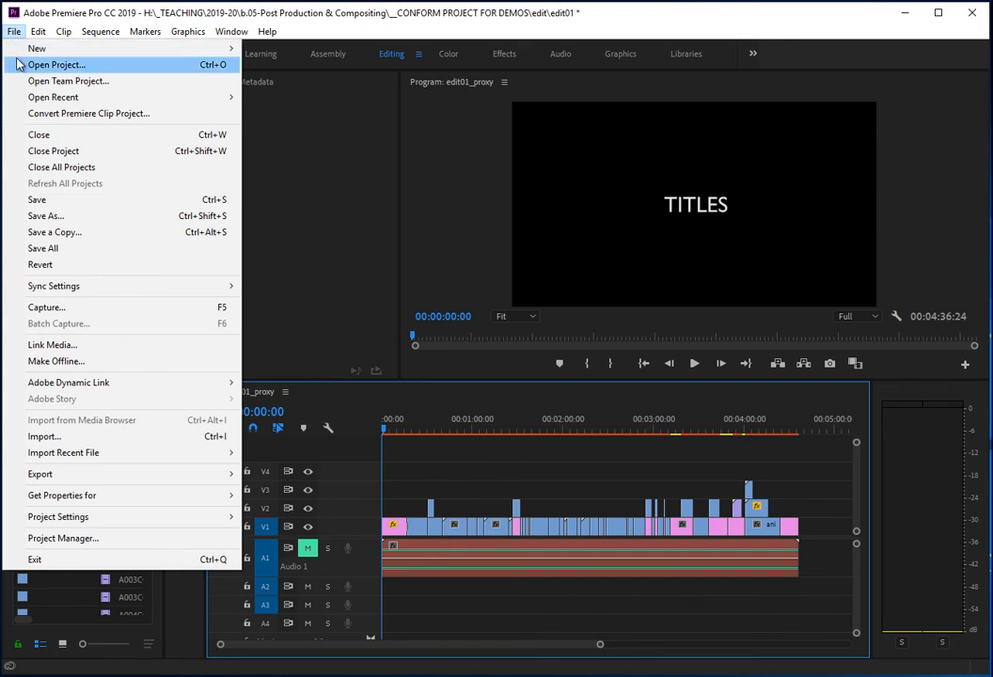
{"action": "mouse_move", "coordinate": [76, 474]}
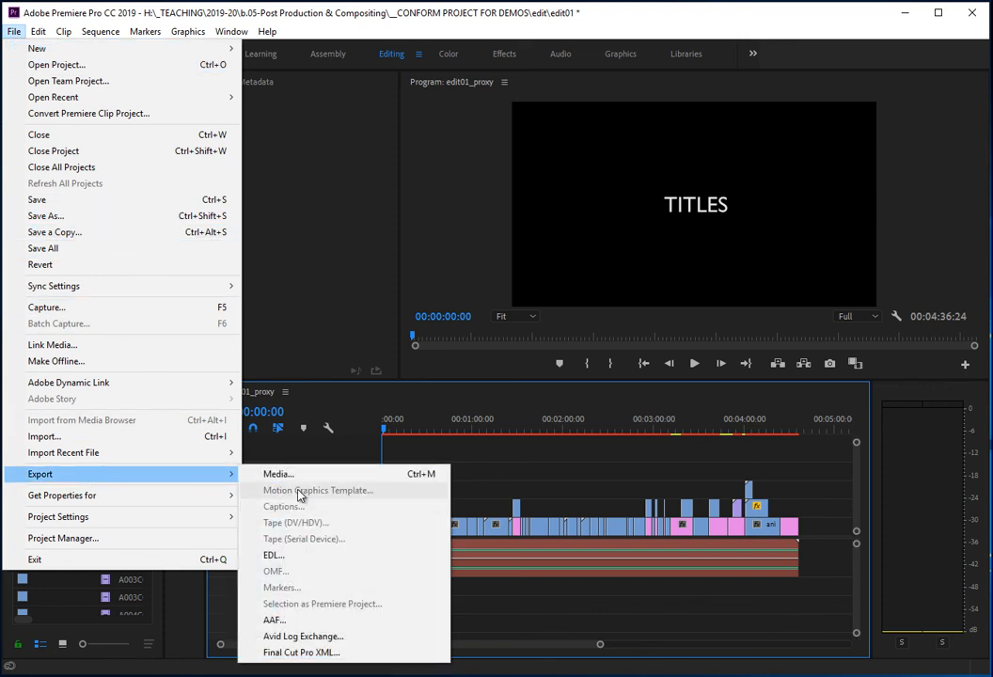
{"action": "left_click", "coordinate": [271, 555]}
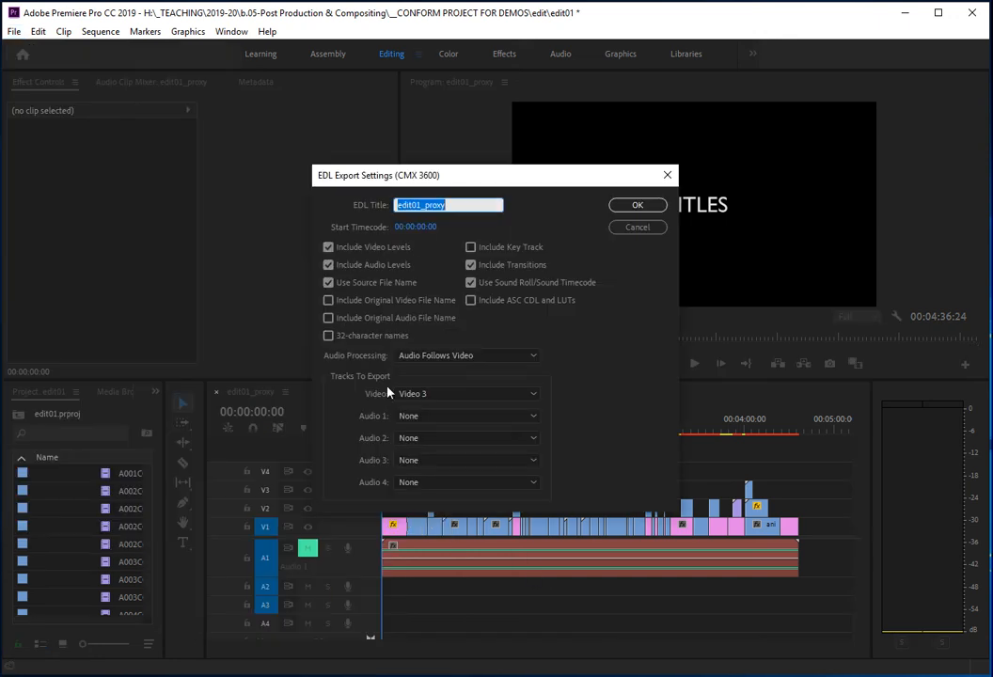
{"action": "left_click", "coordinate": [466, 393]}
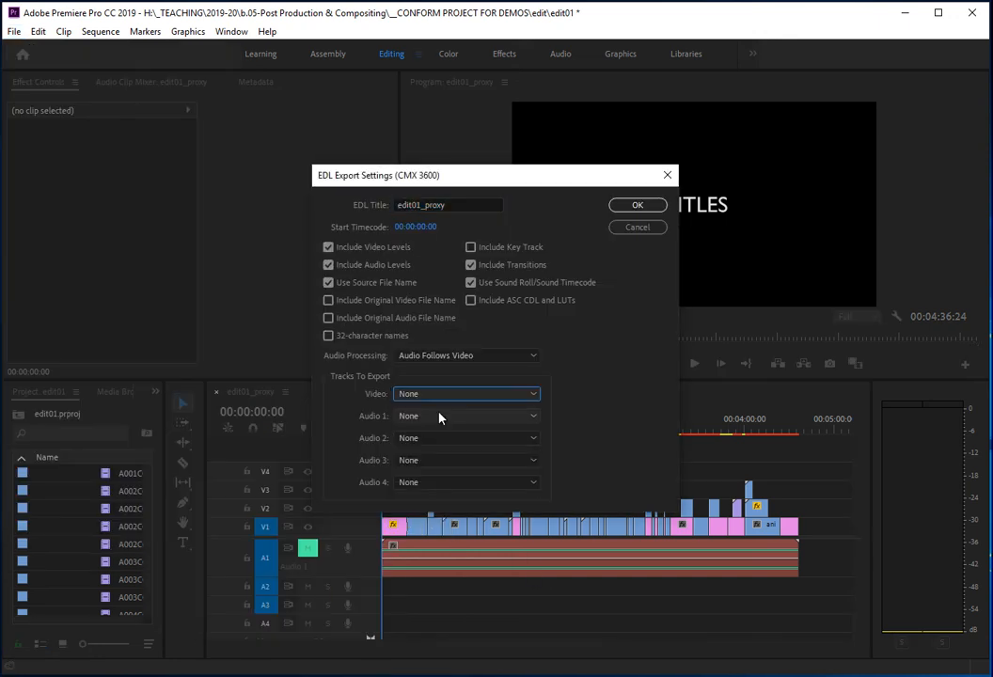
{"action": "left_click", "coordinate": [467, 416]}
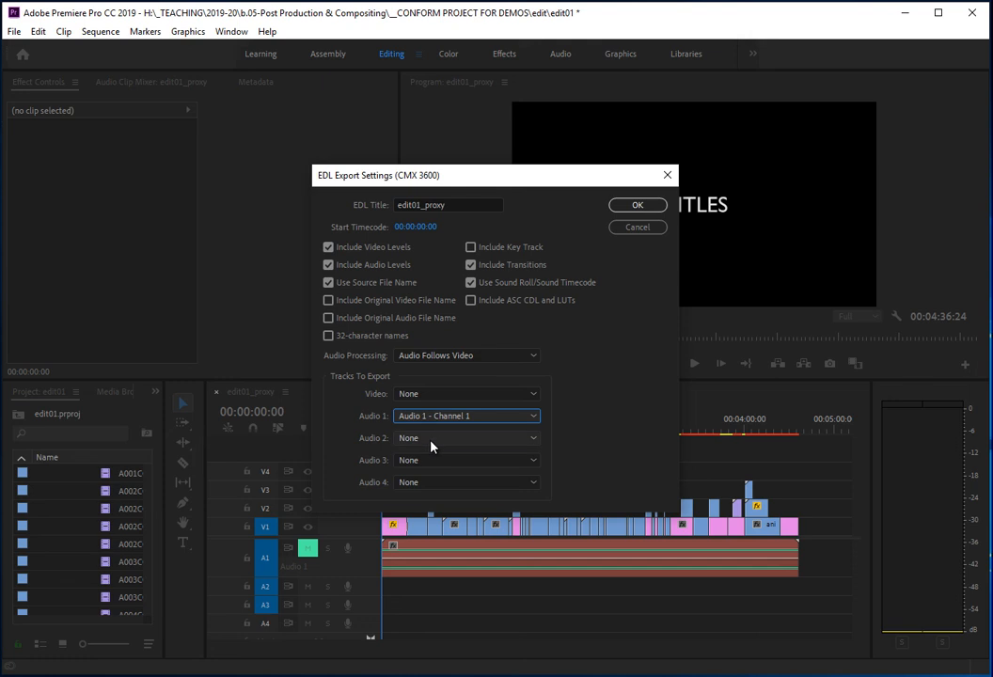
{"action": "left_click", "coordinate": [466, 436]}
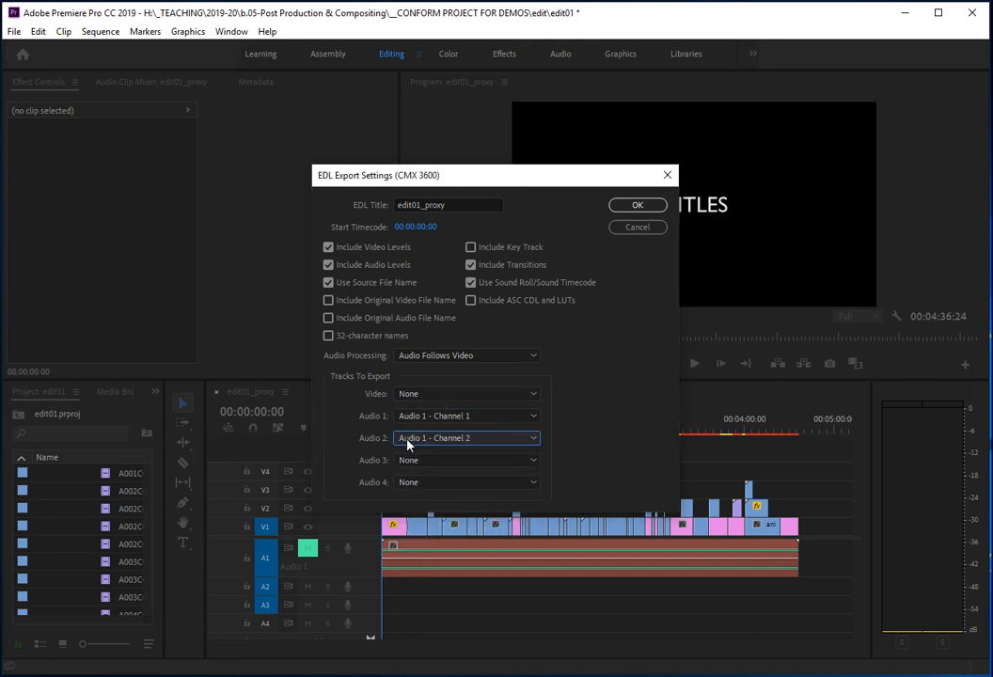
{"action": "mouse_move", "coordinate": [638, 205]}
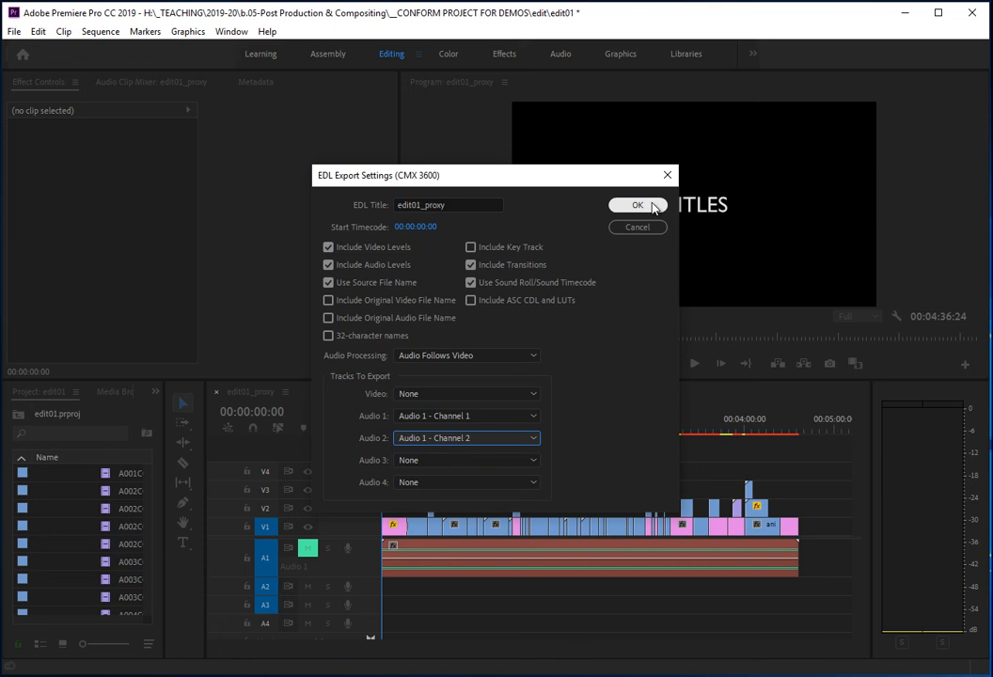
{"action": "left_click", "coordinate": [466, 416]}
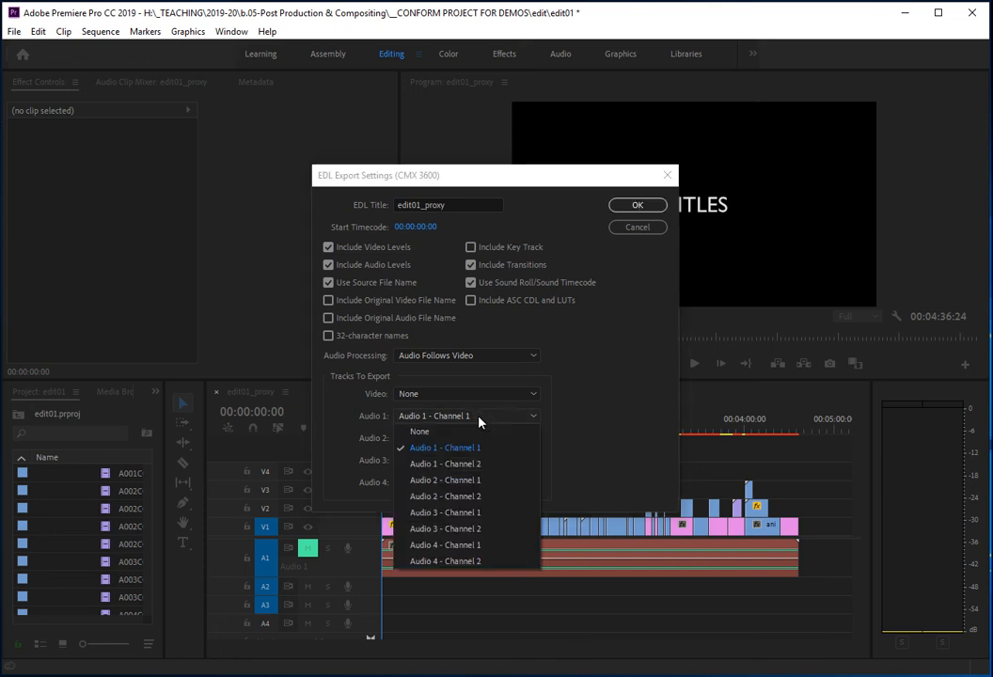
{"action": "mouse_move", "coordinate": [497, 421]}
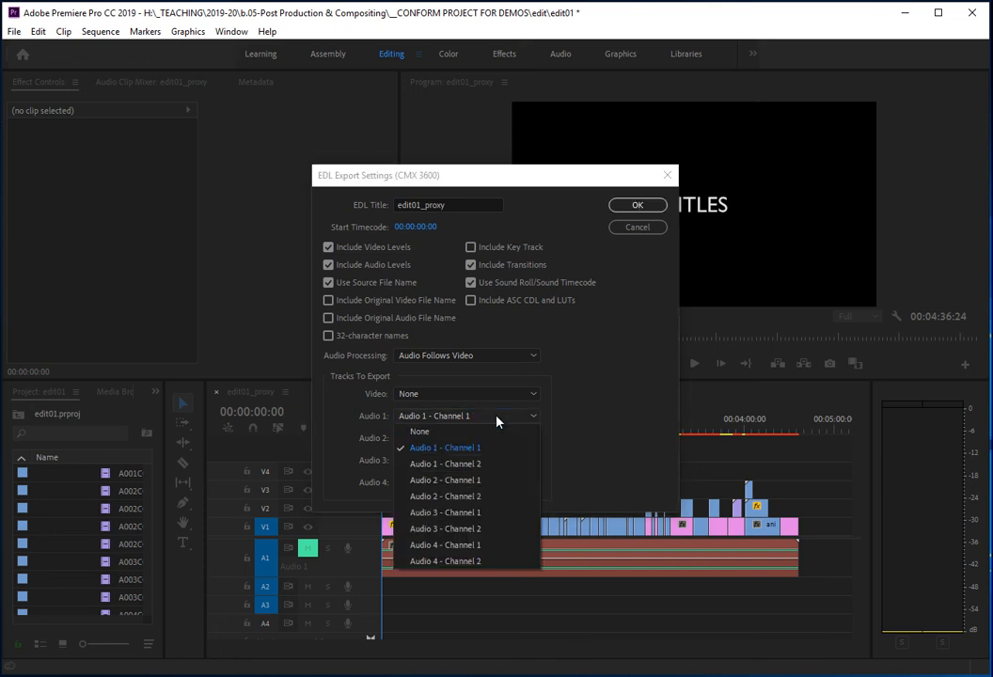
{"action": "left_click", "coordinate": [637, 205]}
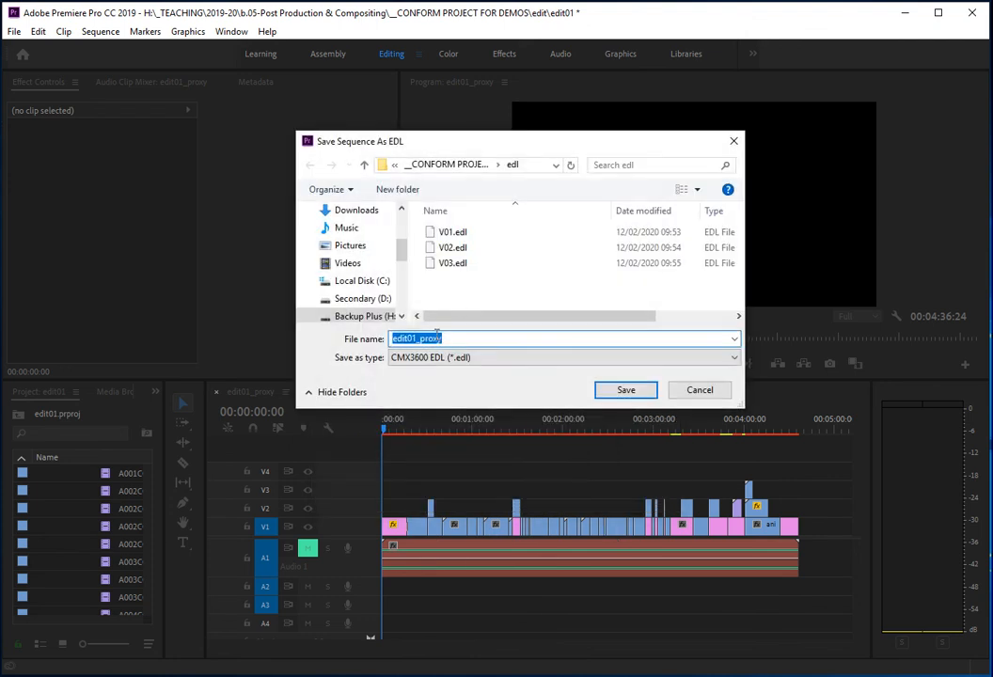
{"action": "mouse_move", "coordinate": [297, 320]}
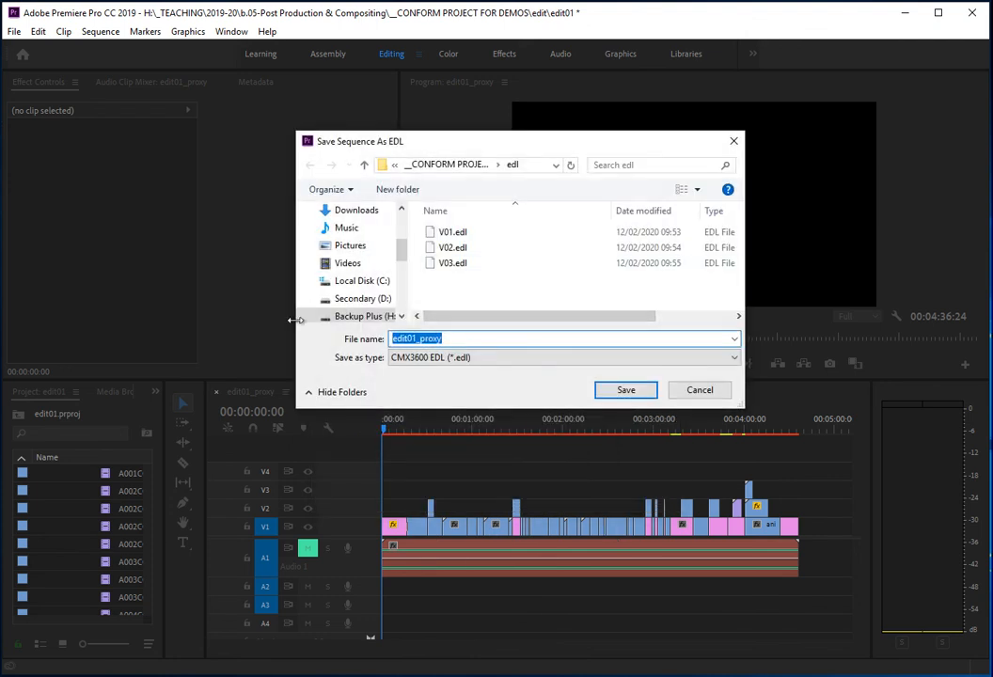
{"action": "type", "text": "A01"}
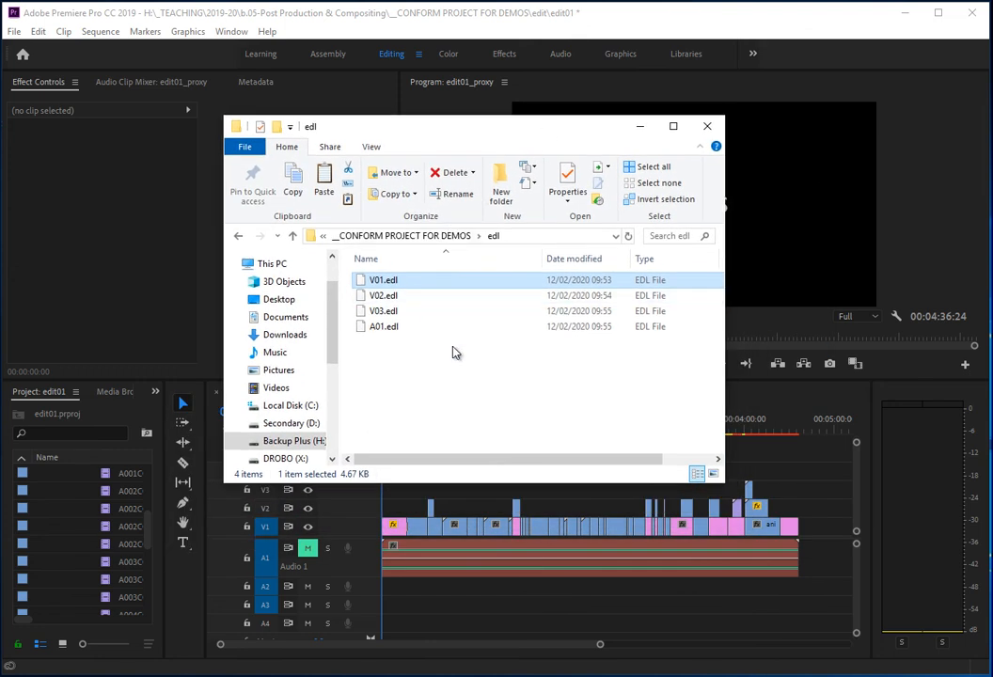
Browse up to CONFORM PROJECT FOR DEMOS, into the empty offline folder, then minimize Explorer
{"action": "left_click", "coordinate": [651, 165]}
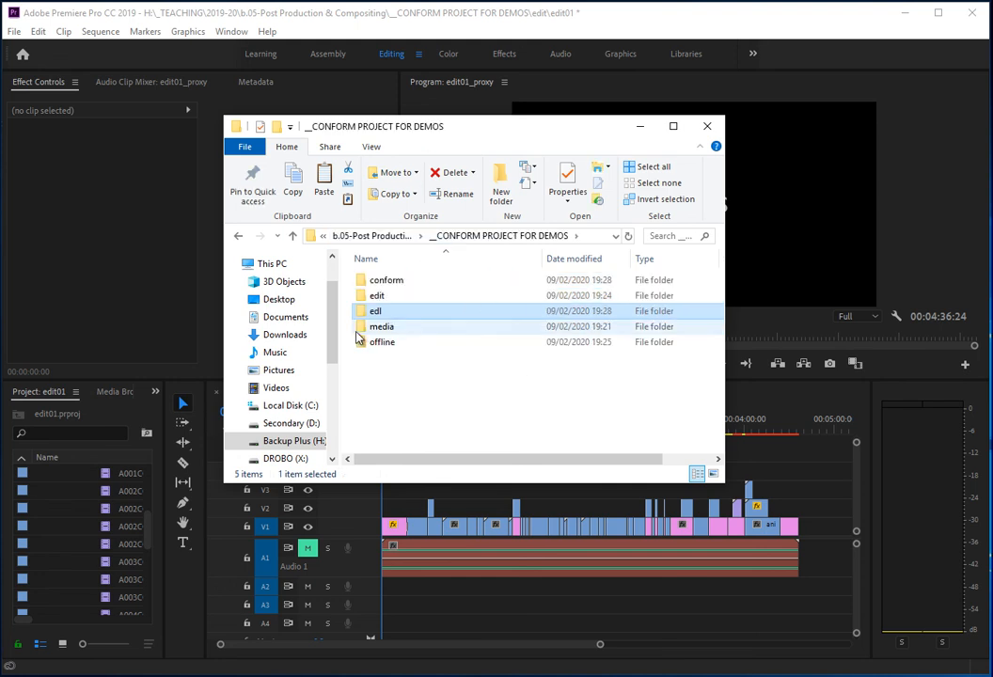
{"action": "double_click", "coordinate": [382, 342]}
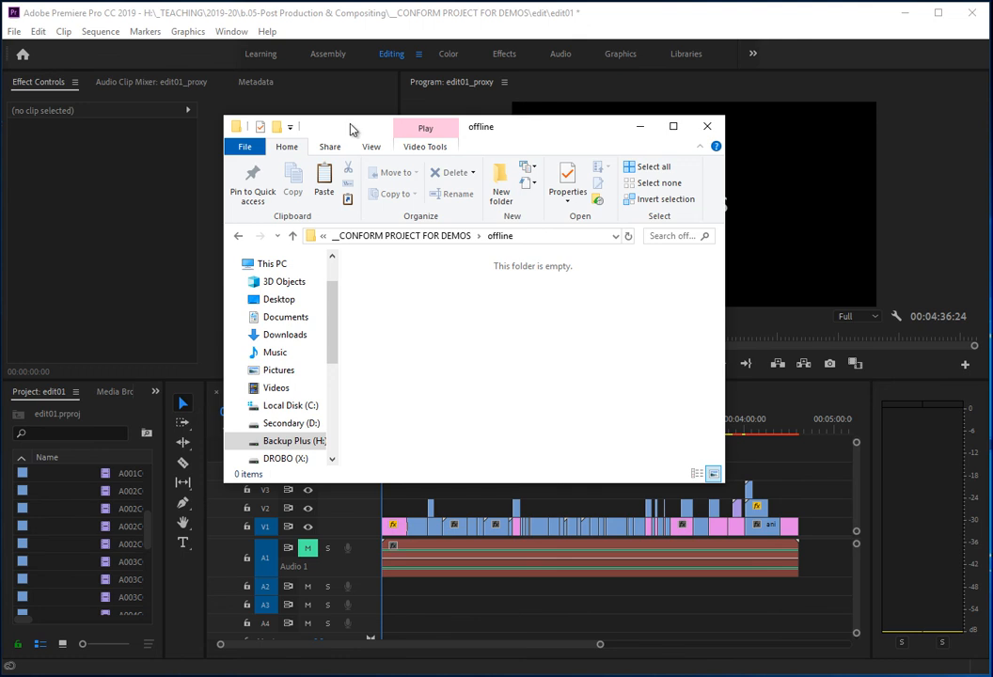
{"action": "left_click", "coordinate": [707, 126]}
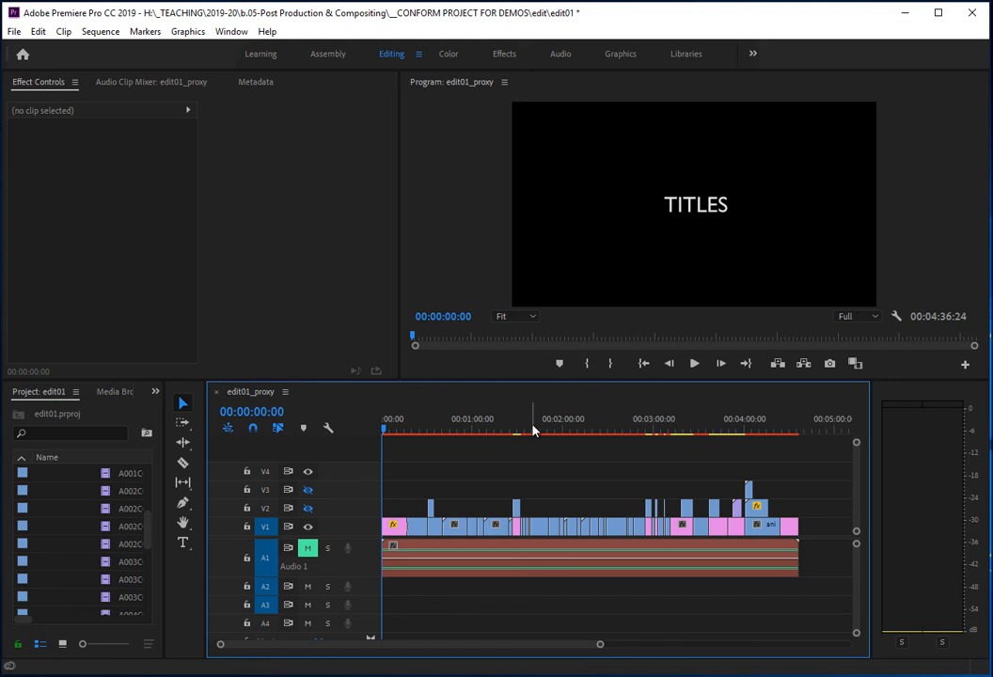
Start a media export of edit01_proxy and accept the offline material warning
{"action": "left_click", "coordinate": [391, 429]}
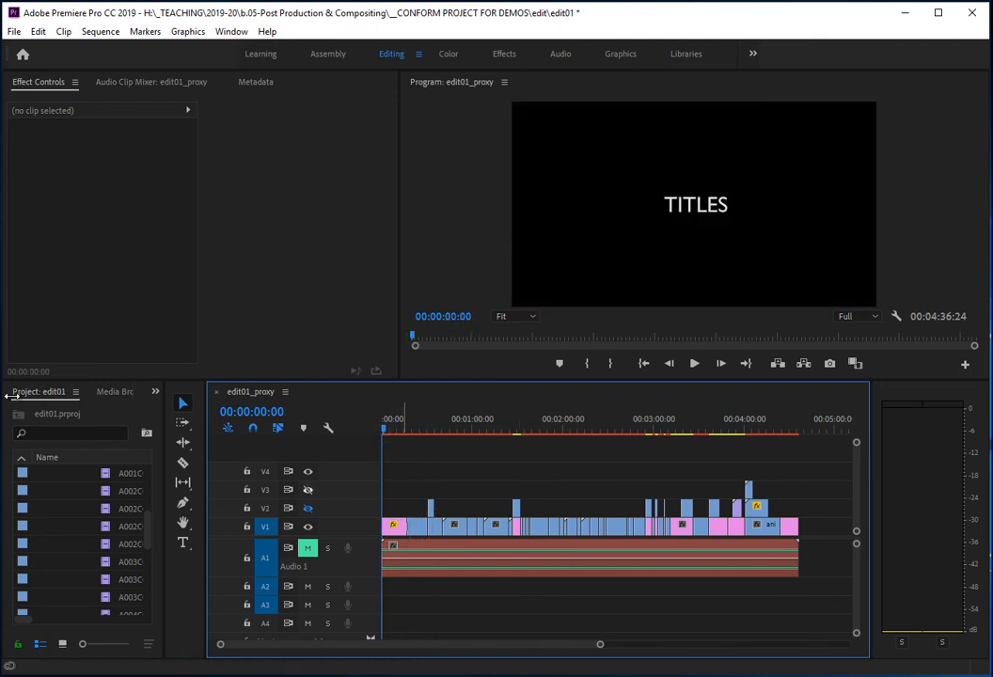
{"action": "left_click", "coordinate": [13, 30]}
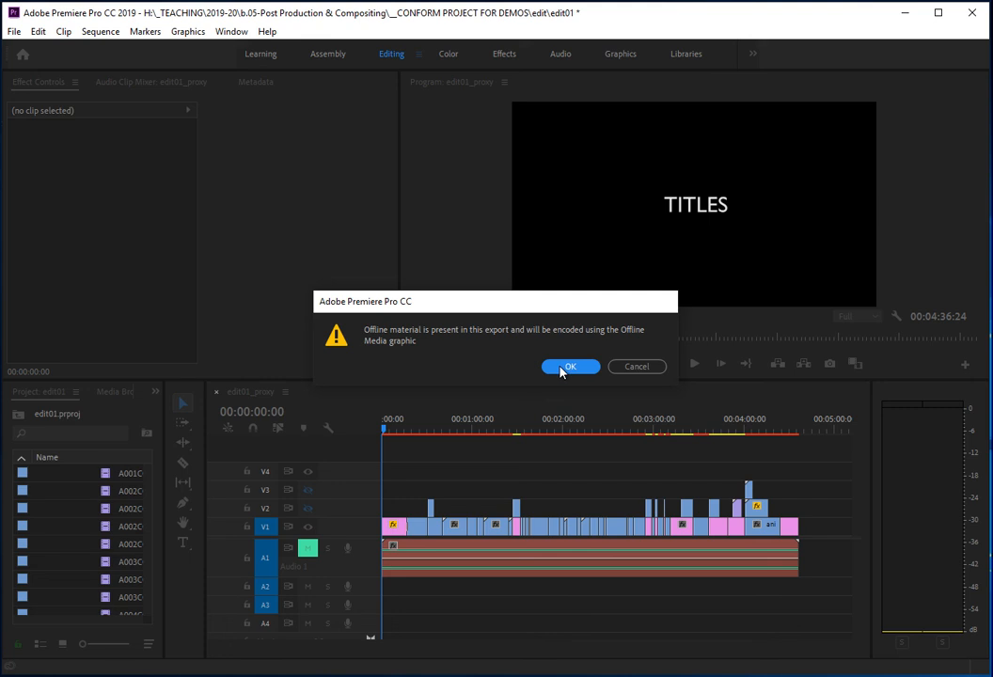
{"action": "left_click", "coordinate": [570, 366]}
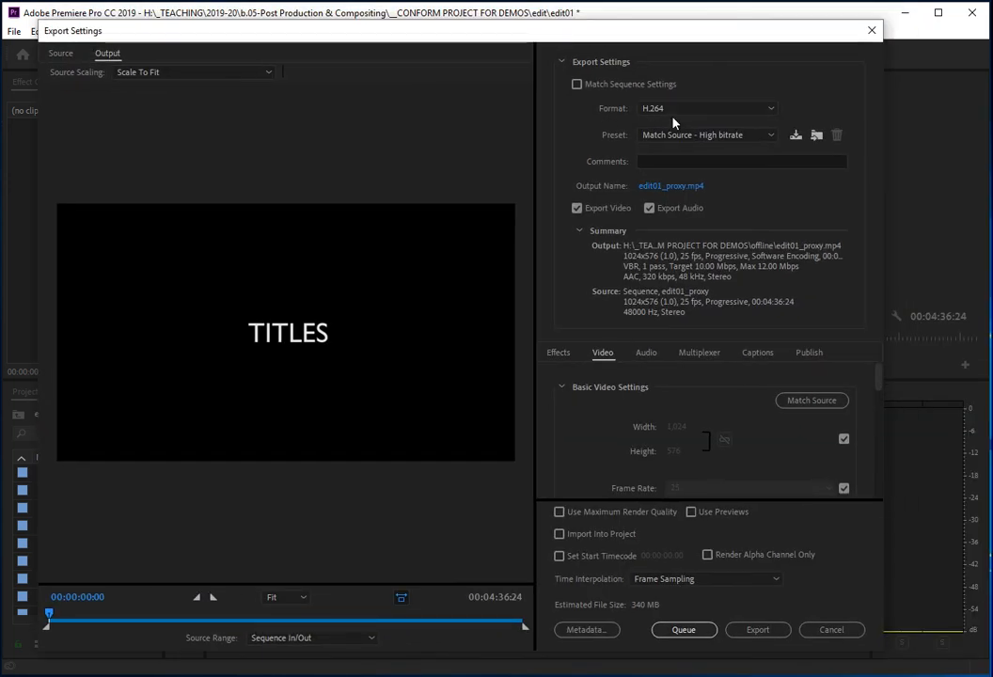
{"action": "mouse_move", "coordinate": [679, 113]}
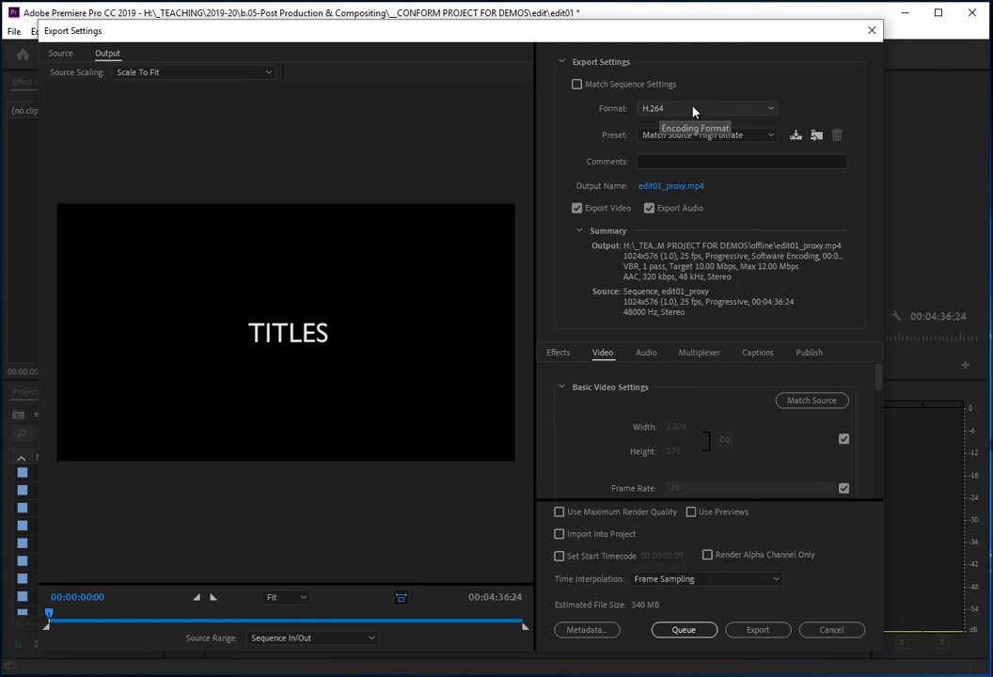
{"action": "mouse_move", "coordinate": [677, 141]}
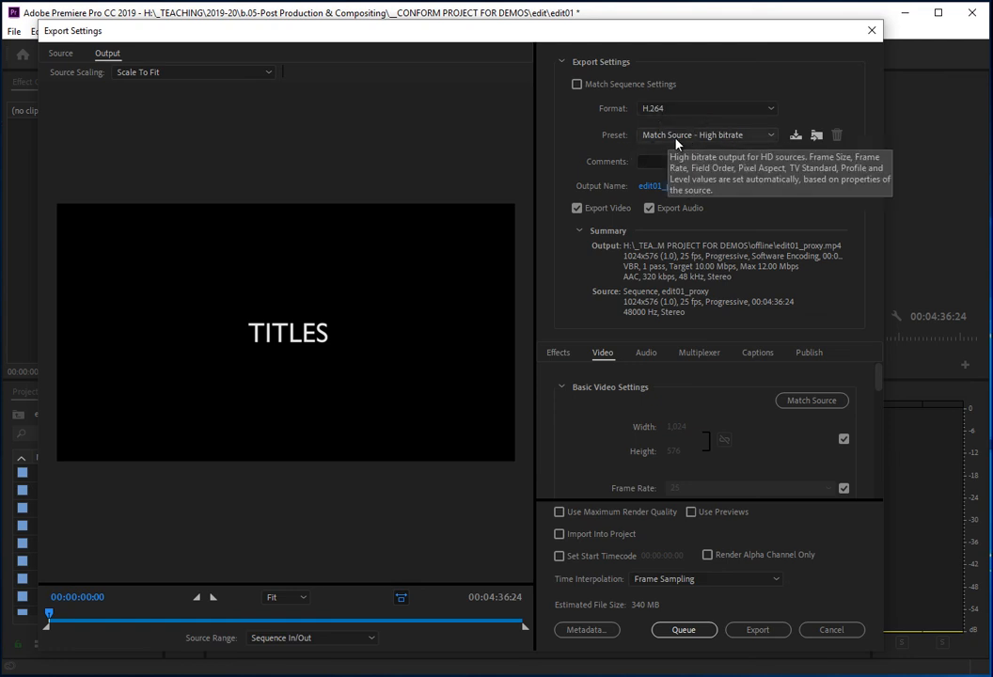
{"action": "mouse_move", "coordinate": [611, 265]}
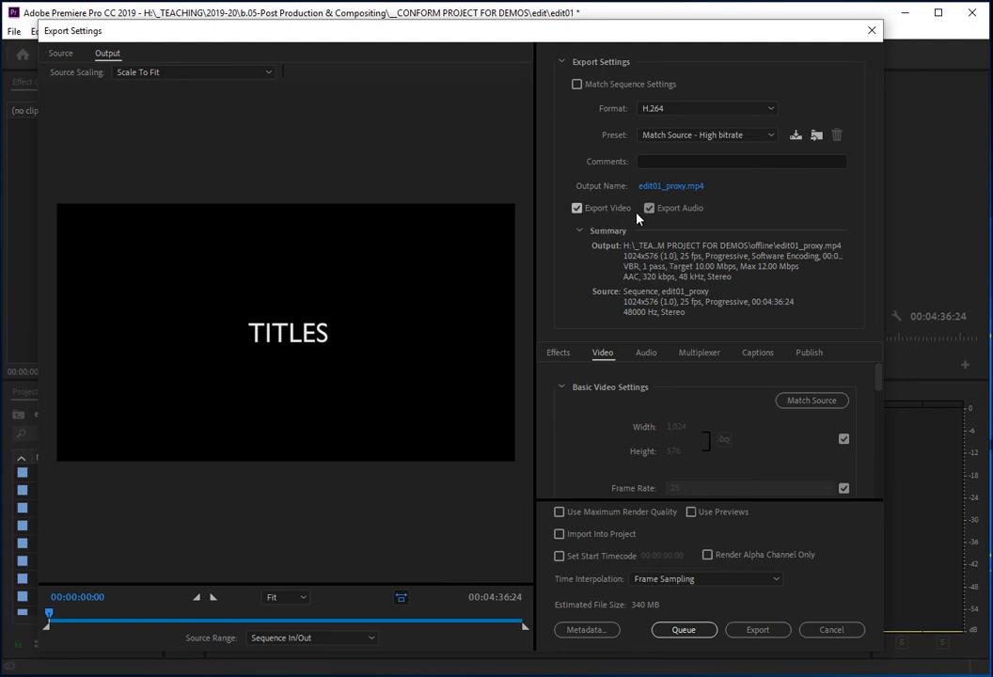
{"action": "mouse_move", "coordinate": [651, 214]}
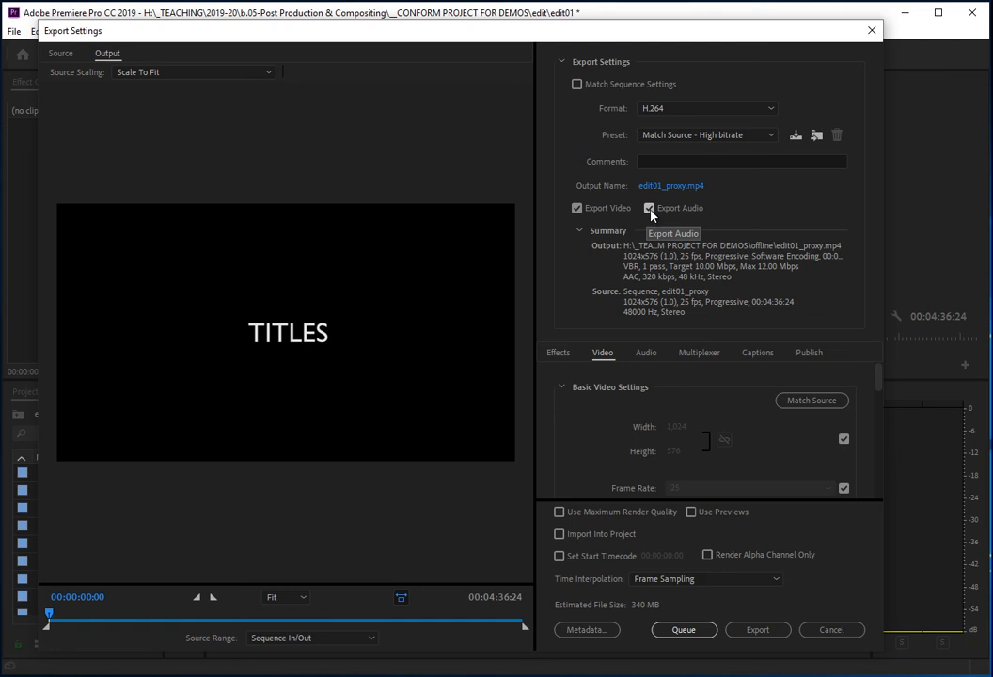
{"action": "mouse_move", "coordinate": [651, 218]}
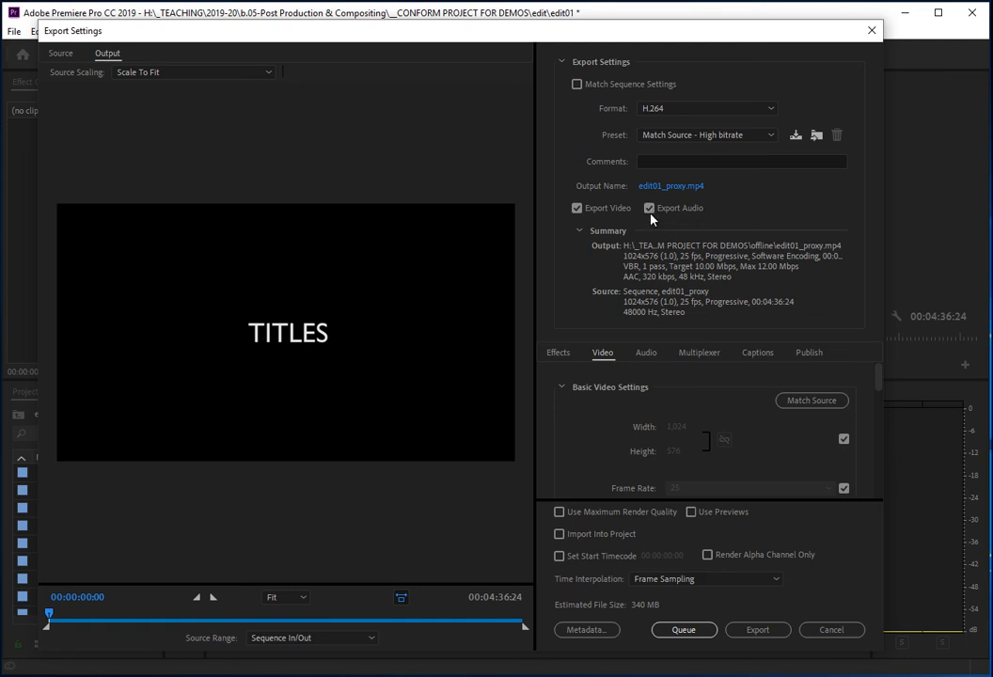
{"action": "mouse_move", "coordinate": [651, 210]}
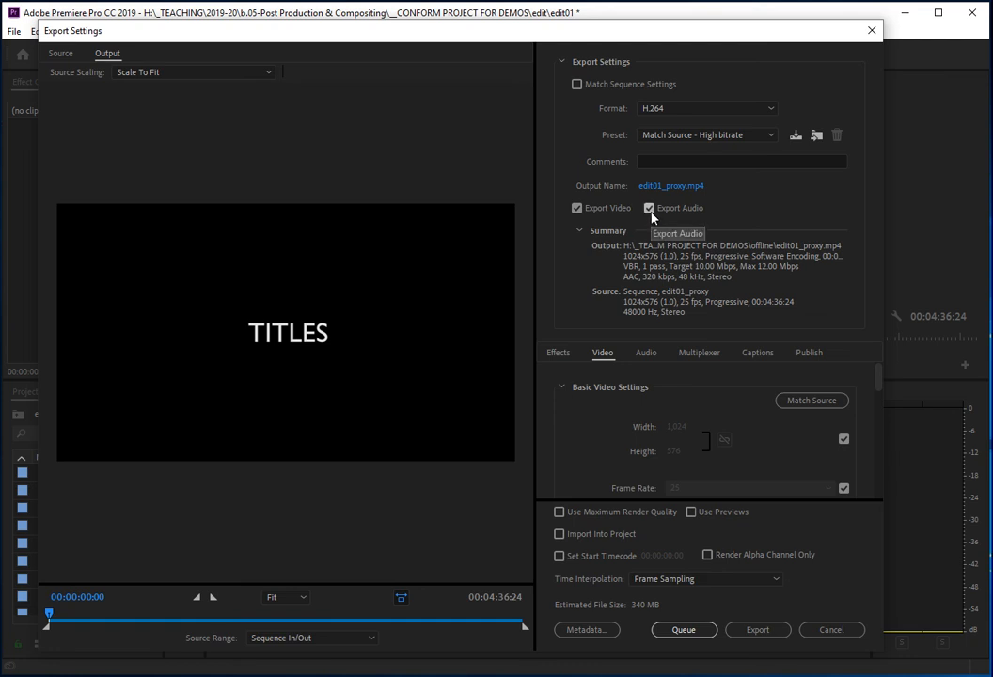
{"action": "mouse_move", "coordinate": [675, 192]}
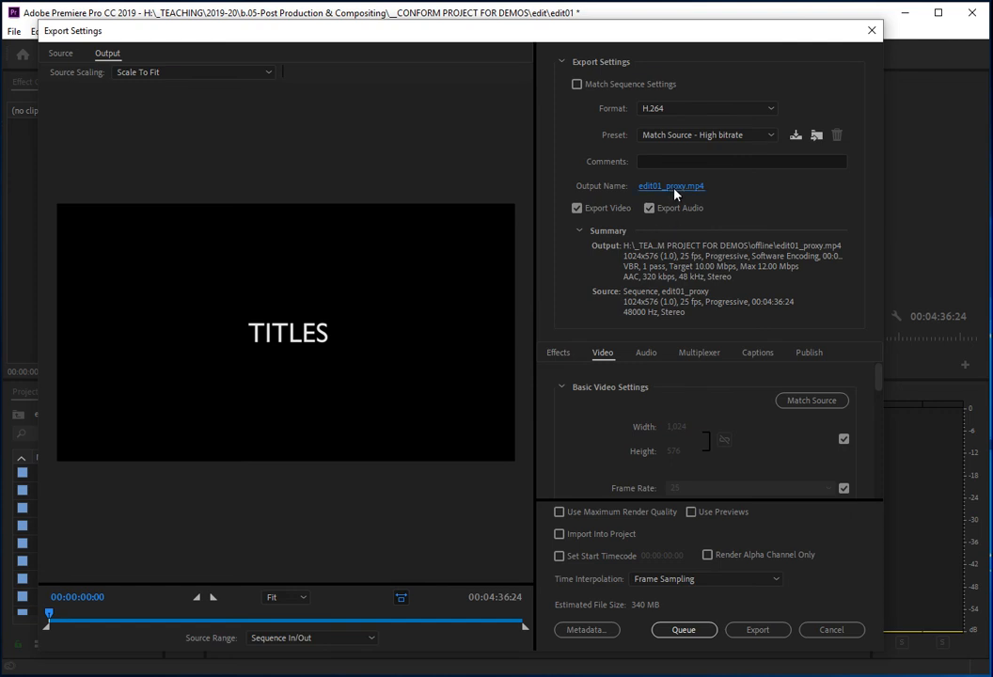
Set the H.264 output name to edit_proxy.mp4 saved in the offline folder
{"action": "left_click", "coordinate": [673, 187]}
{"action": "type", "text": "edit_p"}
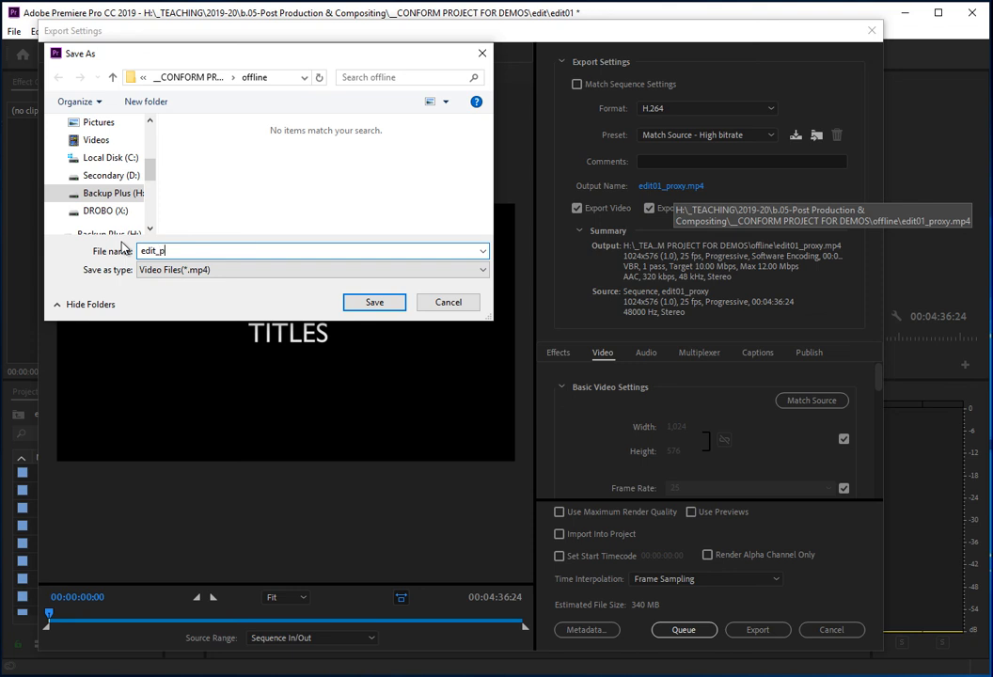
{"action": "type", "text": "roxy"}
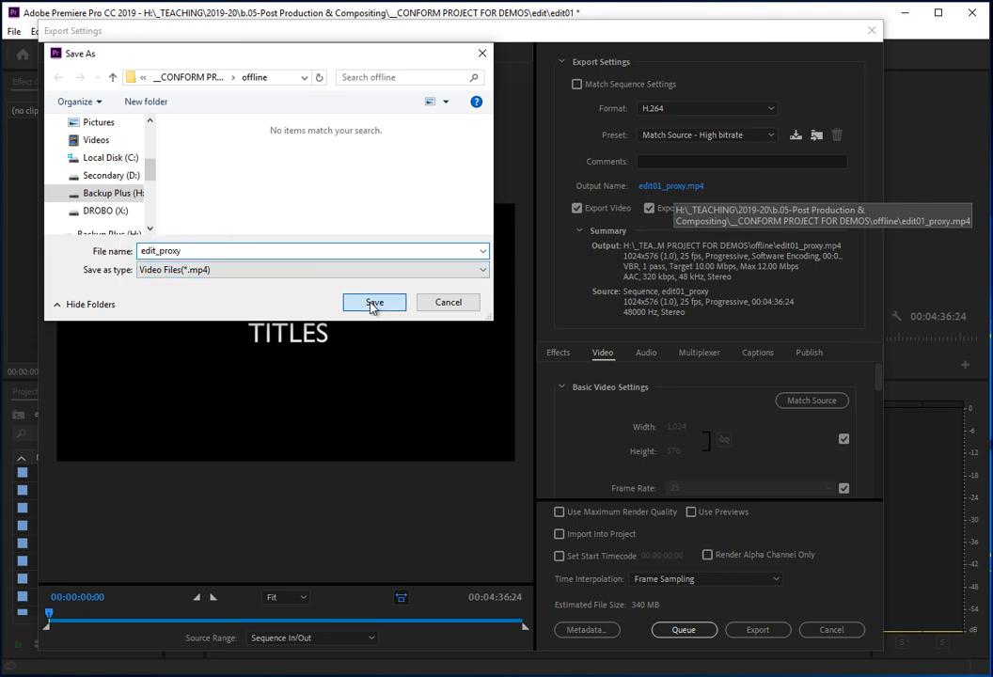
{"action": "left_click", "coordinate": [374, 301]}
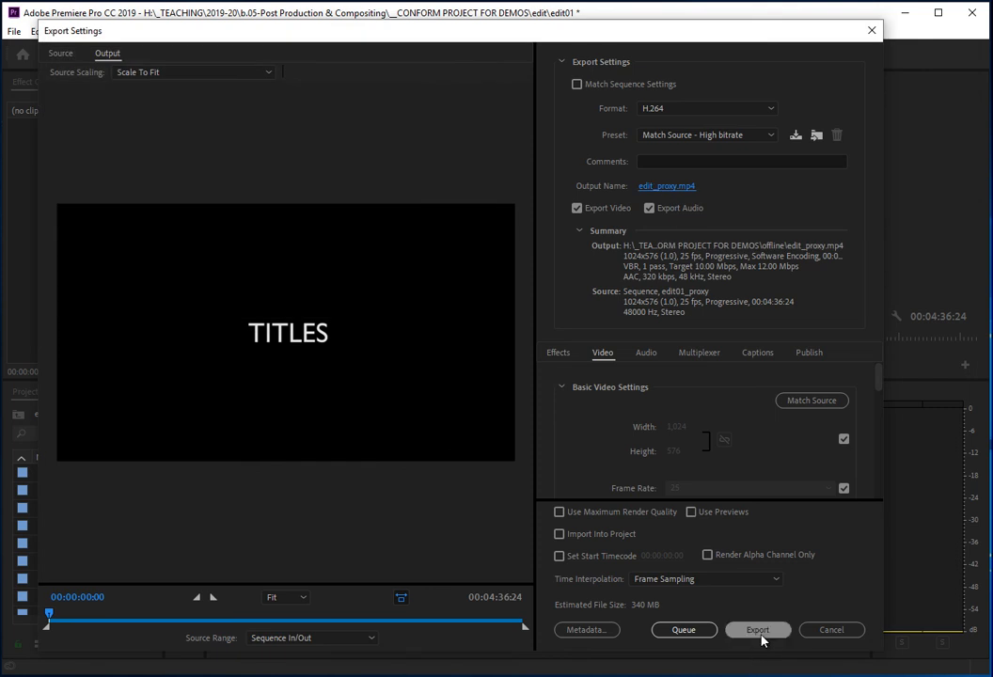
Start encoding the sequence to edit_proxy.mp4
{"action": "left_click", "coordinate": [759, 630]}
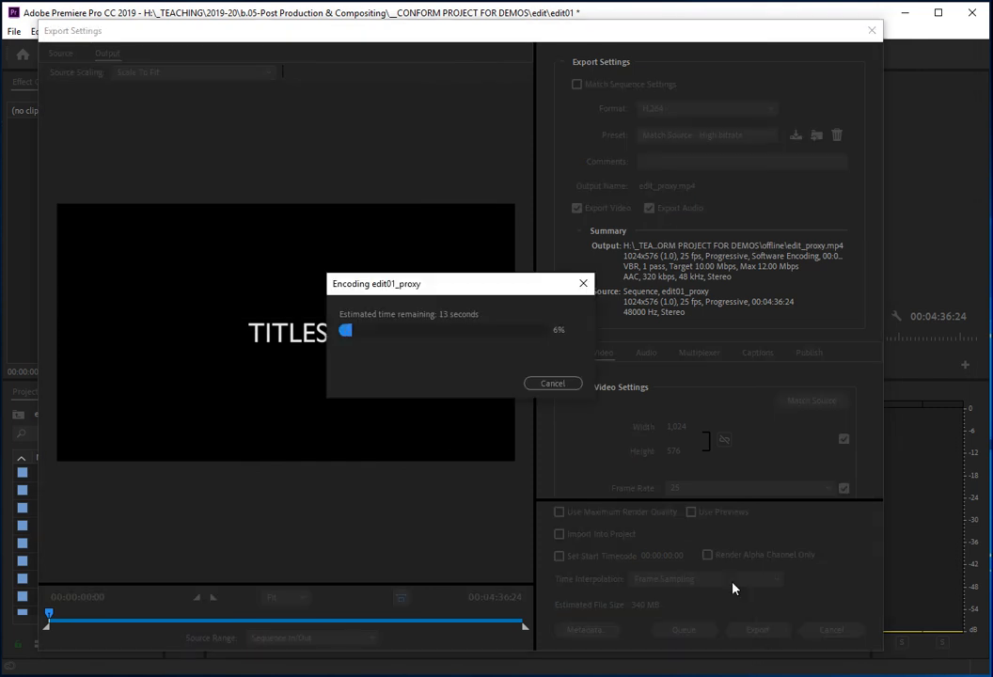
{"action": "mouse_move", "coordinate": [731, 523]}
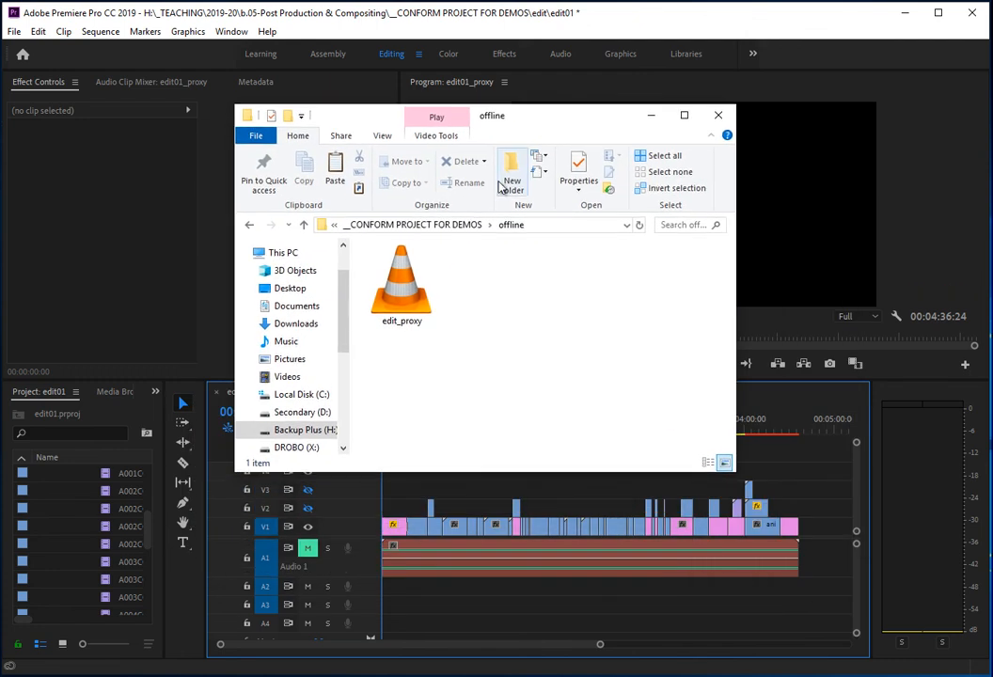
Play edit_proxy.mp4 in VLC, scrub ahead through it, then close the player
{"action": "double_click", "coordinate": [400, 279]}
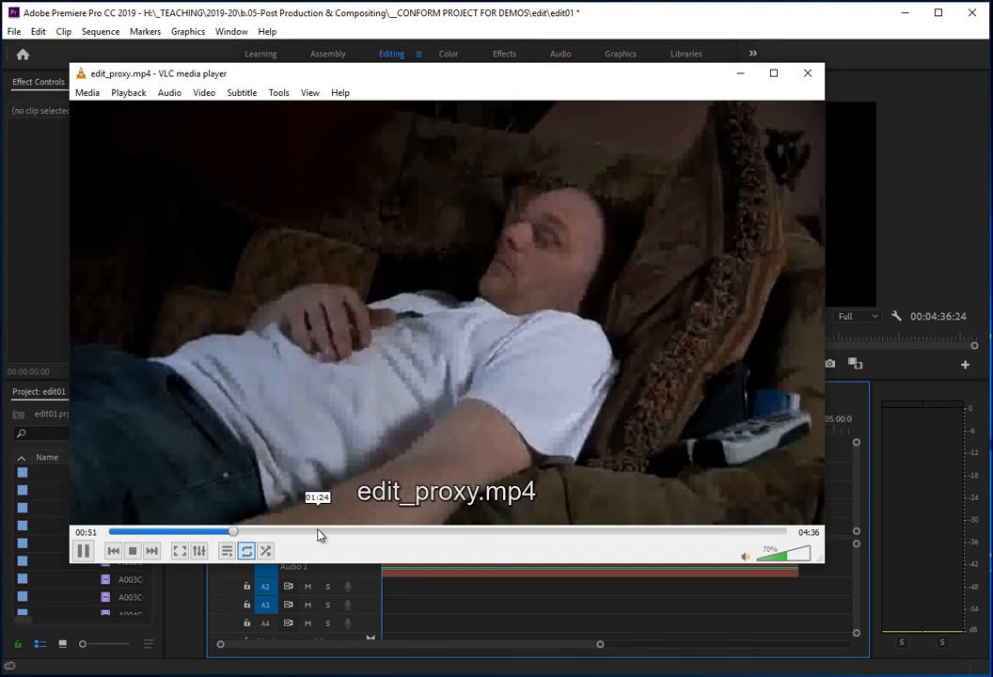
{"action": "left_click_drag", "start_coordinate": [233, 532], "coordinate": [363, 532]}
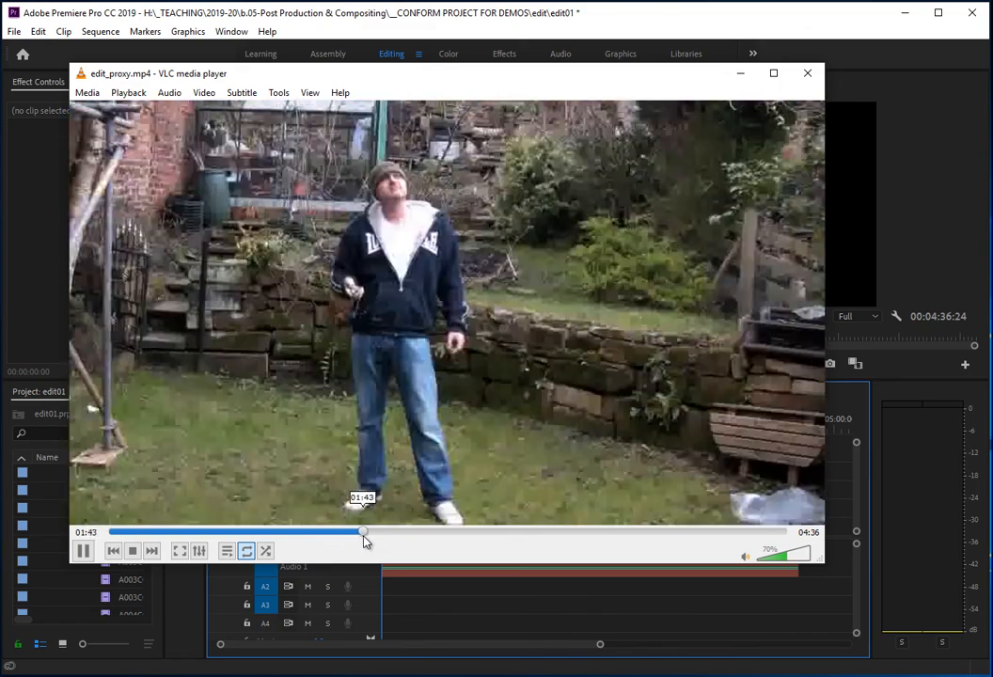
{"action": "left_click_drag", "start_coordinate": [363, 532], "coordinate": [478, 532]}
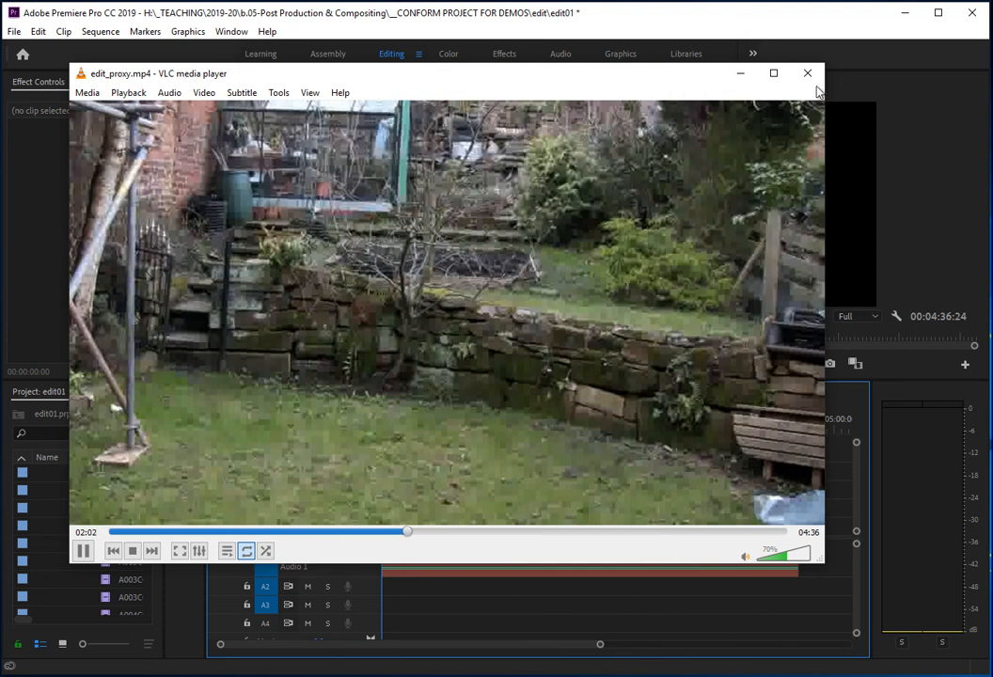
{"action": "left_click", "coordinate": [805, 71]}
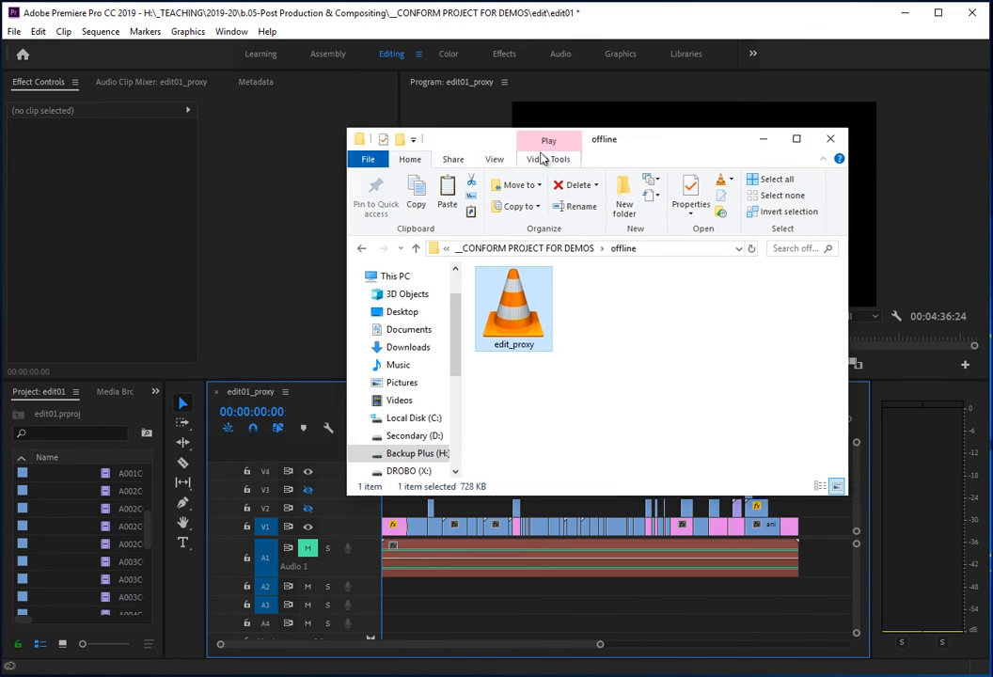
Minimize Explorer and return focus to the Premiere timeline to save edit01
{"action": "left_click", "coordinate": [829, 139]}
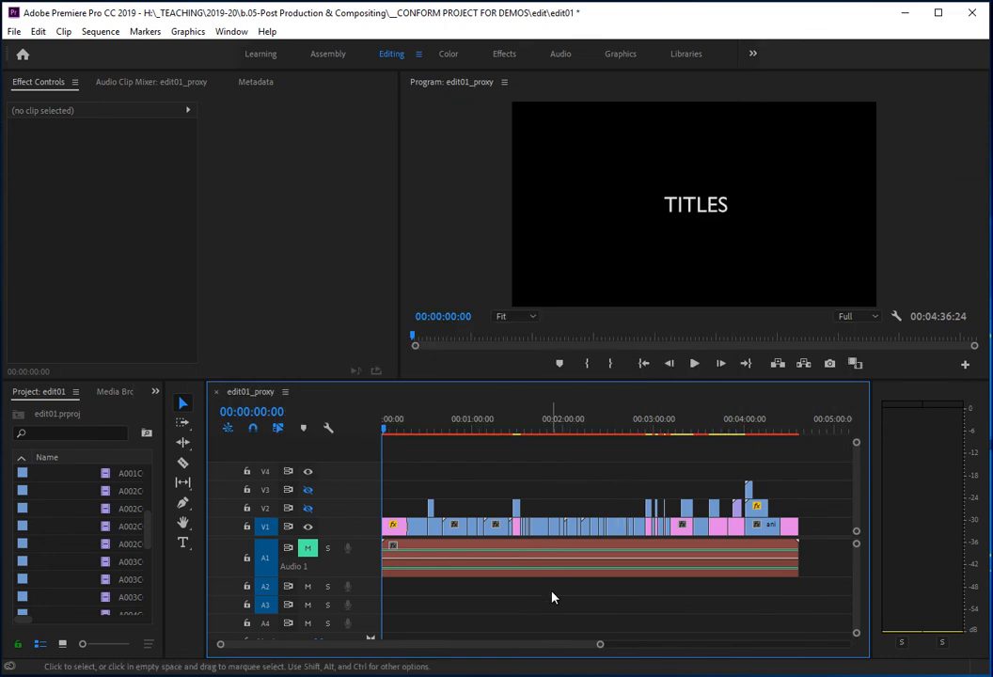
{"action": "left_click", "coordinate": [15, 34]}
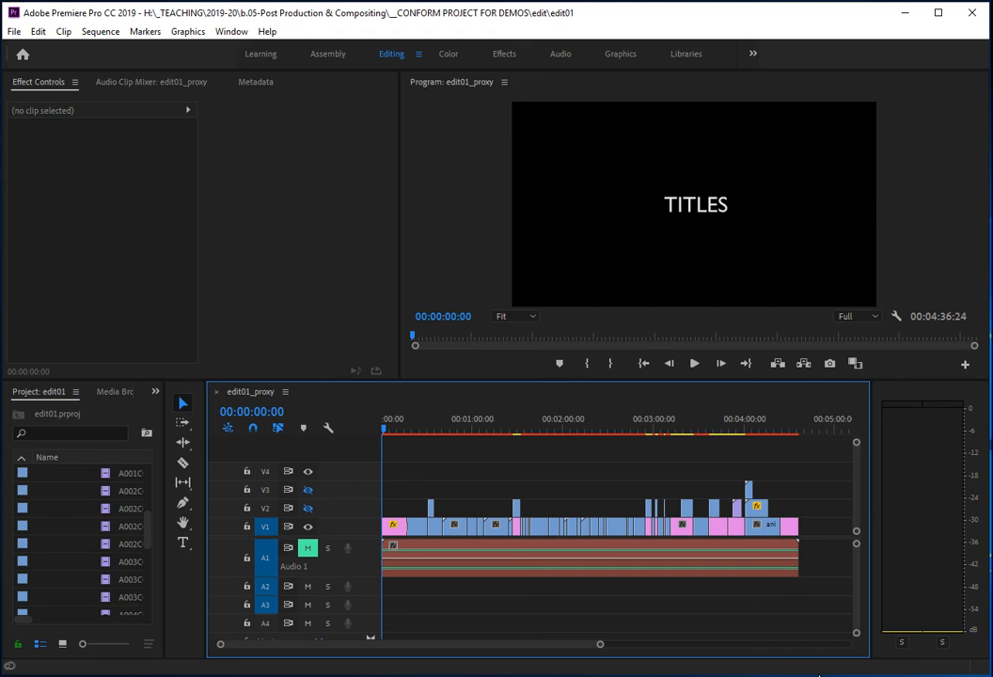
{"action": "mouse_move", "coordinate": [808, 673]}
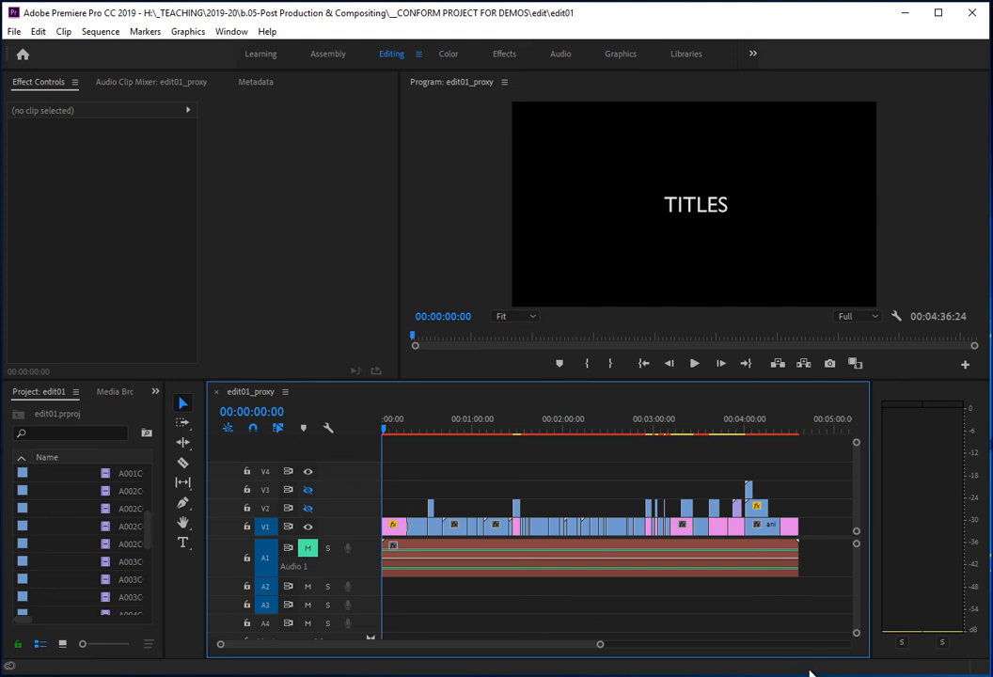
{"action": "mouse_move", "coordinate": [560, 561]}
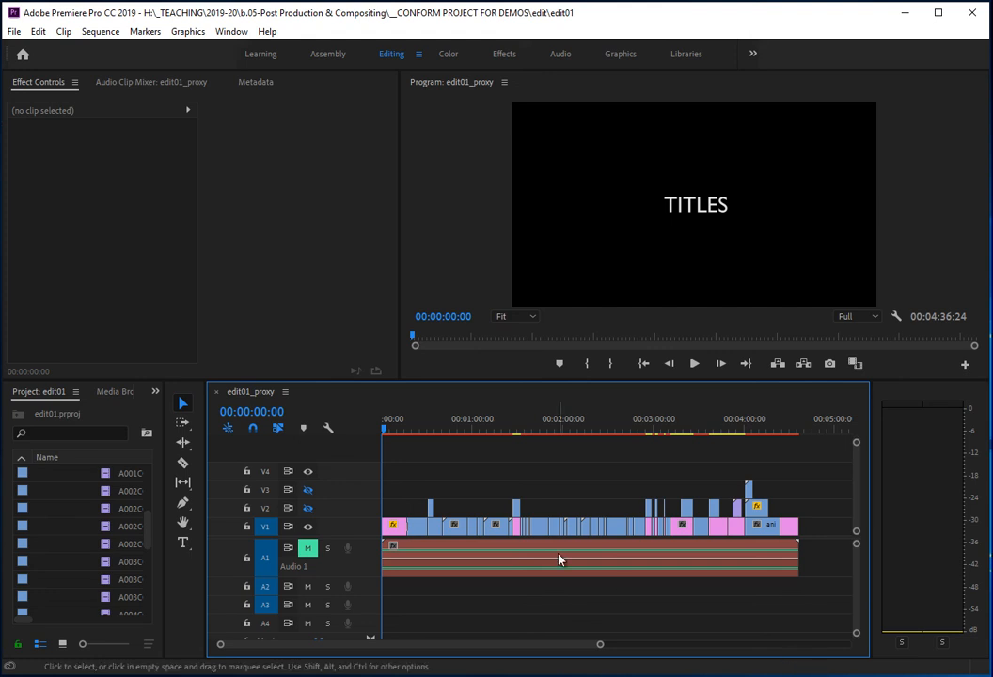